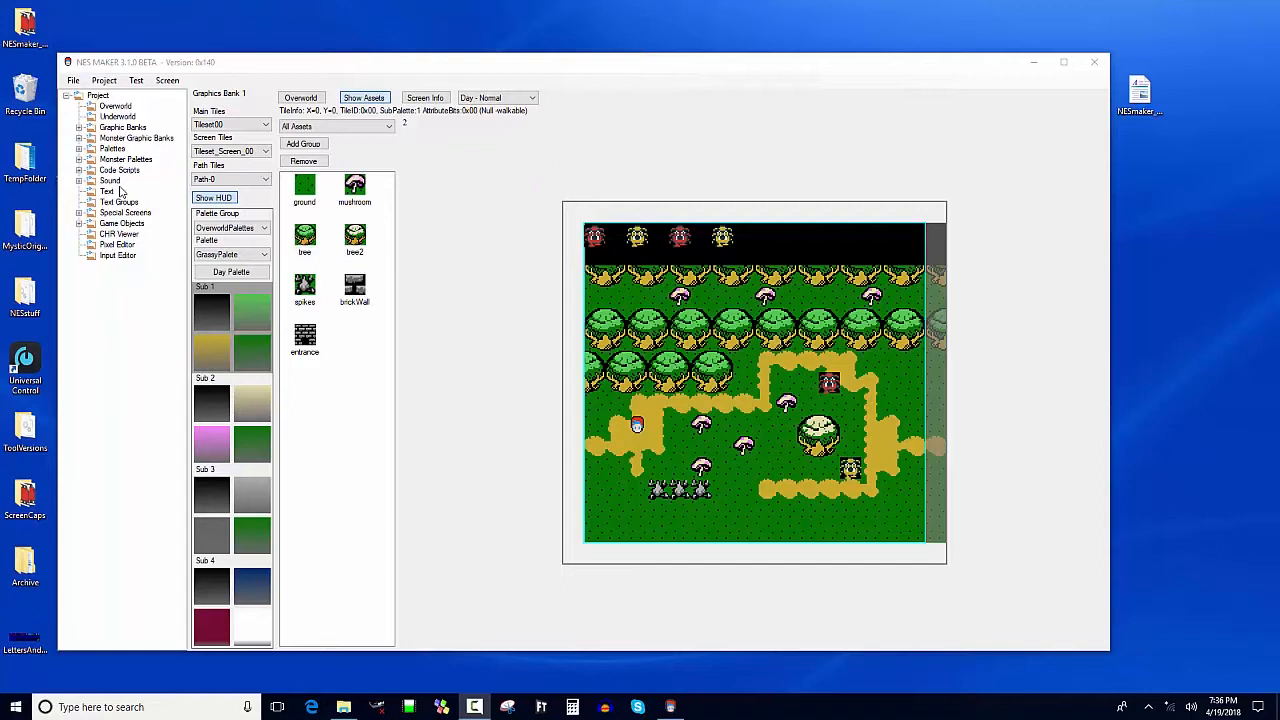
mouse_move(152, 212)
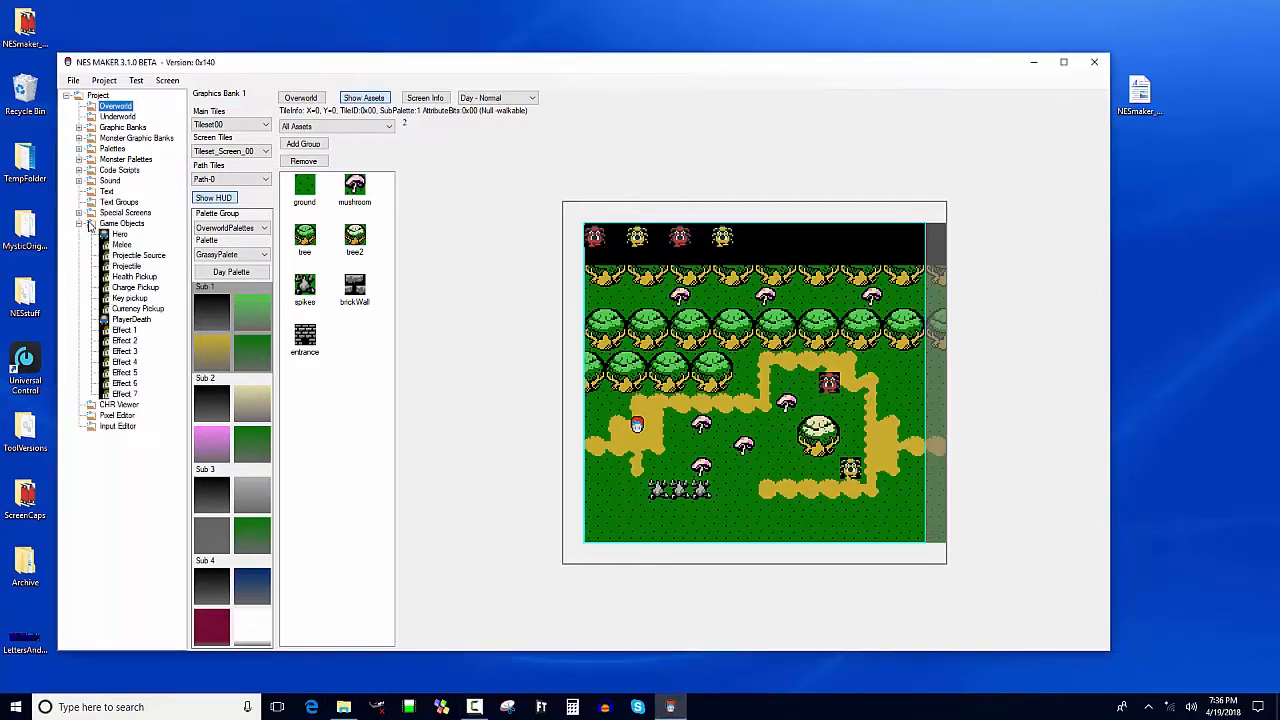
Step: Collapse Game Objects and select Pixel Editor in the project tree
click(80, 224)
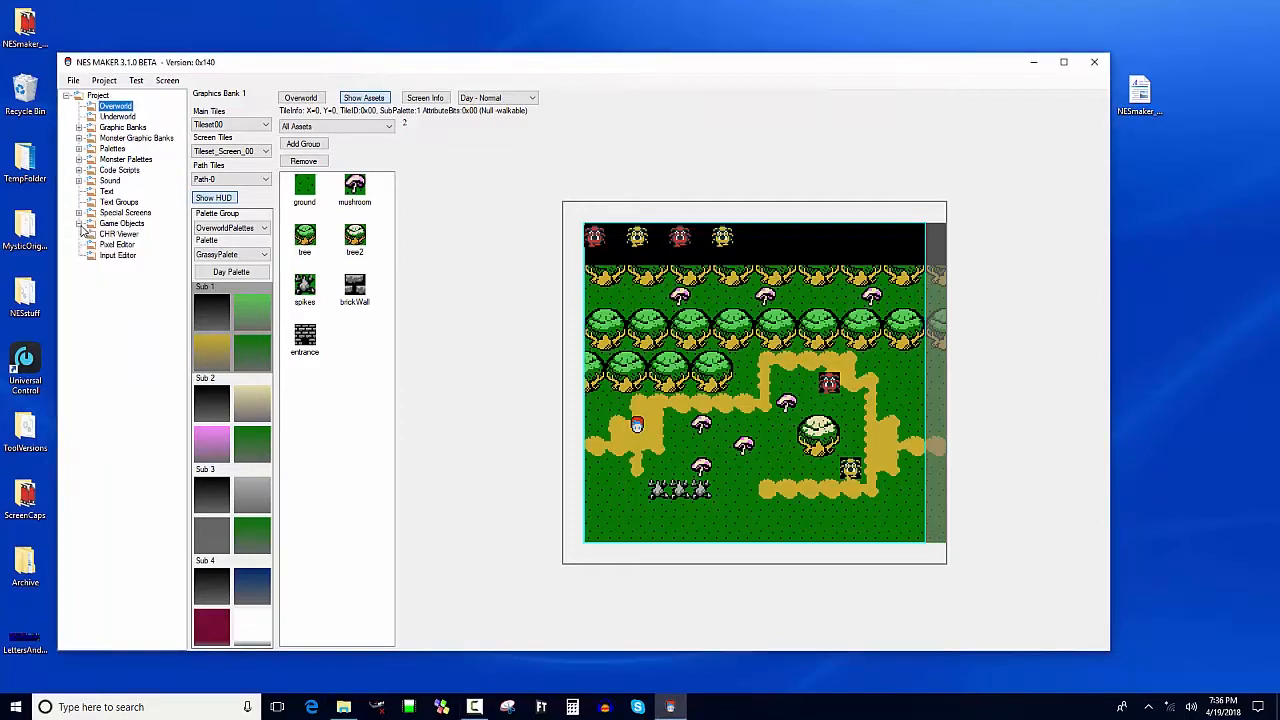
click(80, 128)
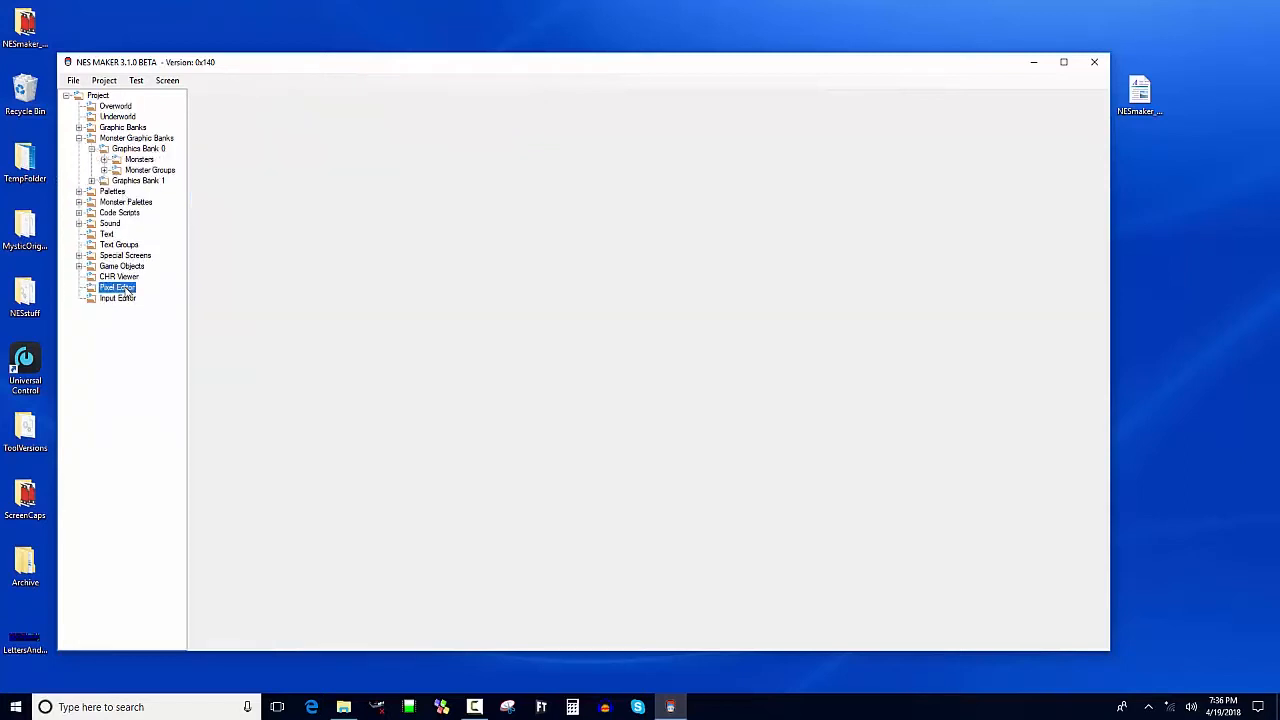
Step: Load the Banshee bitmap from BetaAssets\Graphics into the pixel editor
double_click(116, 288)
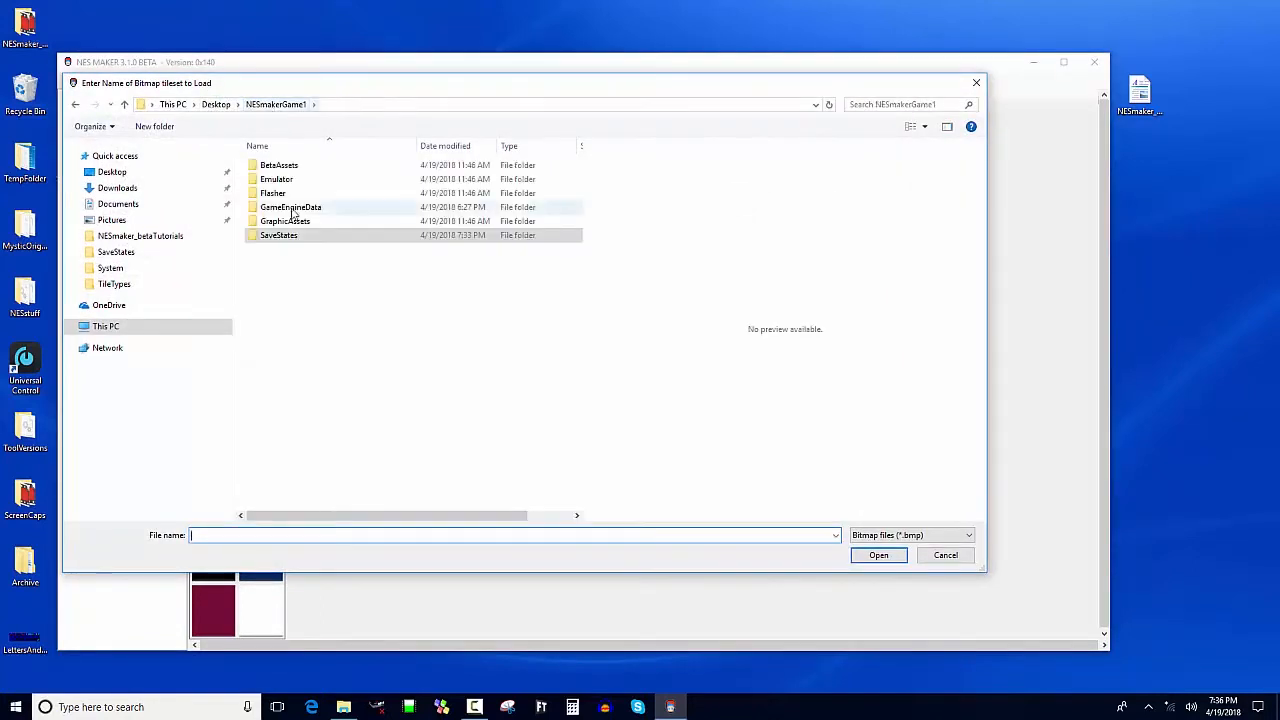
double_click(280, 164)
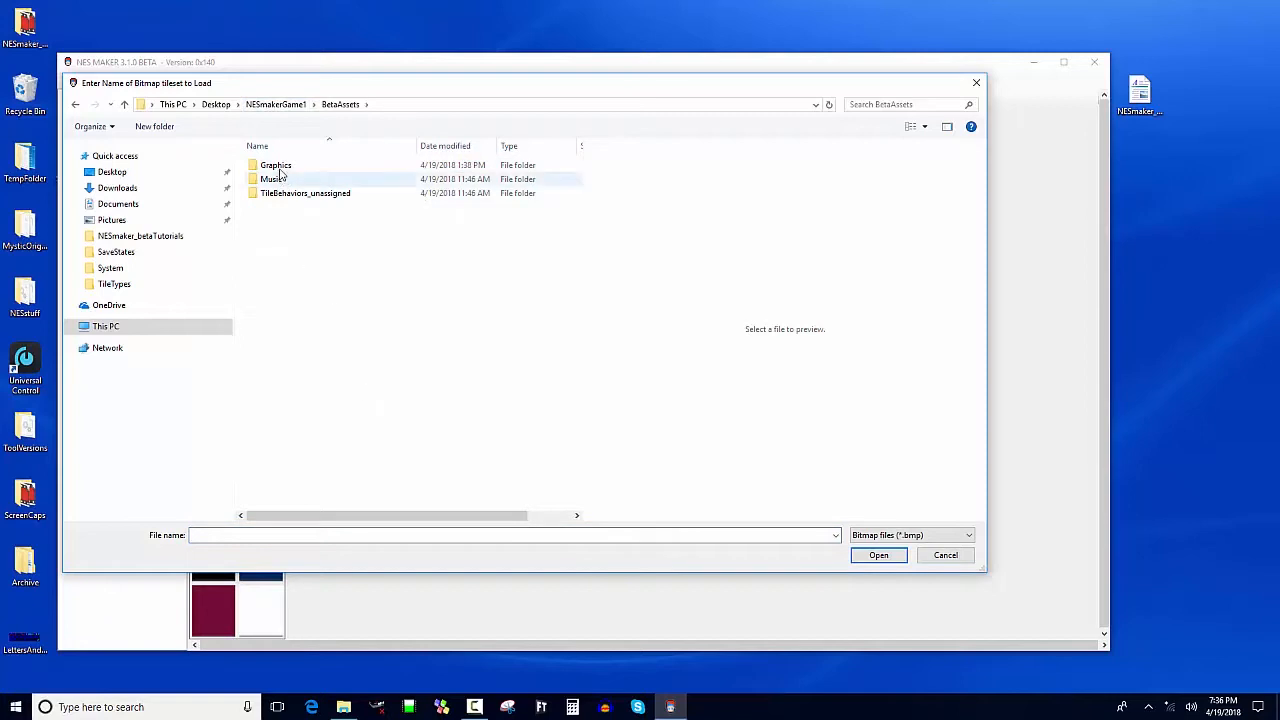
double_click(276, 164)
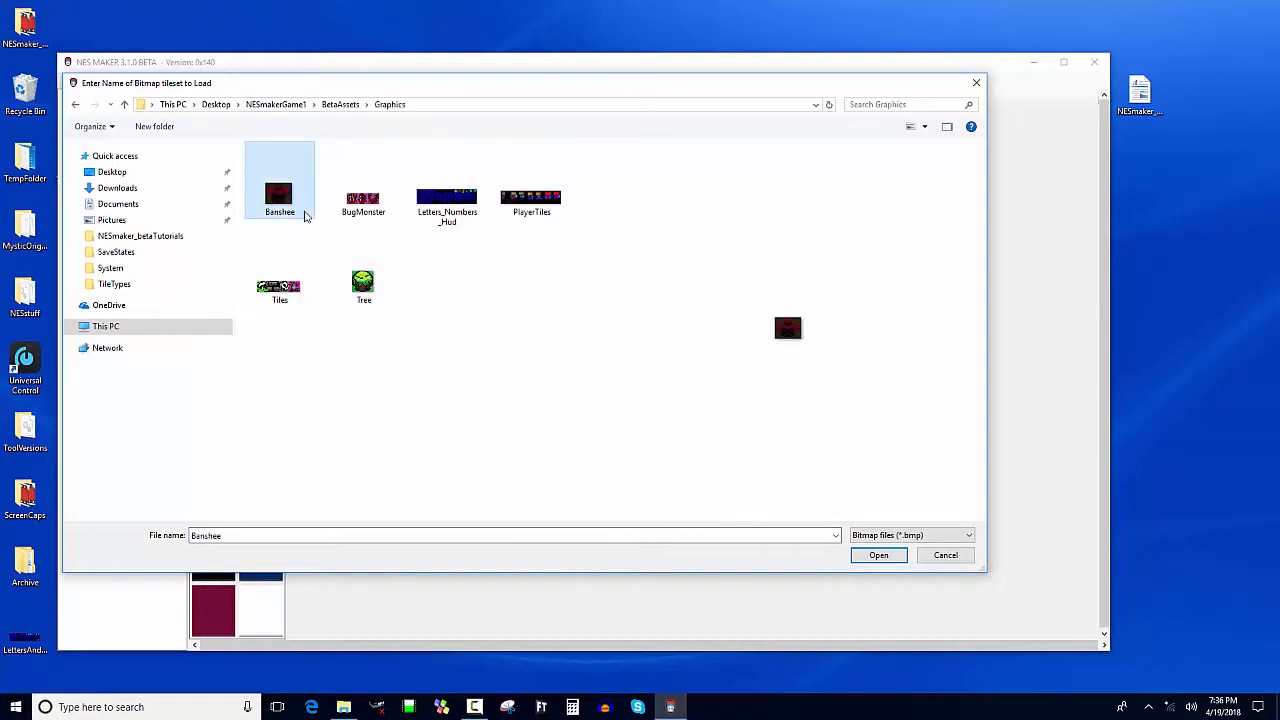
click(878, 556)
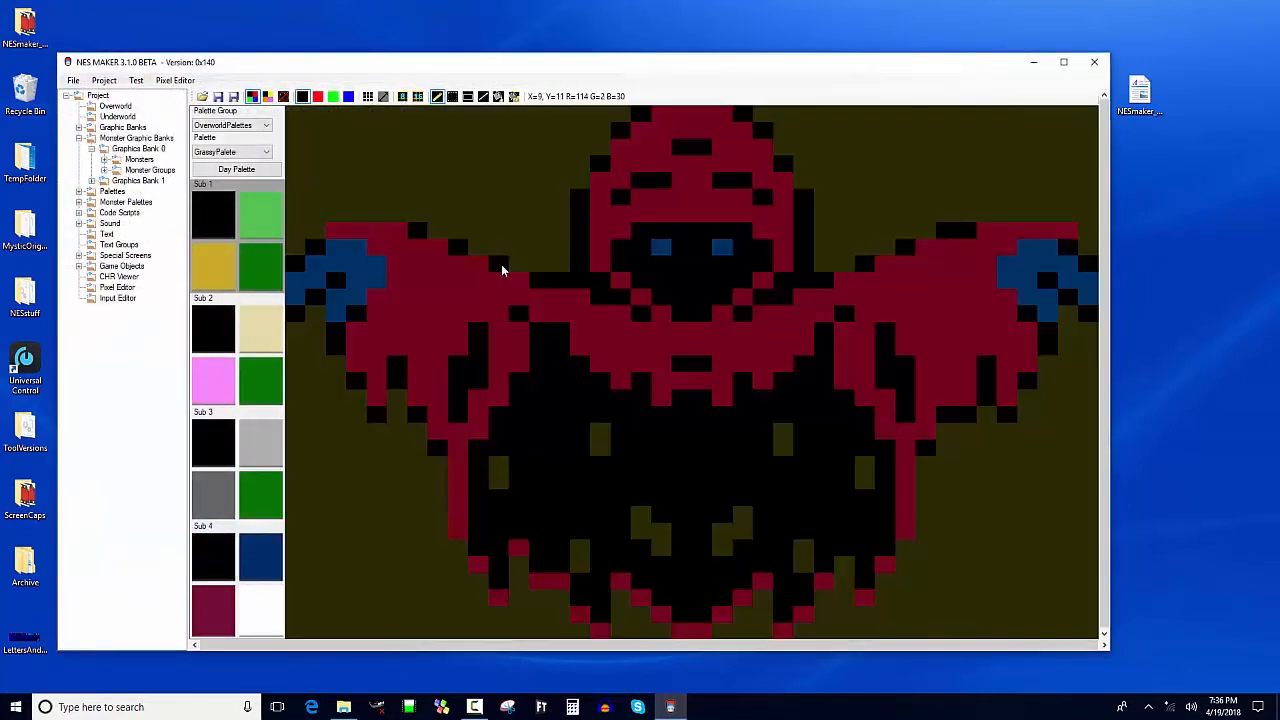
Step: Show the tile grid and sub-grid lines over the Banshee sprite
click(384, 96)
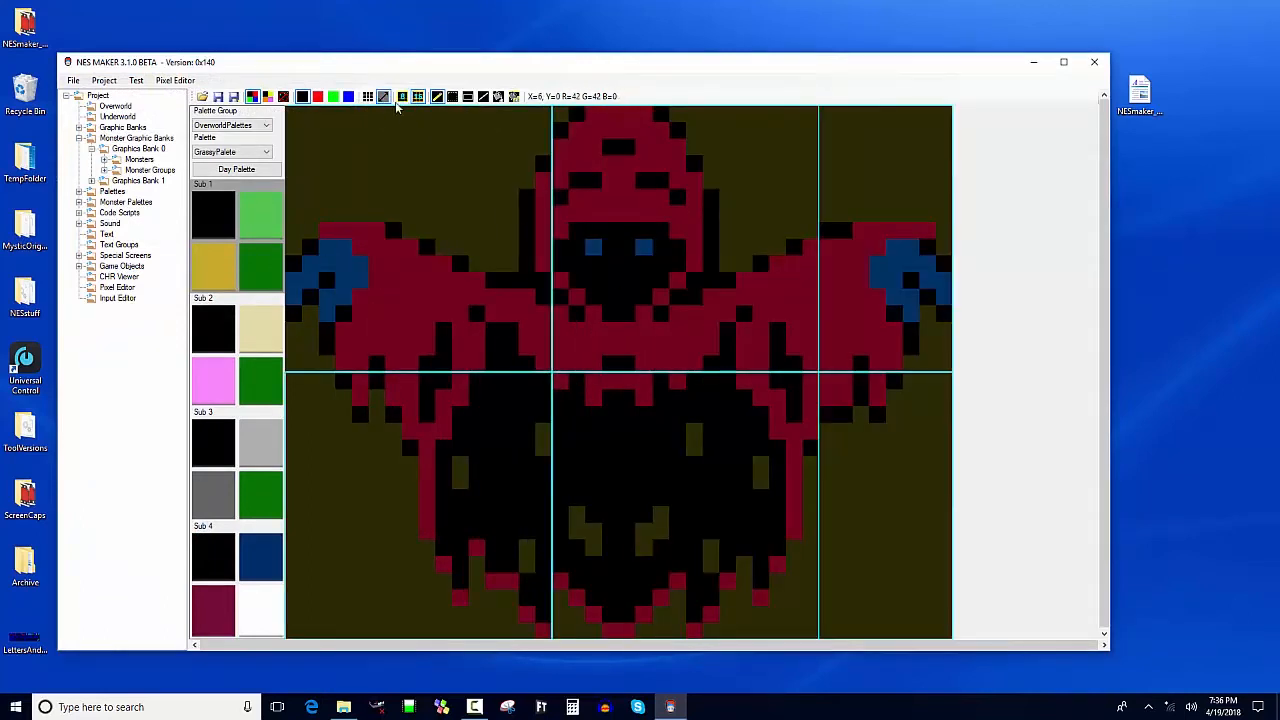
mouse_move(384, 96)
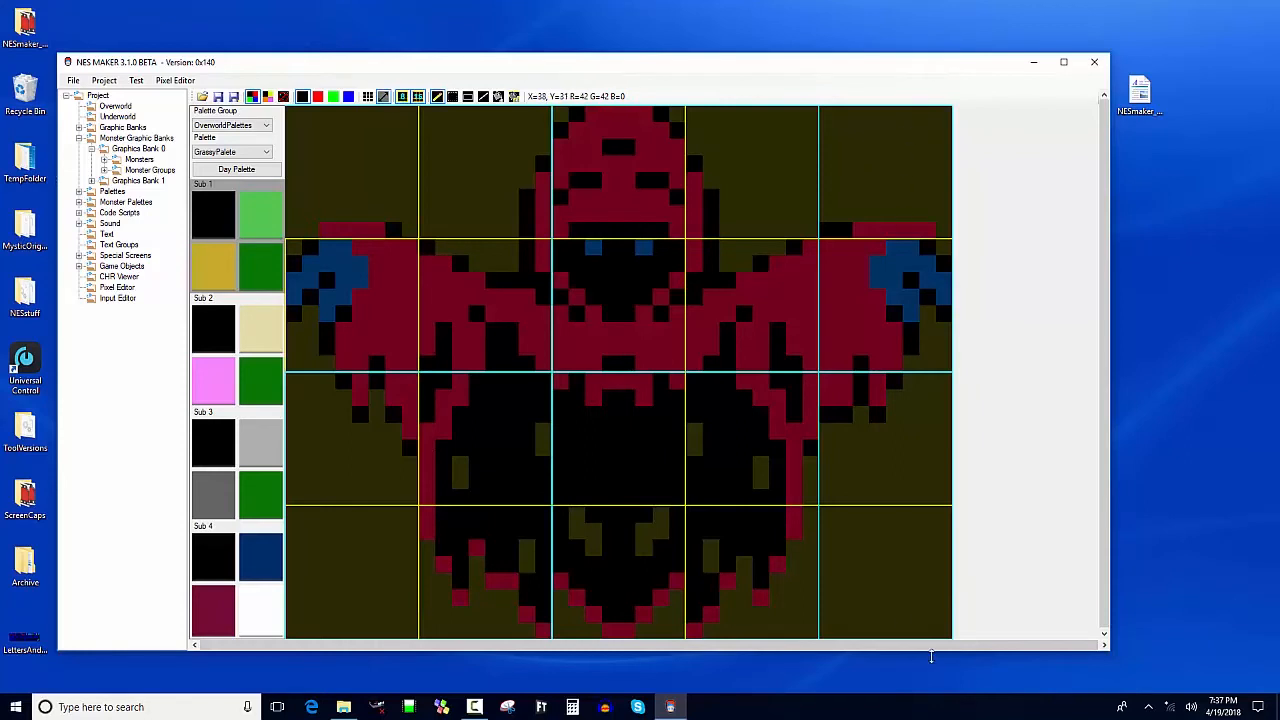
mouse_move(896, 620)
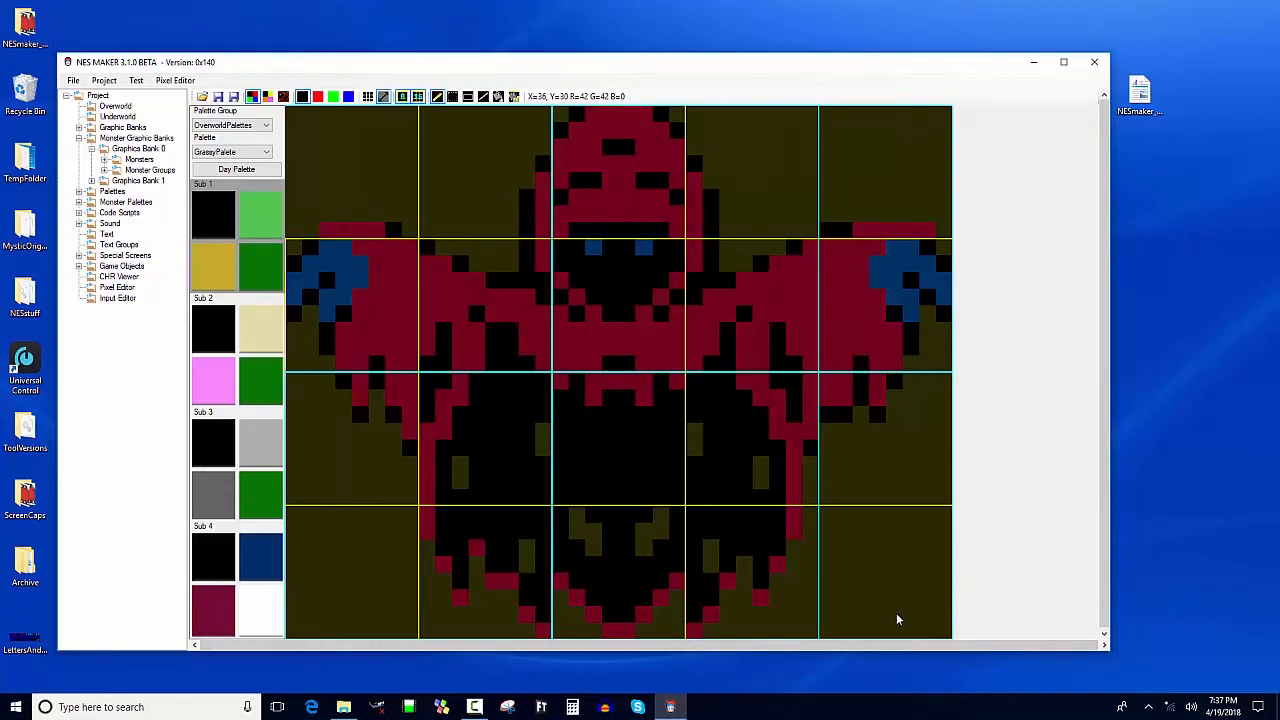
mouse_move(790, 230)
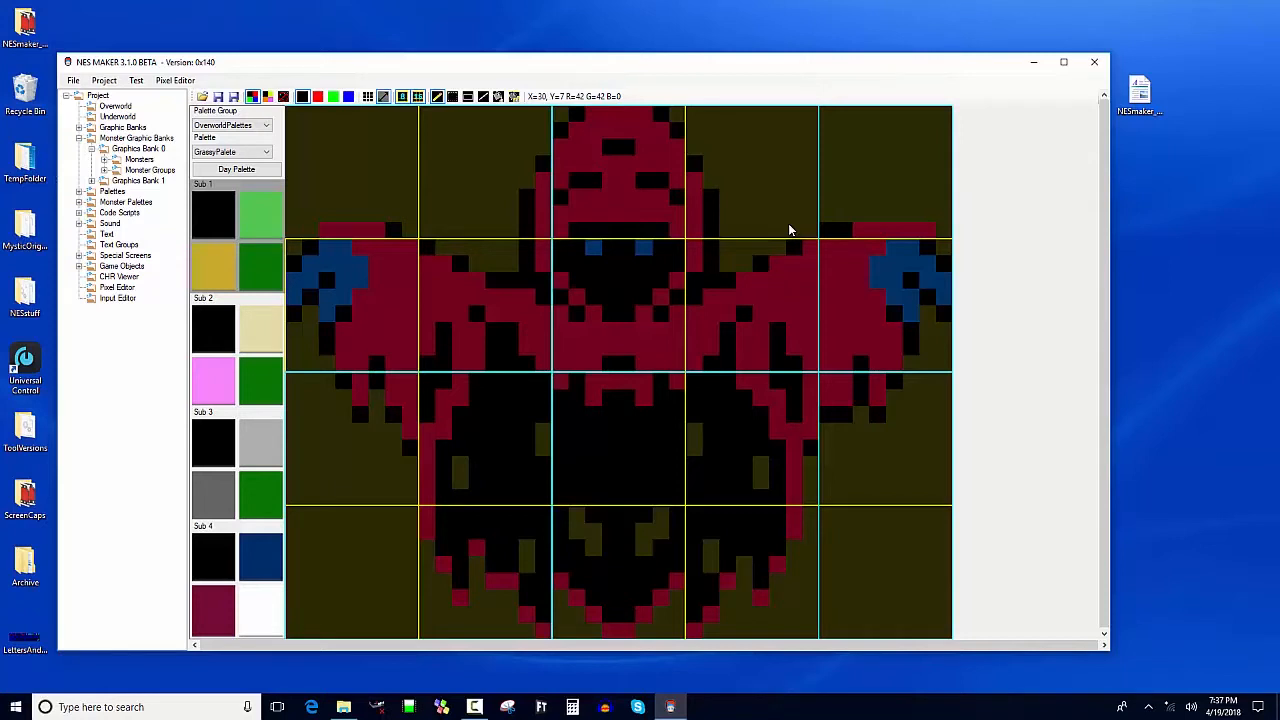
mouse_move(616, 256)
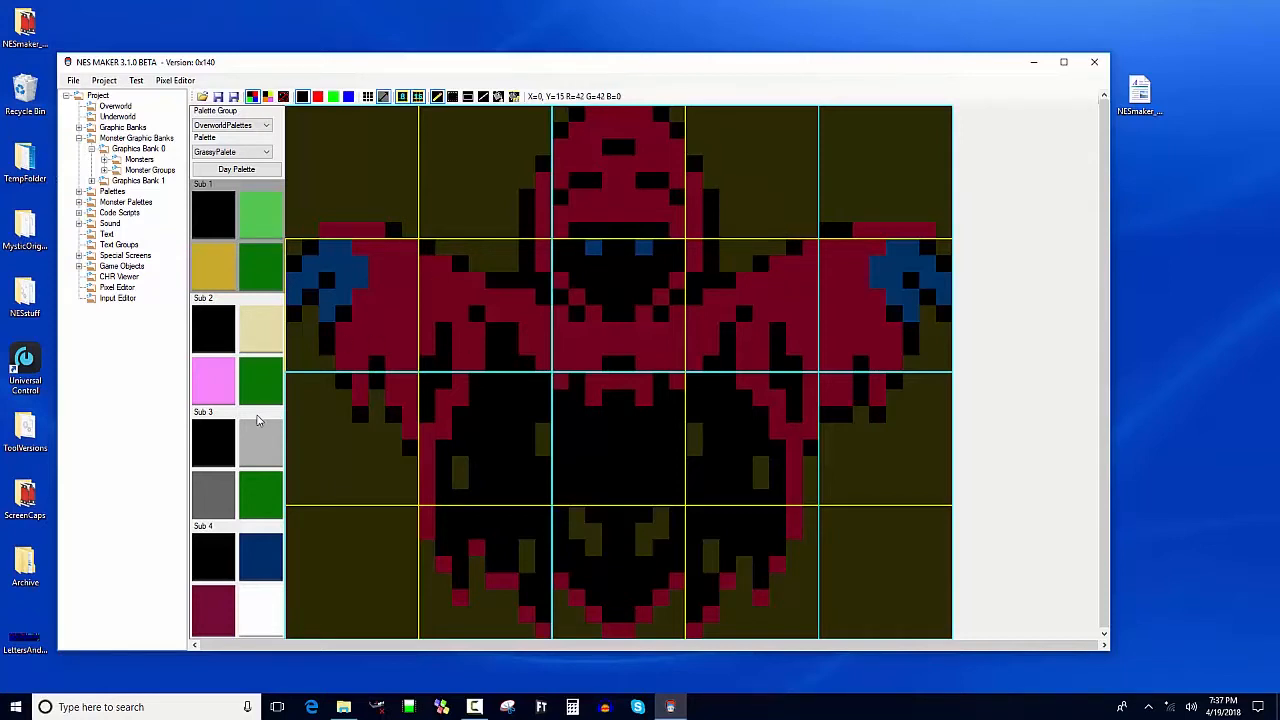
mouse_move(684, 480)
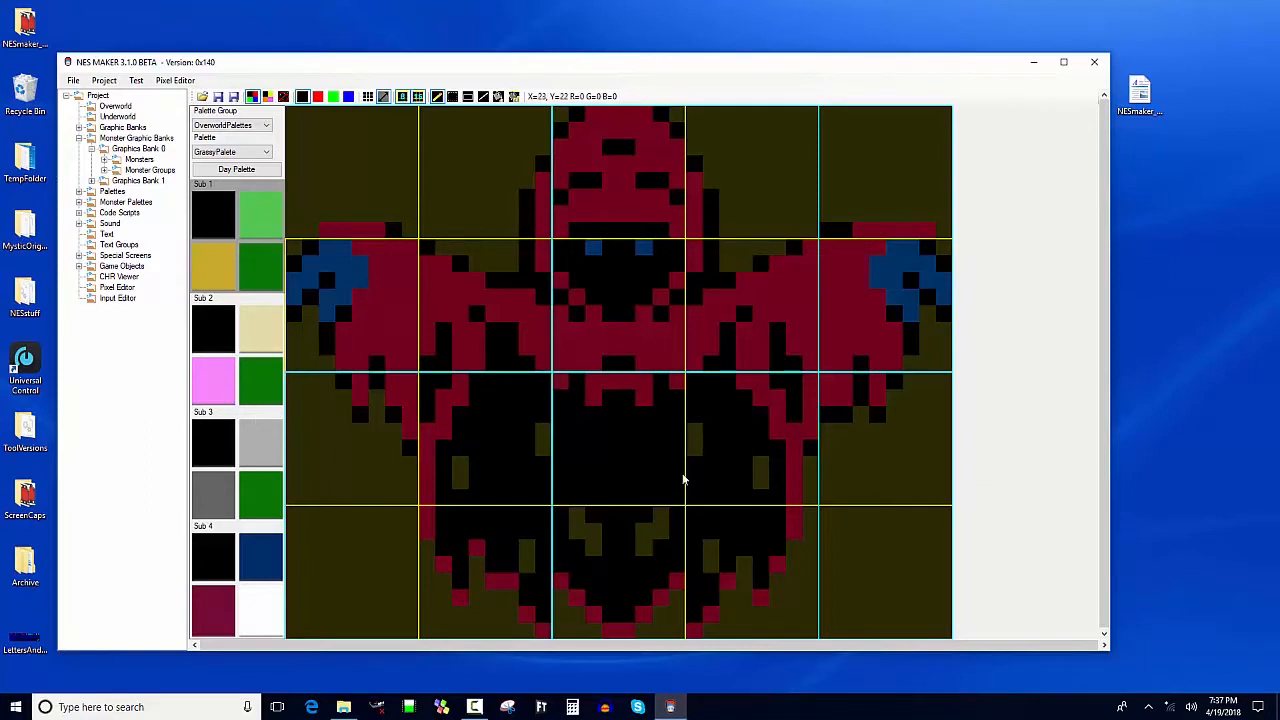
mouse_move(684, 458)
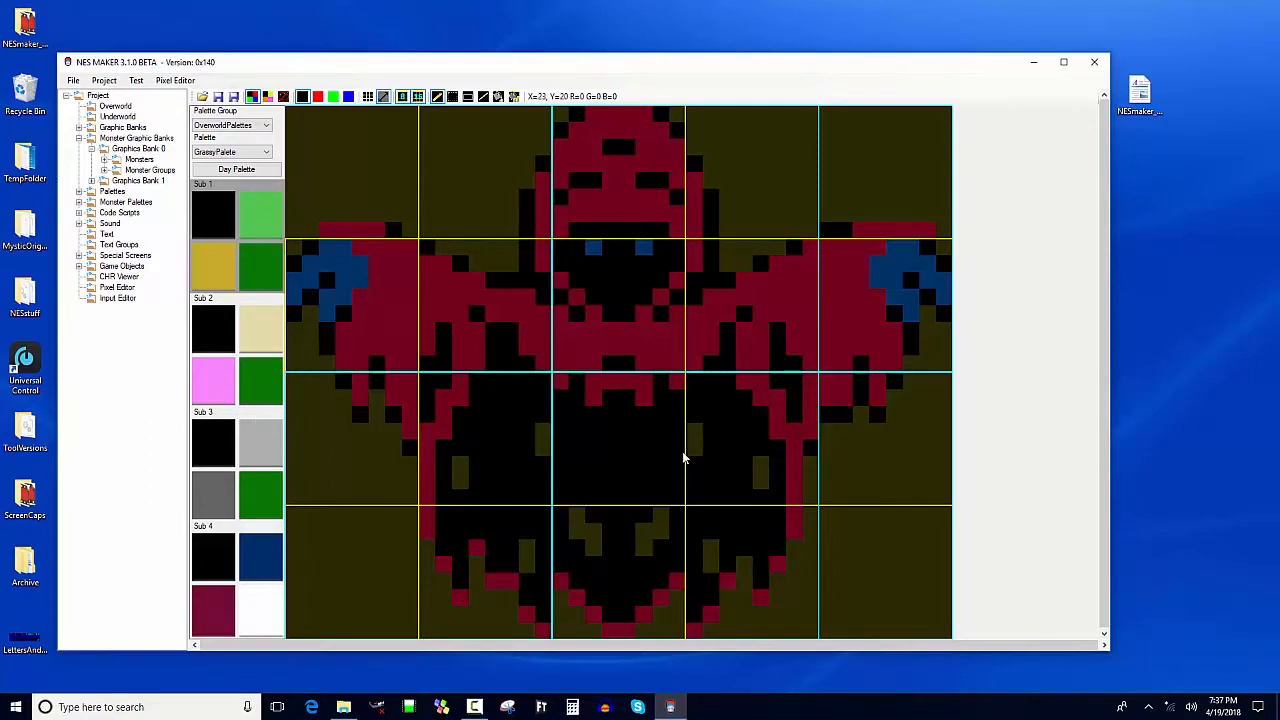
mouse_move(308, 360)
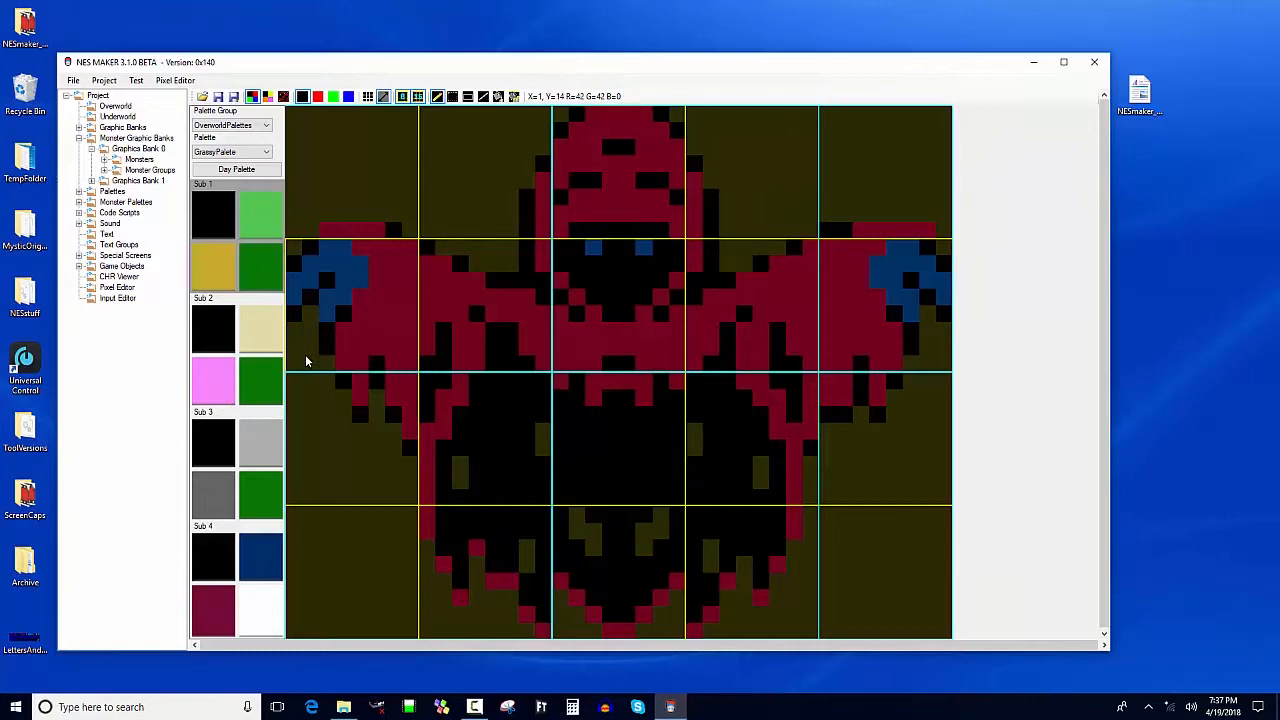
mouse_move(460, 220)
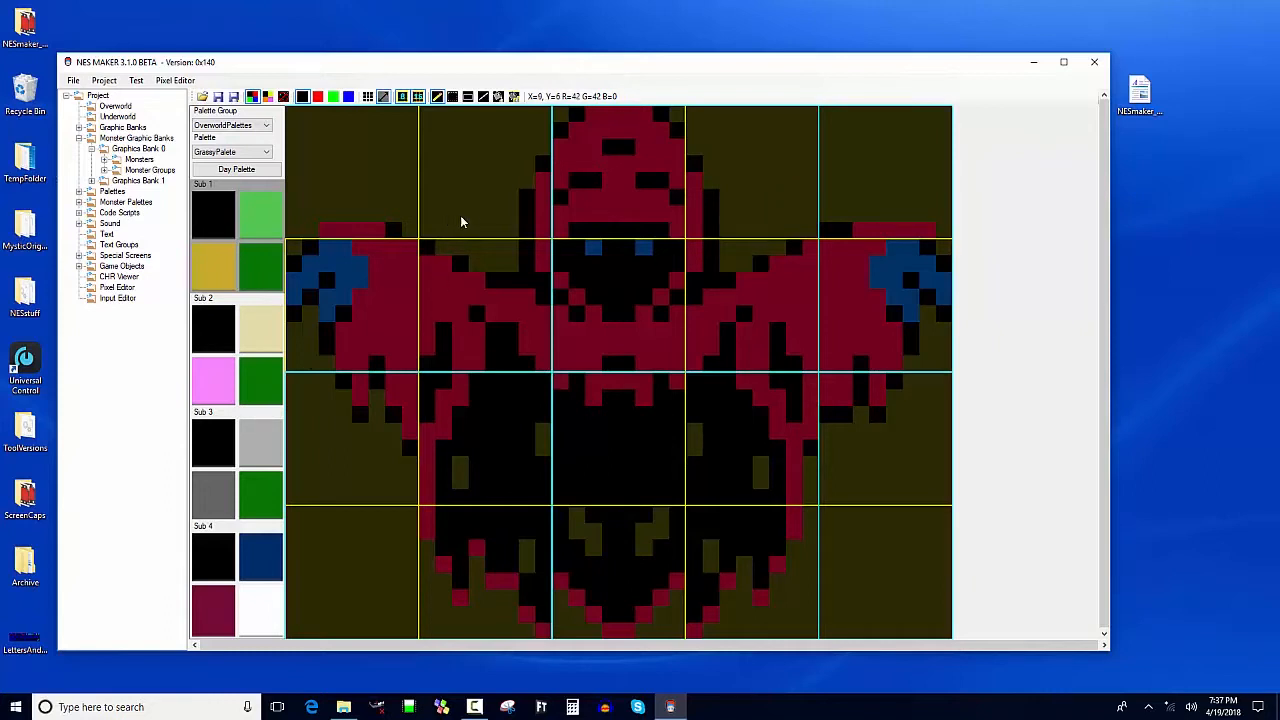
mouse_move(472, 224)
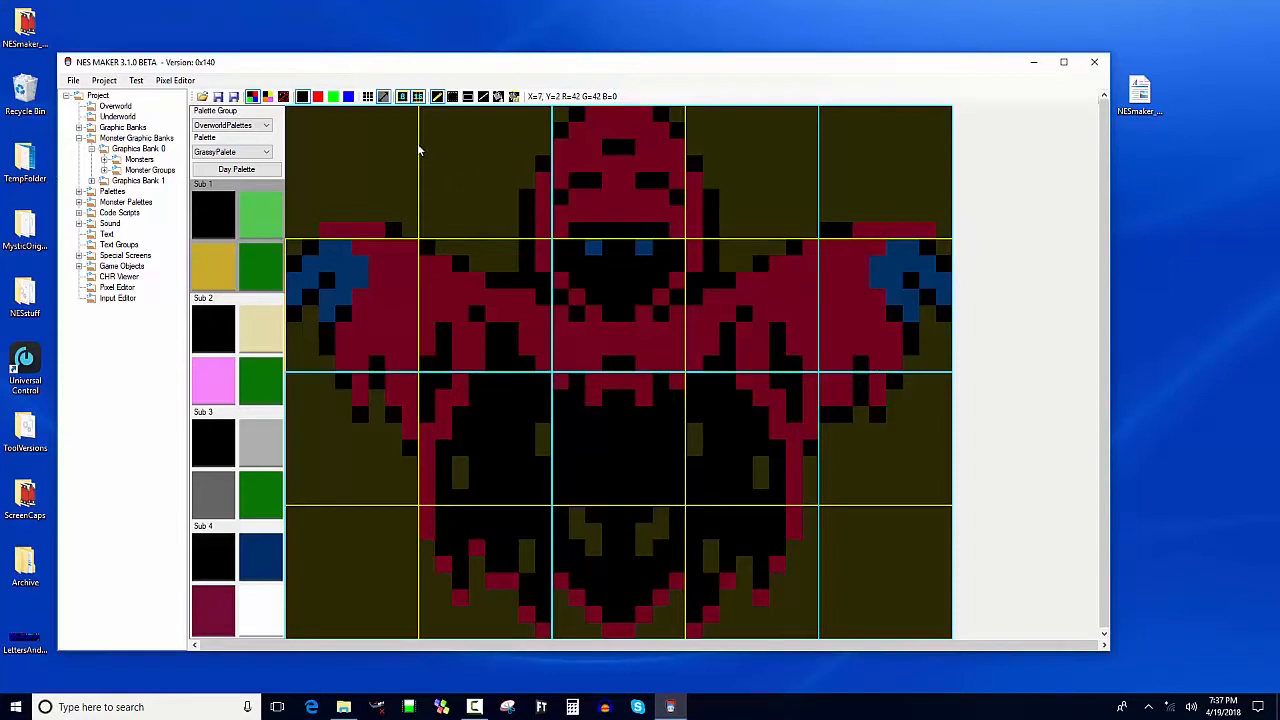
mouse_move(378, 112)
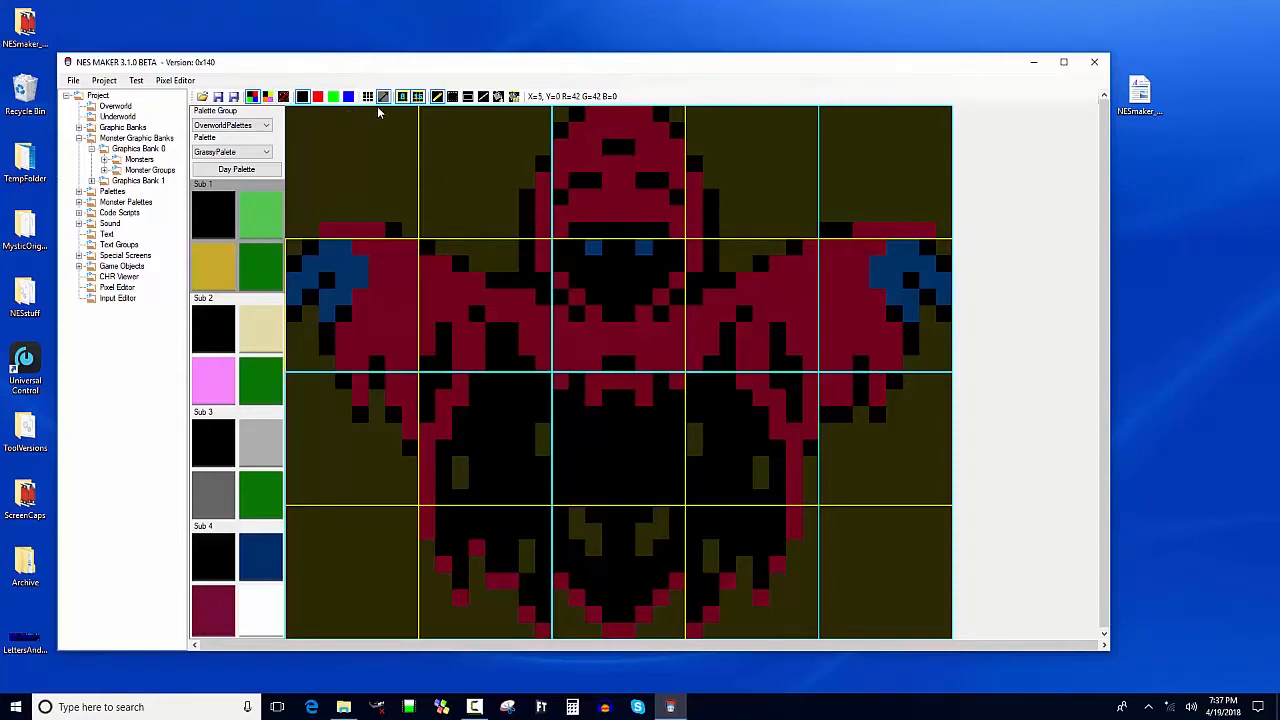
mouse_move(512, 132)
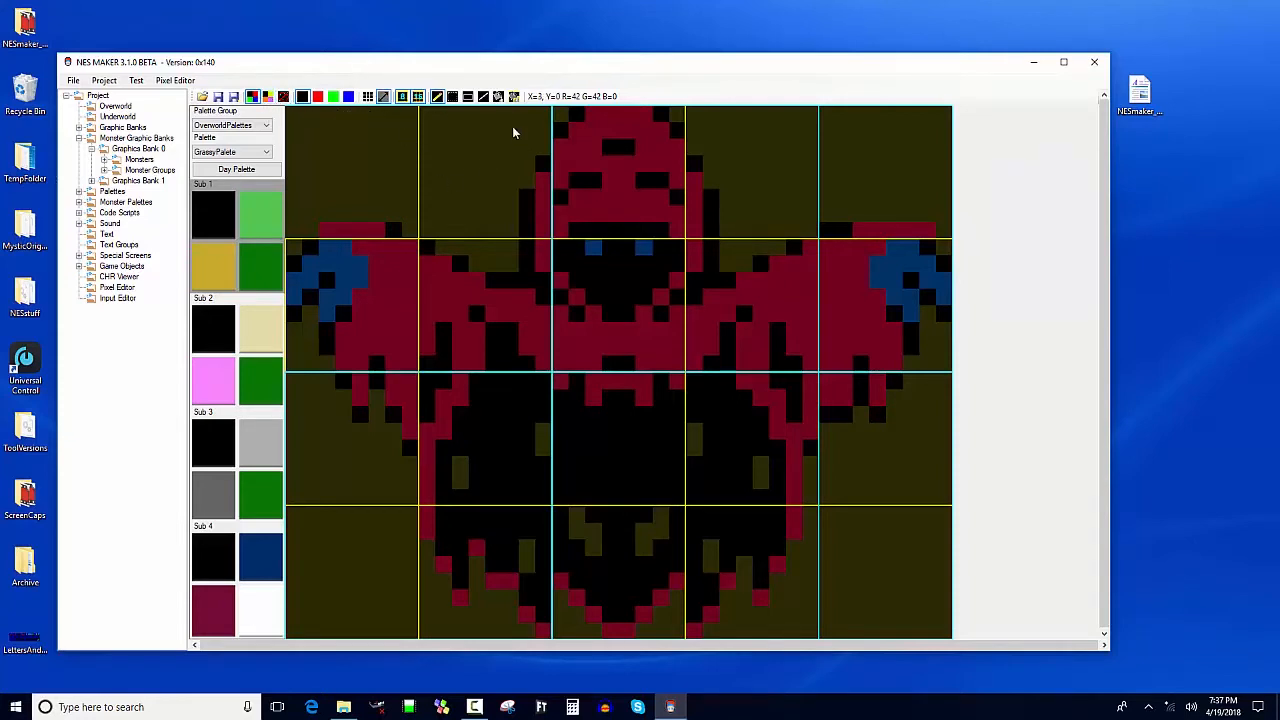
mouse_move(700, 284)
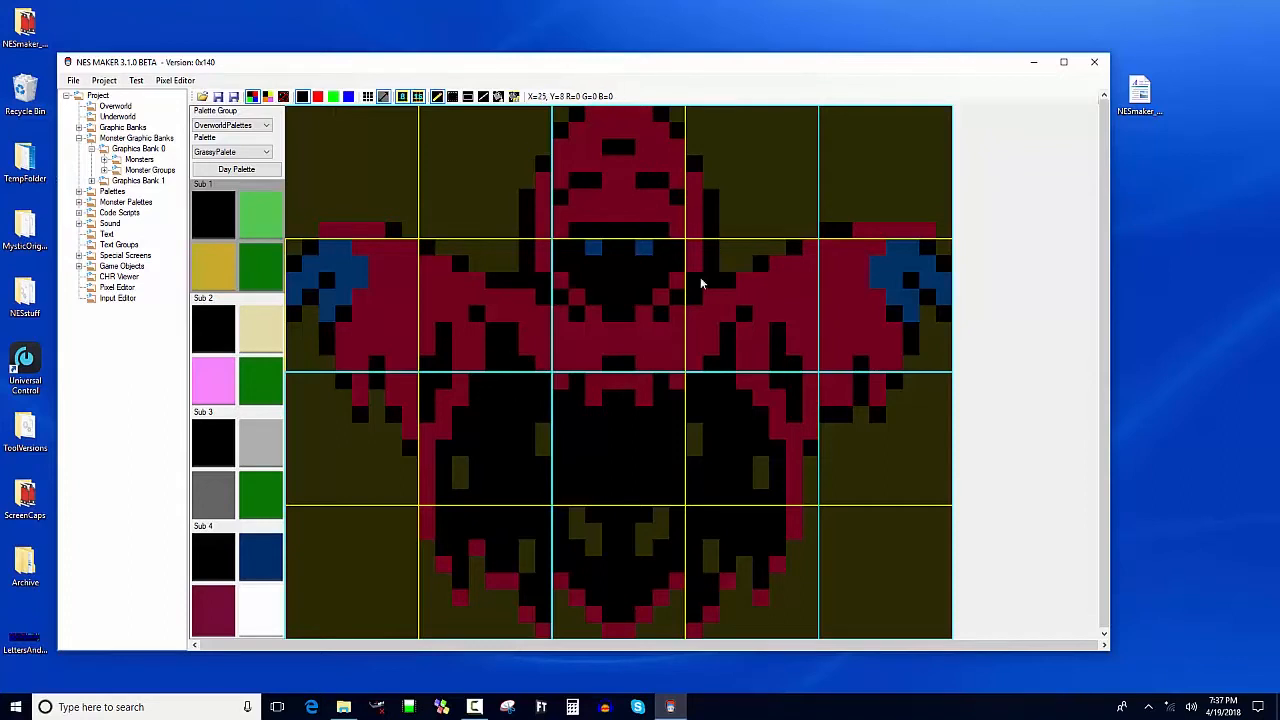
click(284, 96)
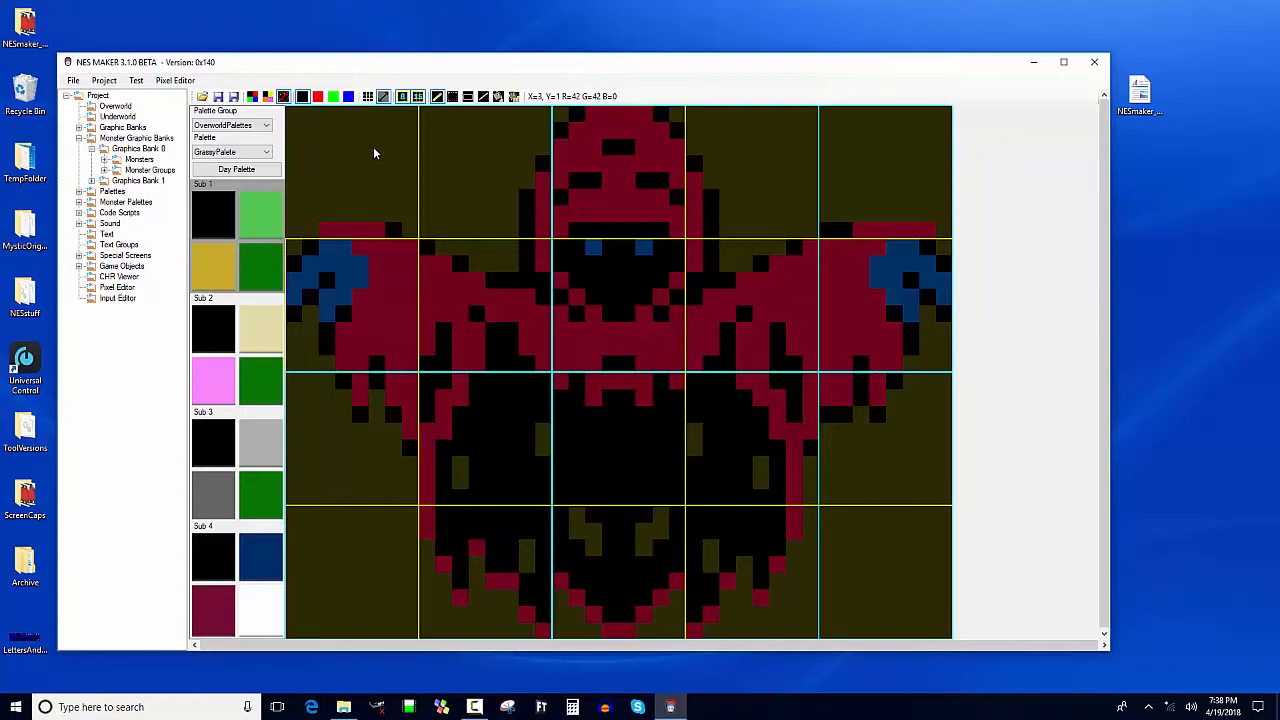
mouse_move(472, 220)
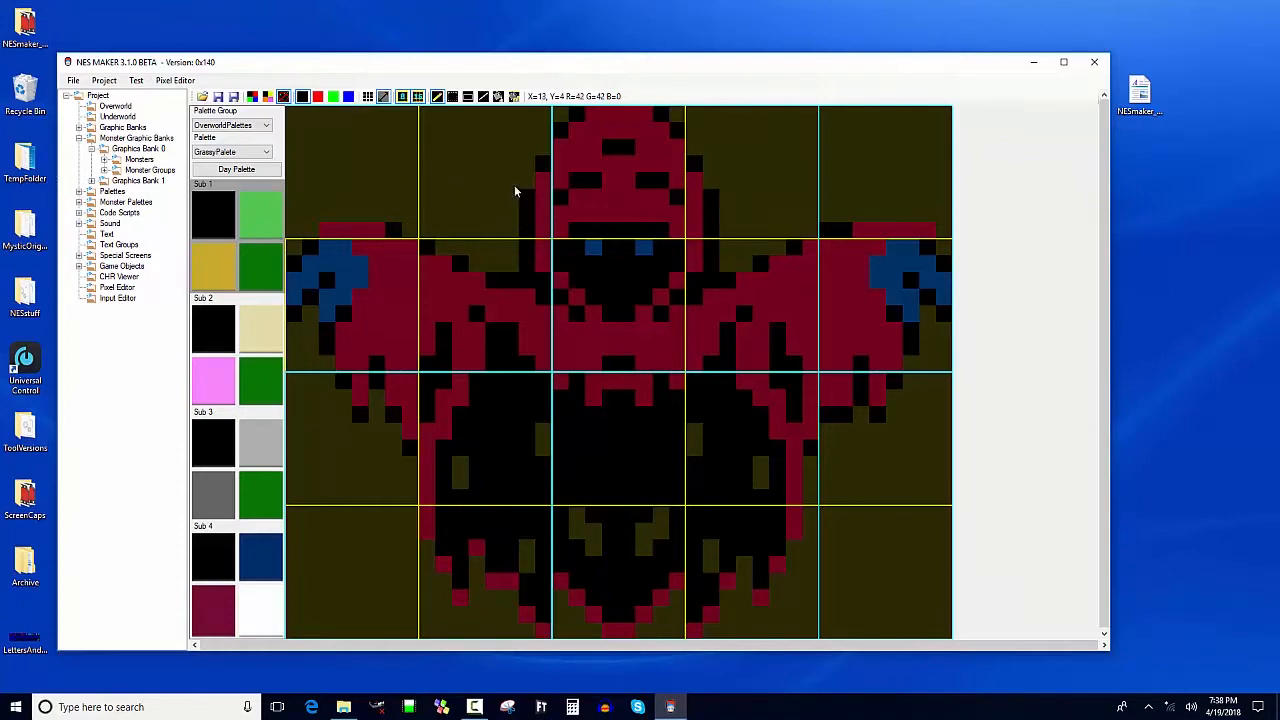
mouse_move(524, 230)
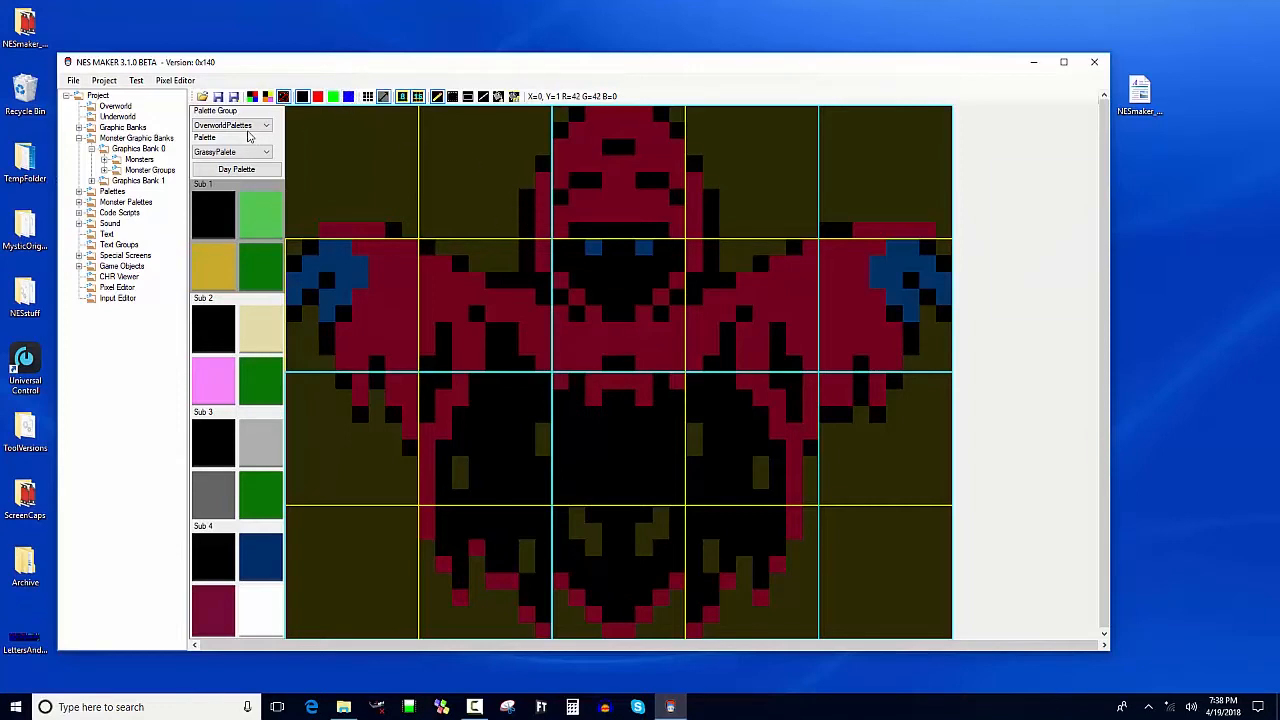
Step: Switch the preview palette group to DummyPalette
click(264, 124)
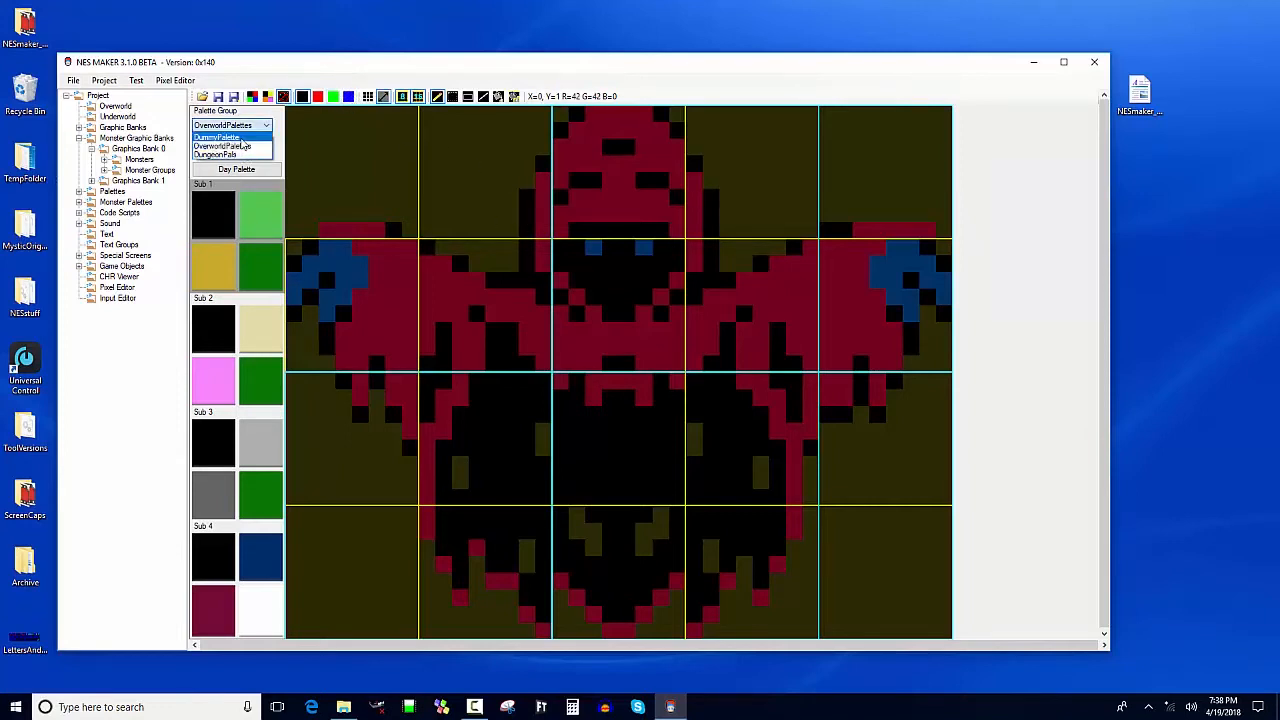
click(230, 136)
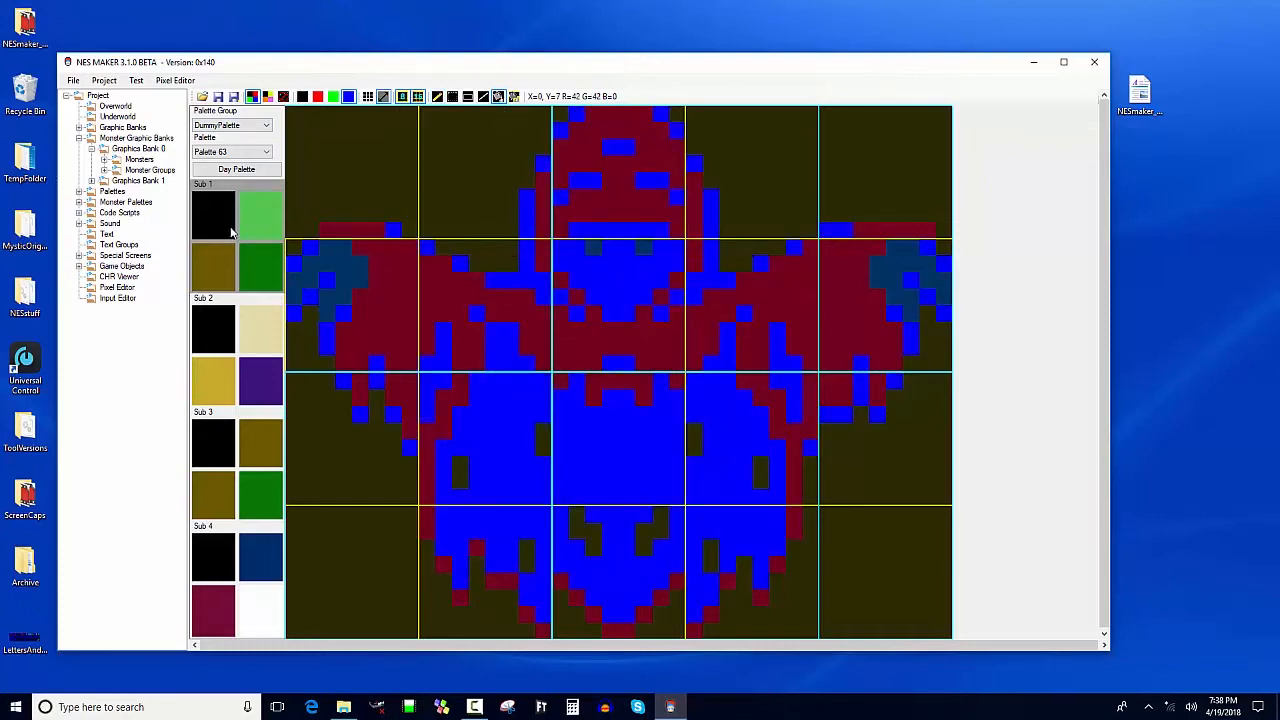
mouse_move(318, 96)
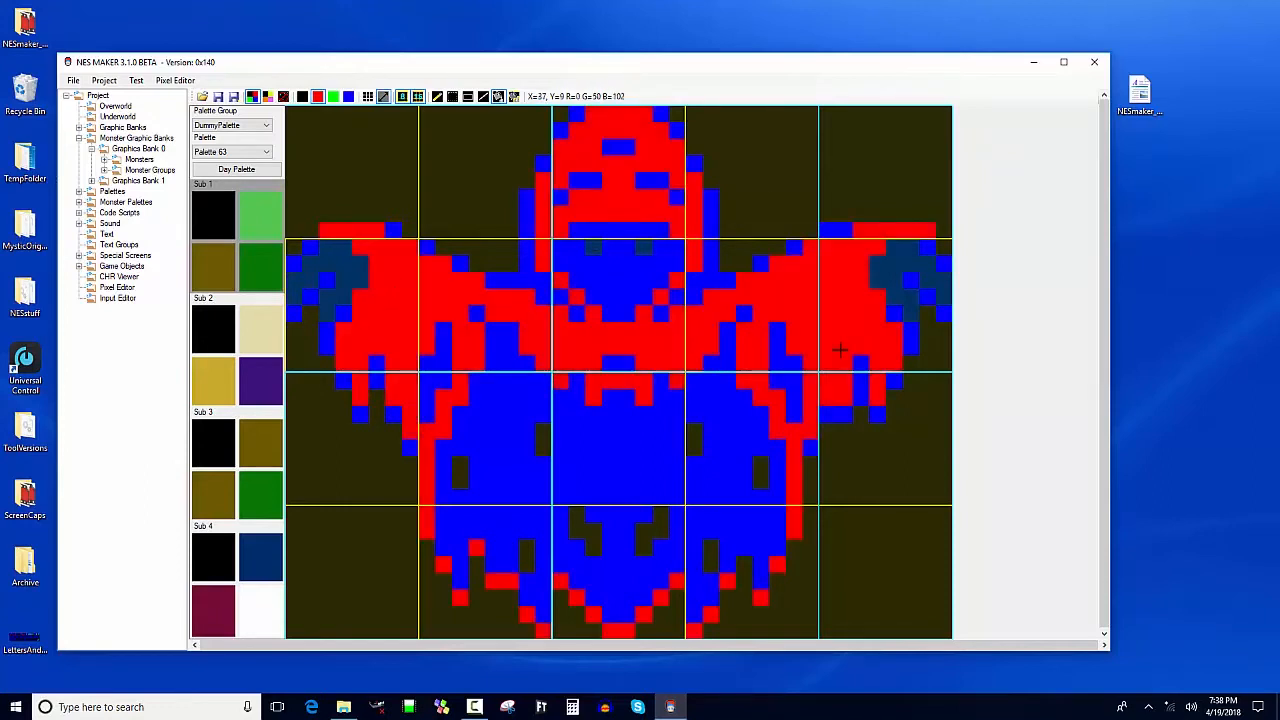
mouse_move(604, 258)
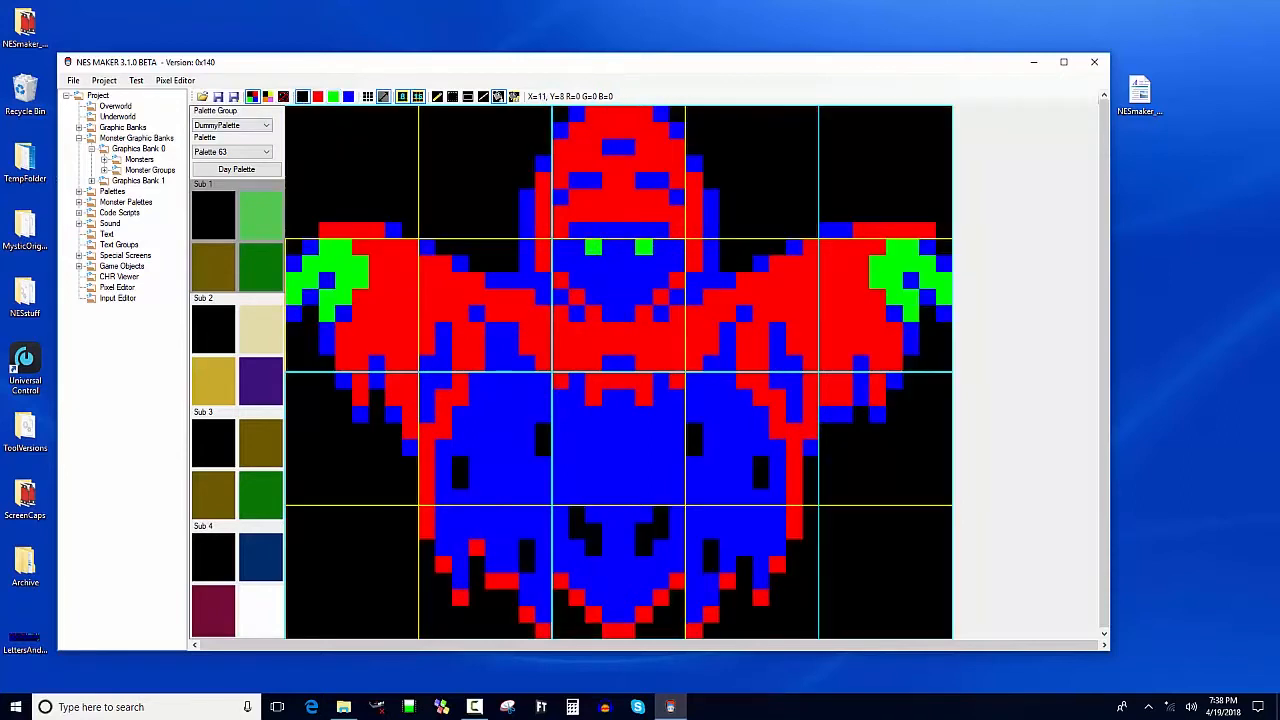
mouse_move(514, 96)
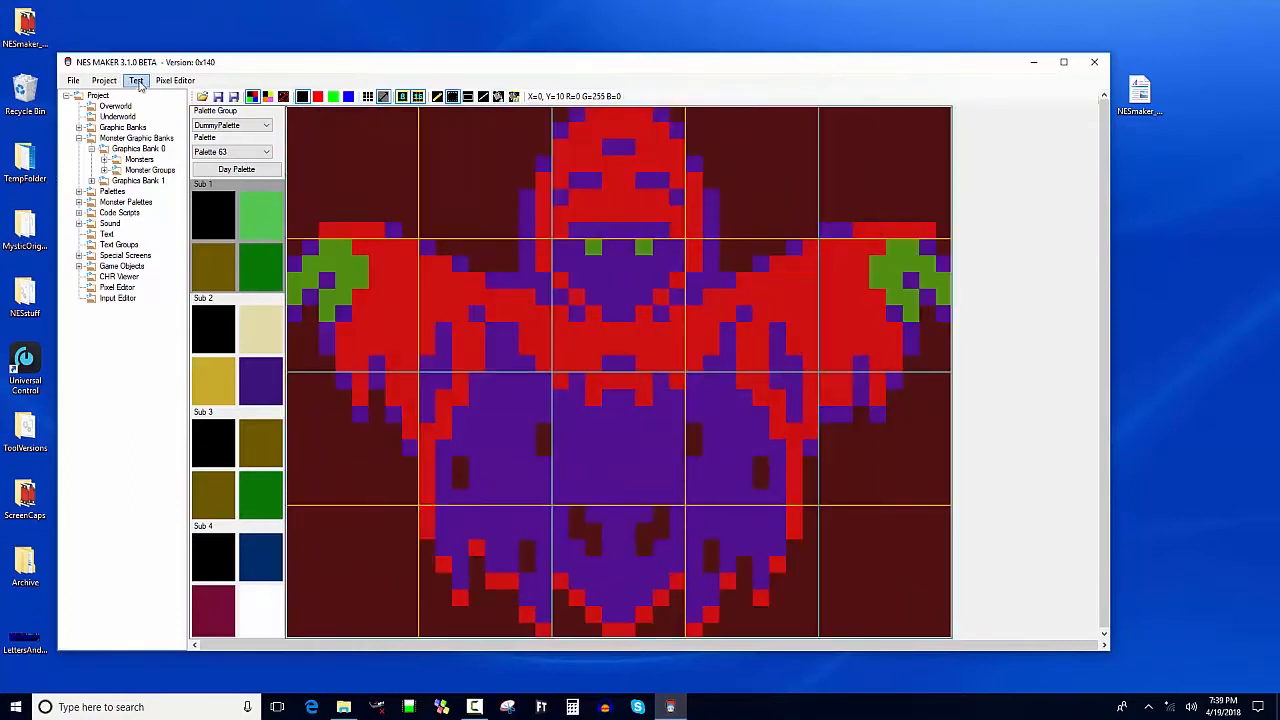
Step: Create a new 128 x 64 (Game Objects) bitmap holding the banshee drawing
click(176, 80)
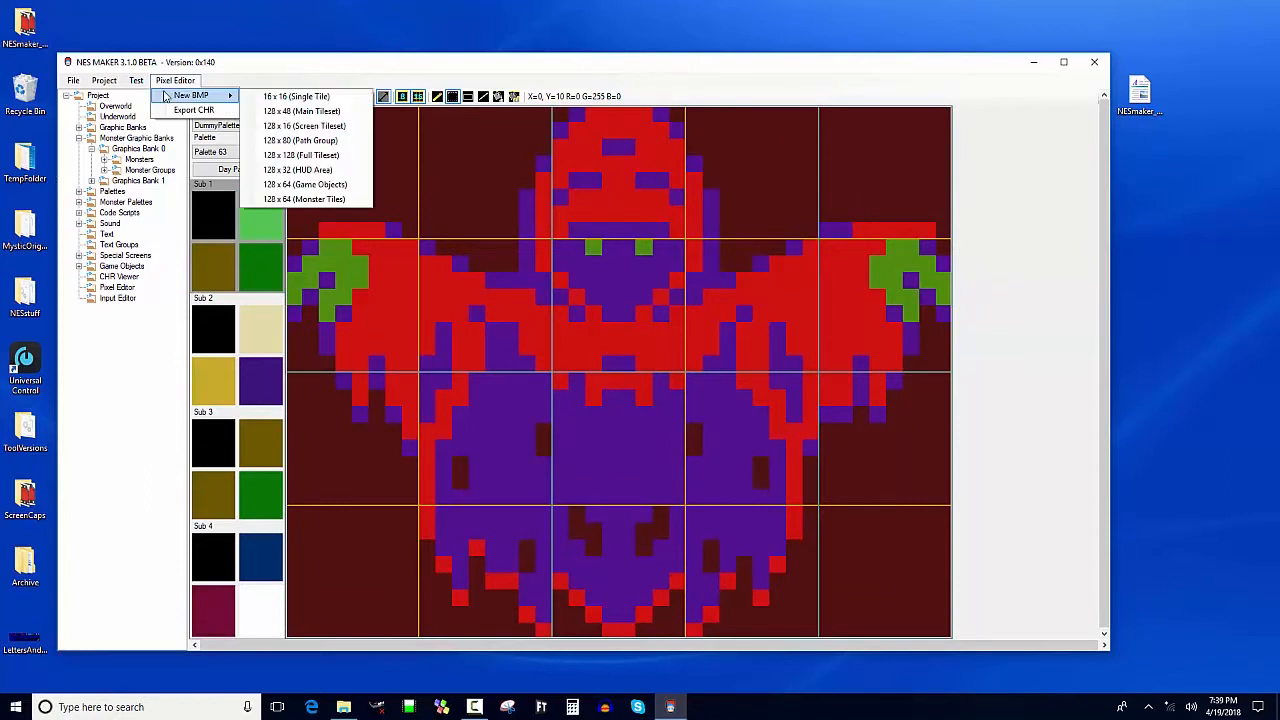
mouse_move(304, 184)
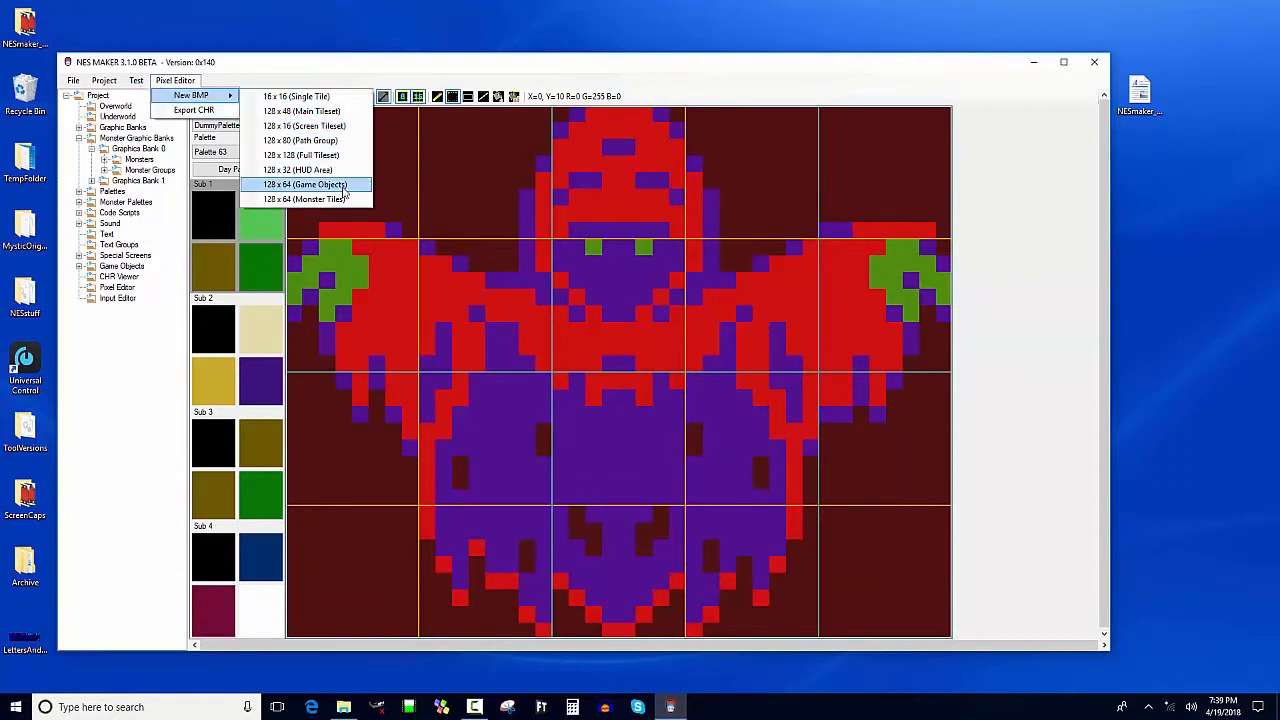
click(304, 184)
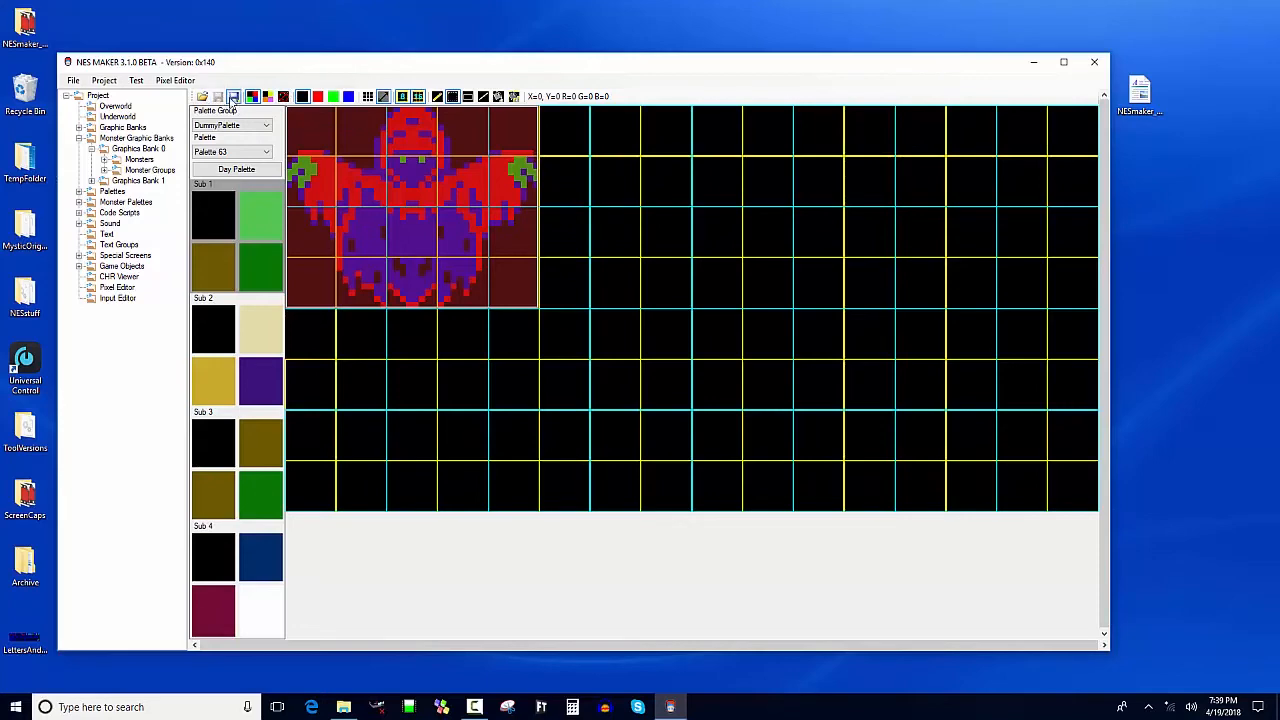
Step: Save the banshee sheet over Monster_1_01 in NESmakerGame1\GraphicAssets and reload the tileset
click(232, 96)
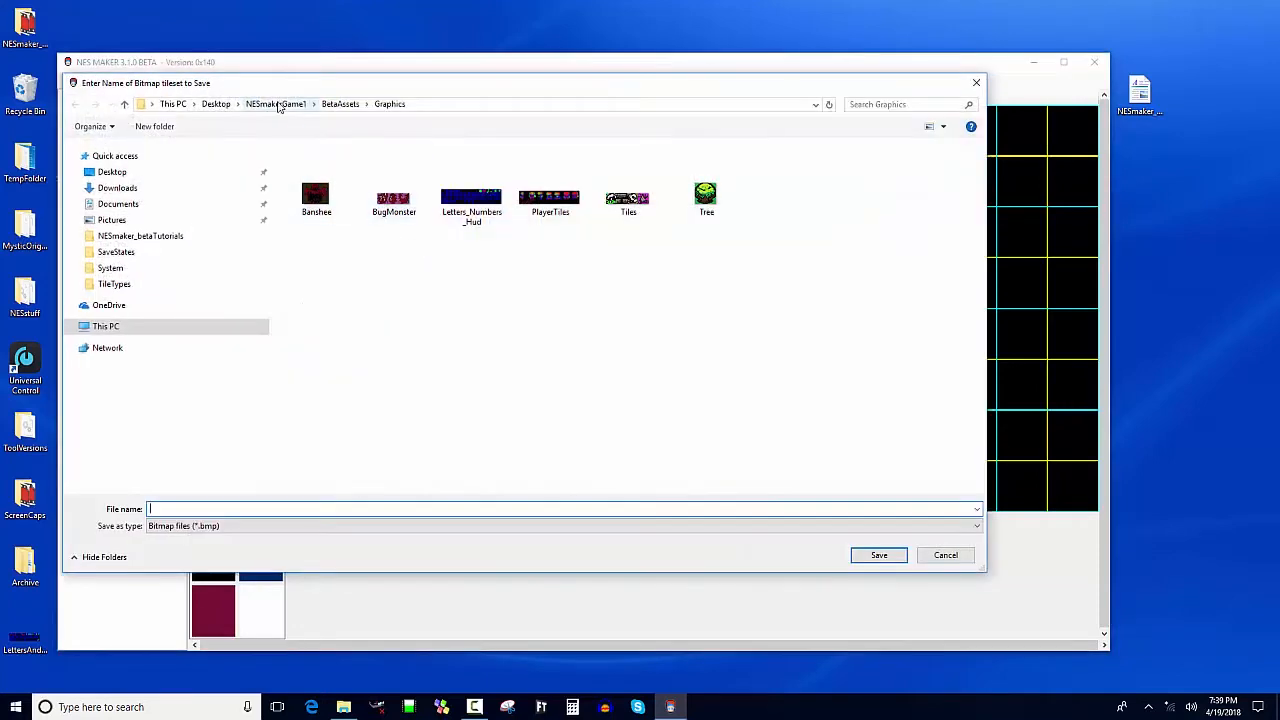
click(276, 104)
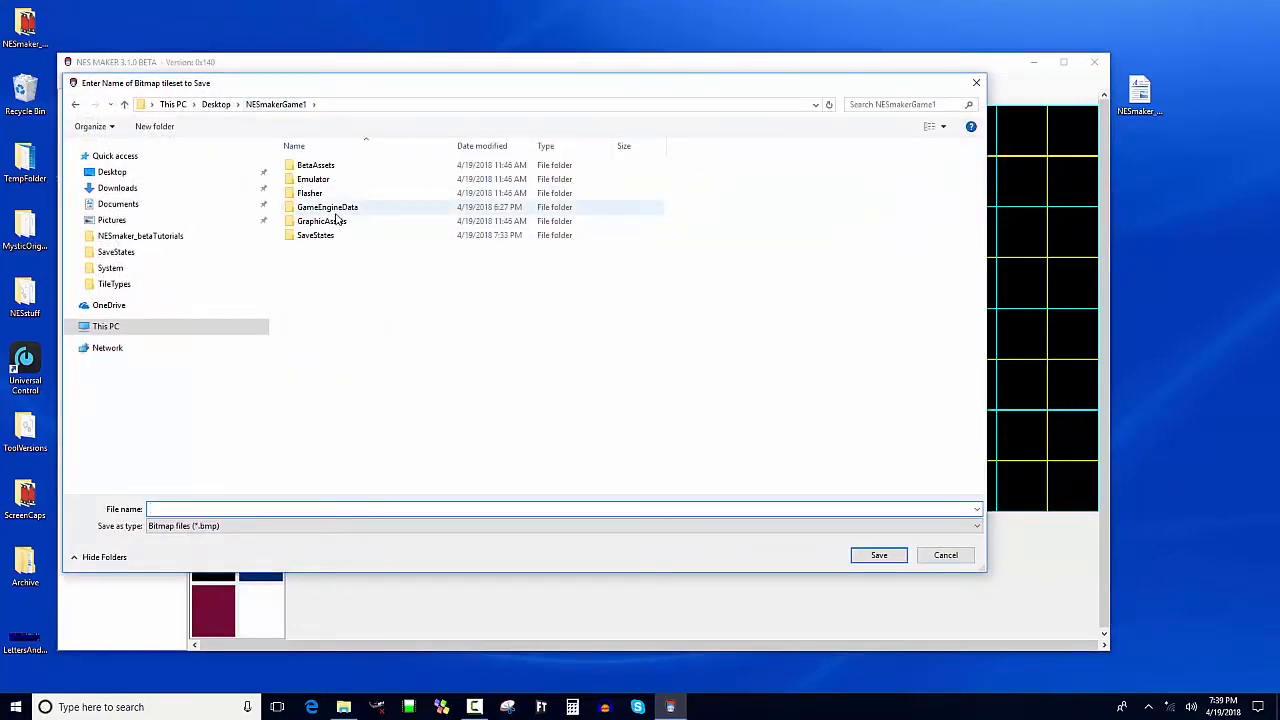
double_click(328, 206)
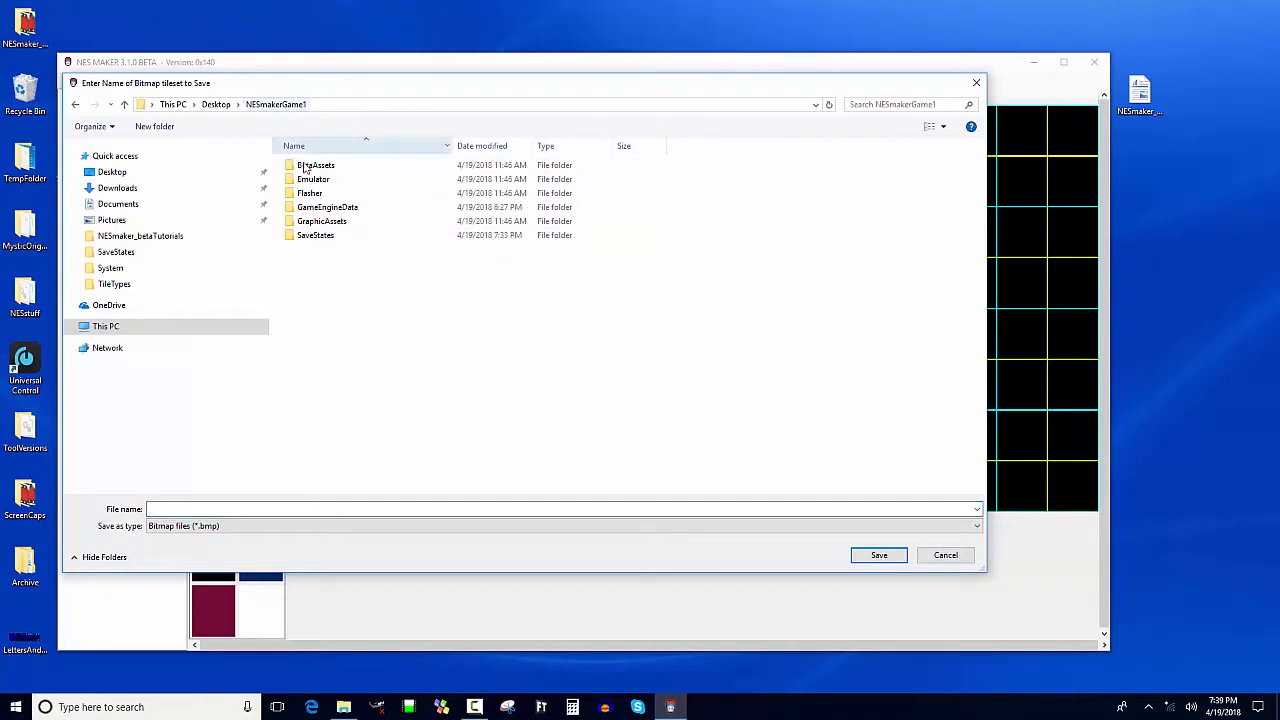
double_click(320, 220)
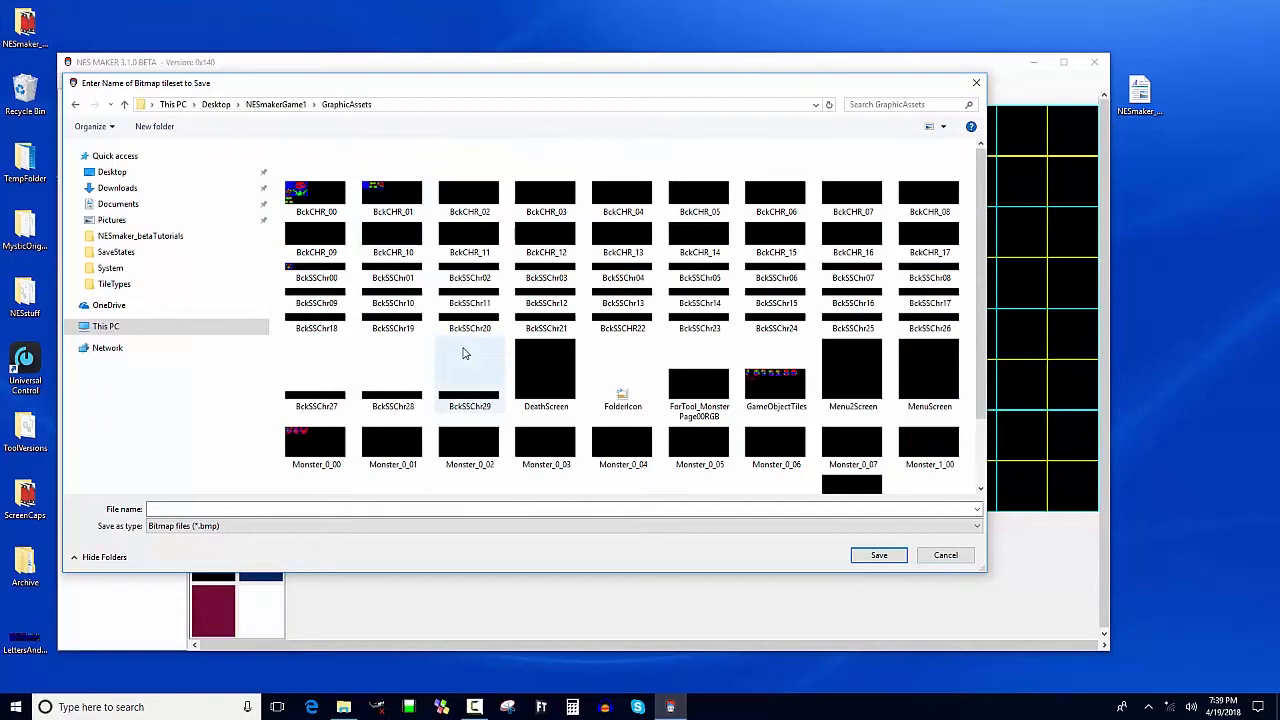
scroll(down, 3)
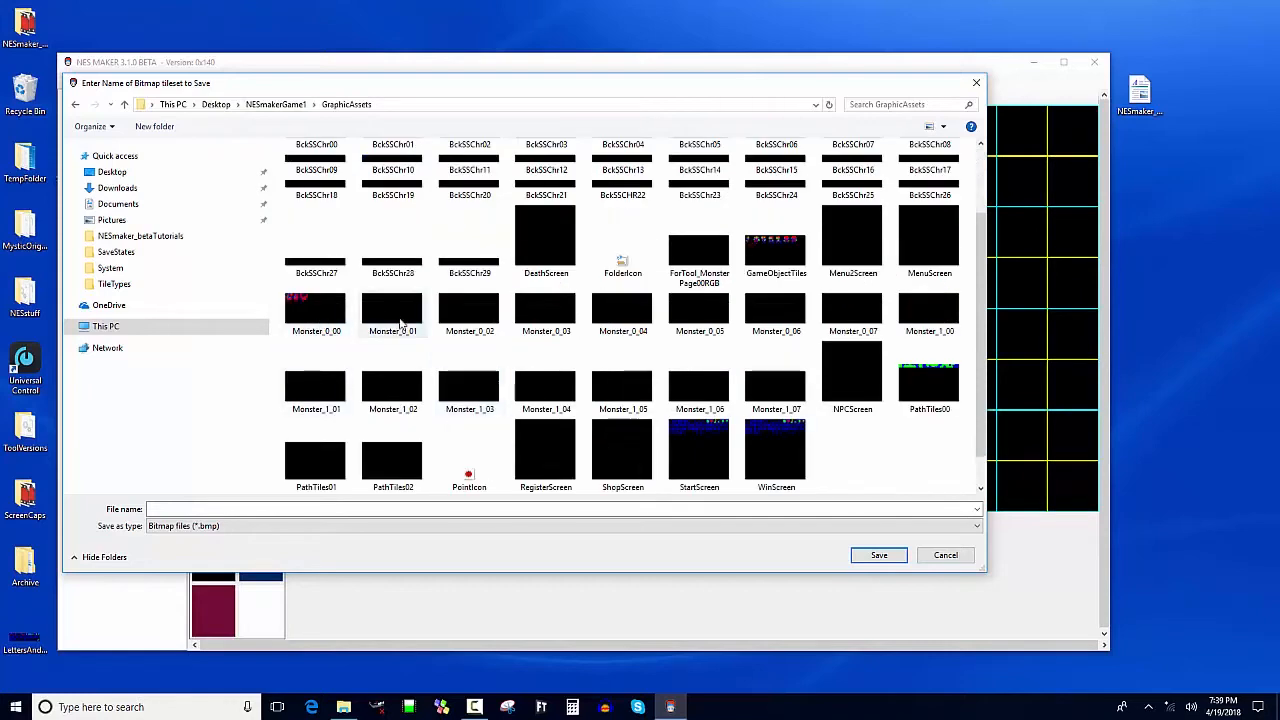
click(878, 556)
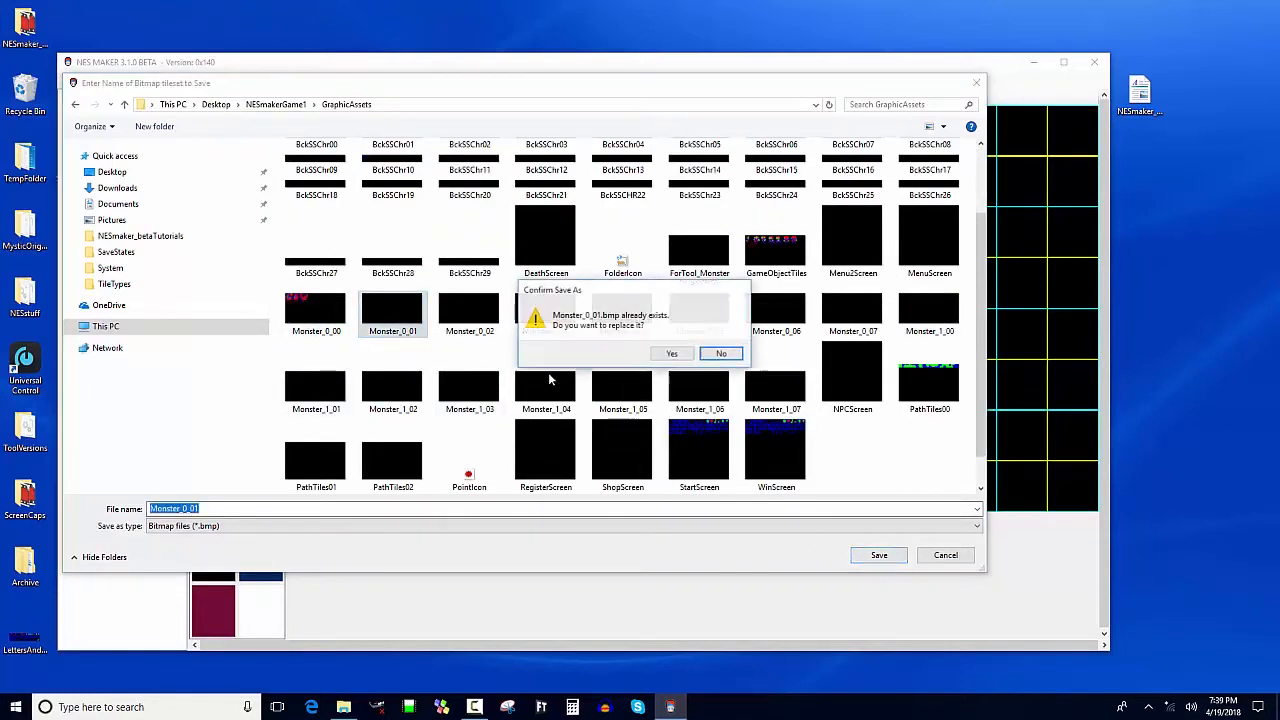
click(672, 352)
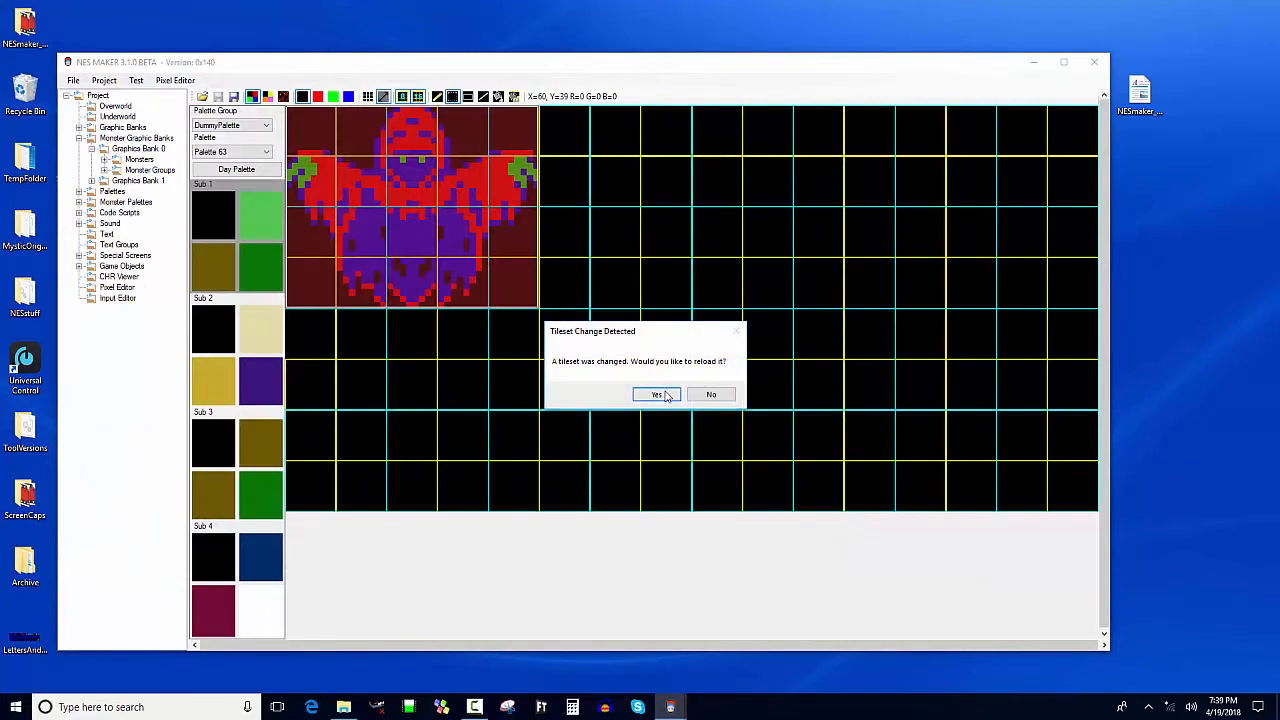
click(656, 394)
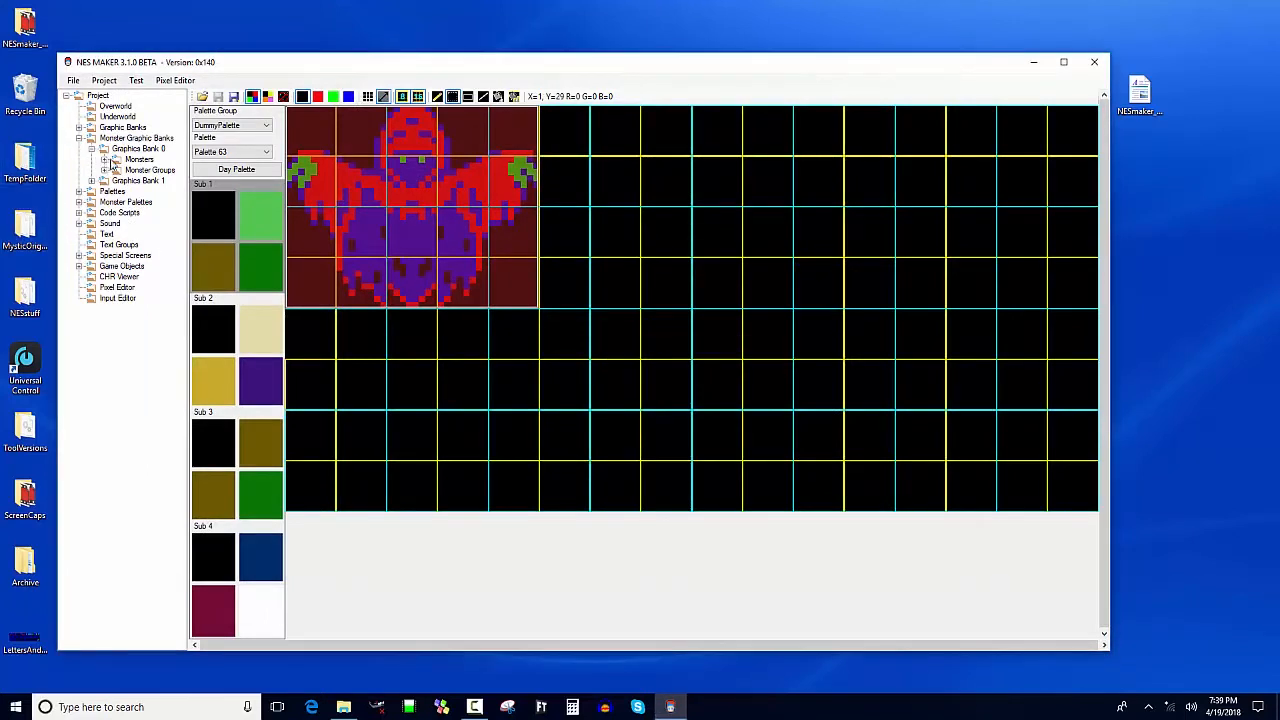
Step: Open the monster editor and switch its tileset to Tile-1 with the banshee graphics
click(140, 160)
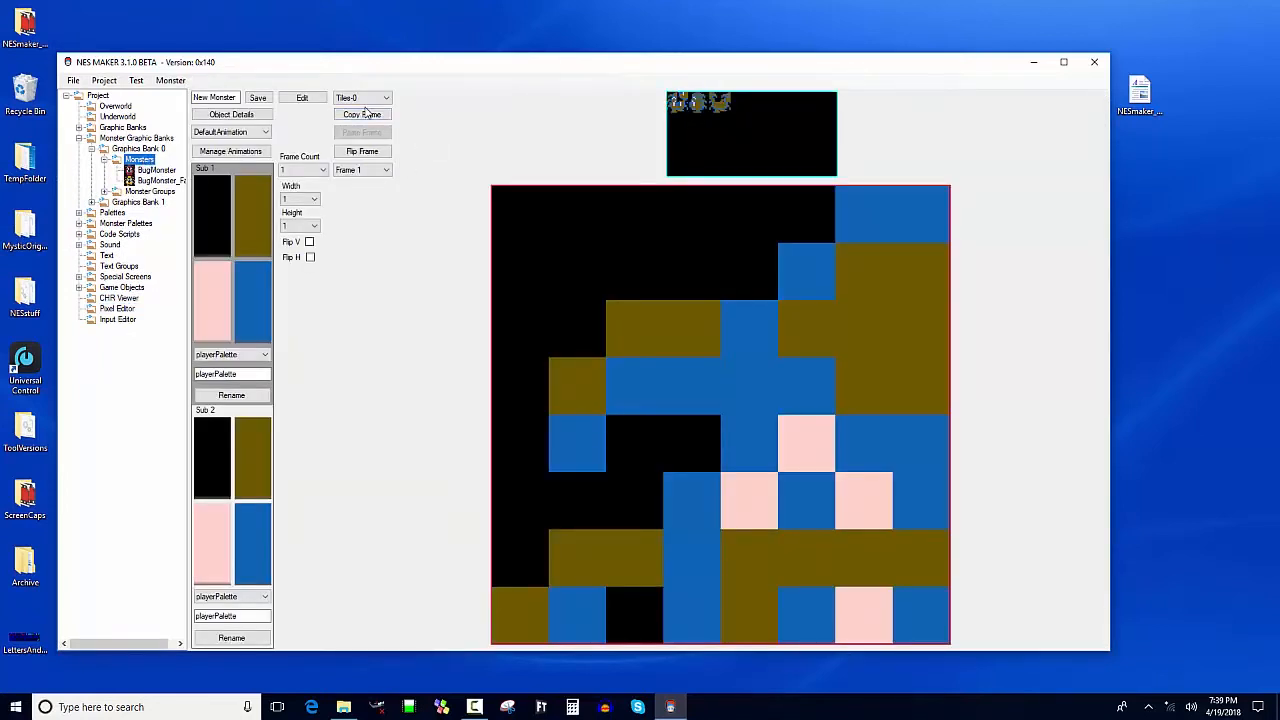
click(384, 96)
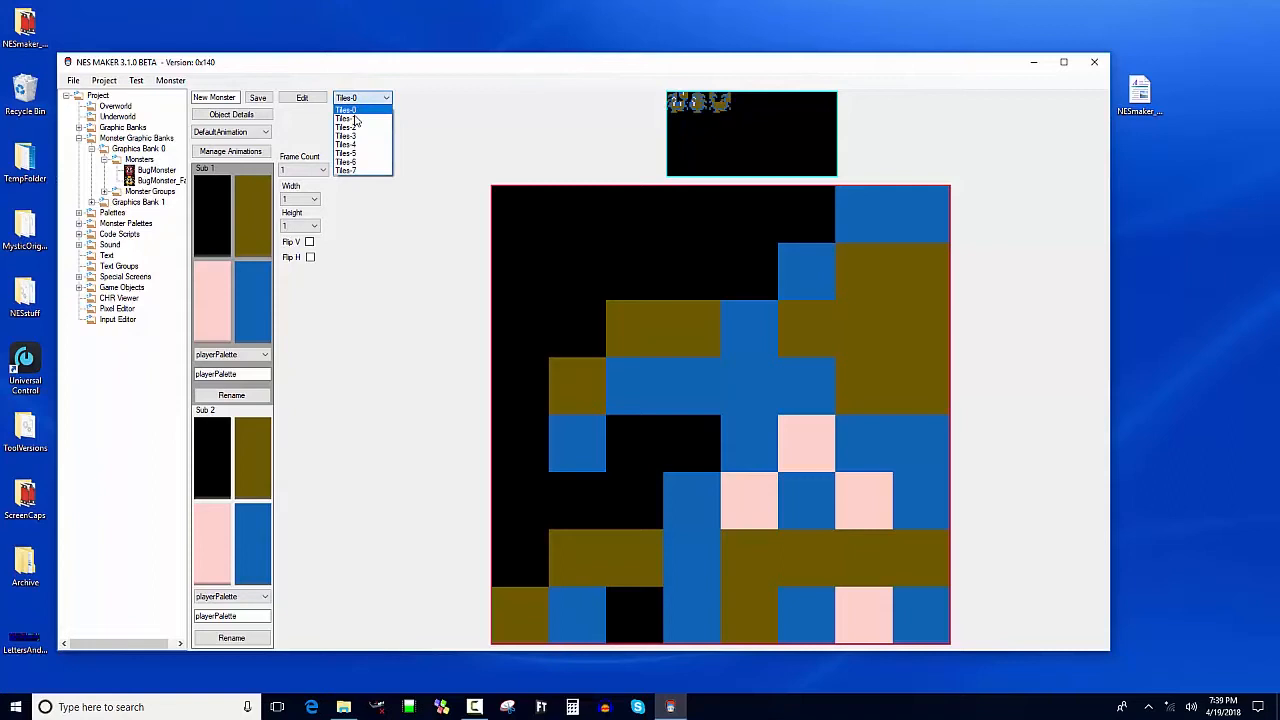
click(346, 118)
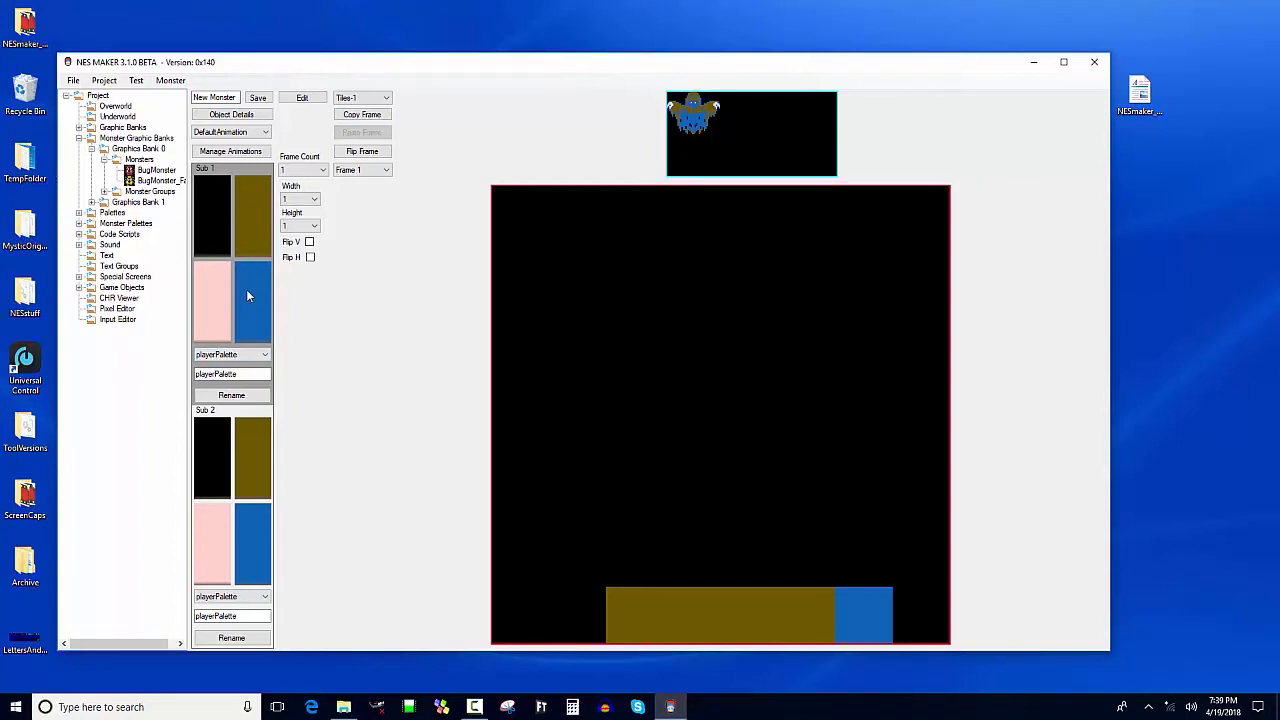
Step: Rename the first monster subpalette banshee1 and pick its new colour
click(264, 354)
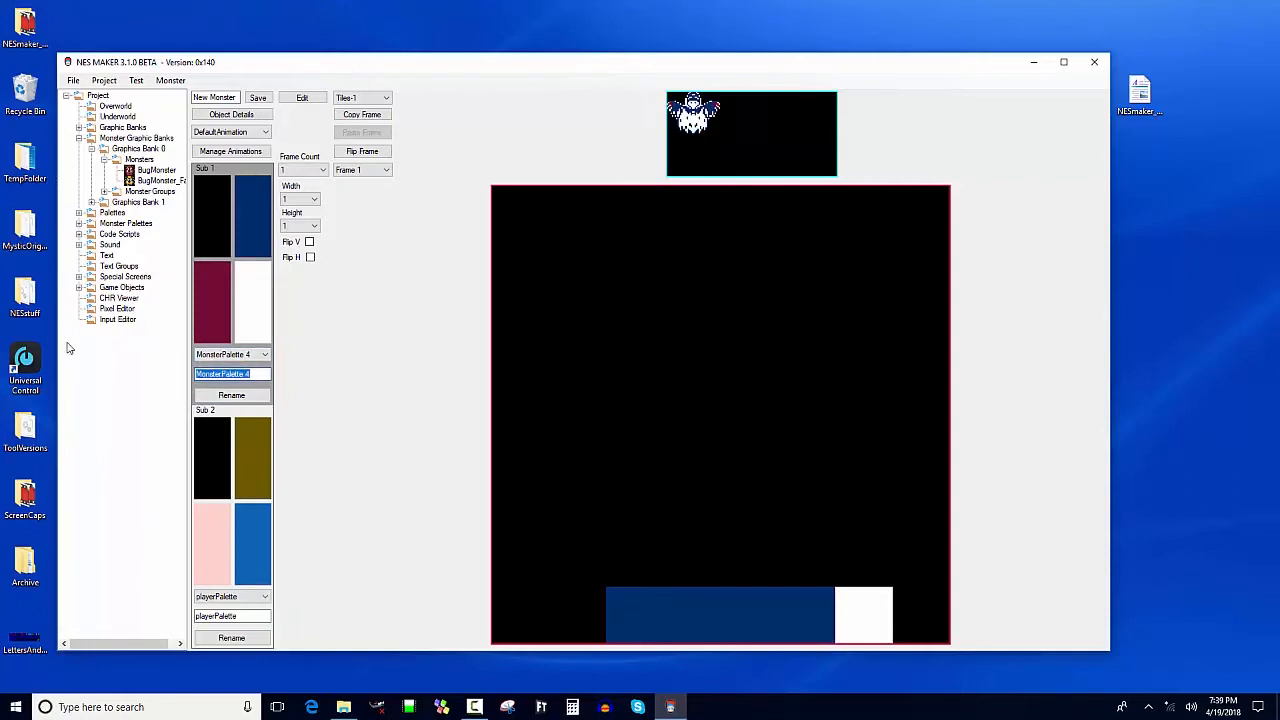
text(banshee1)
click(232, 616)
text(banshee2)
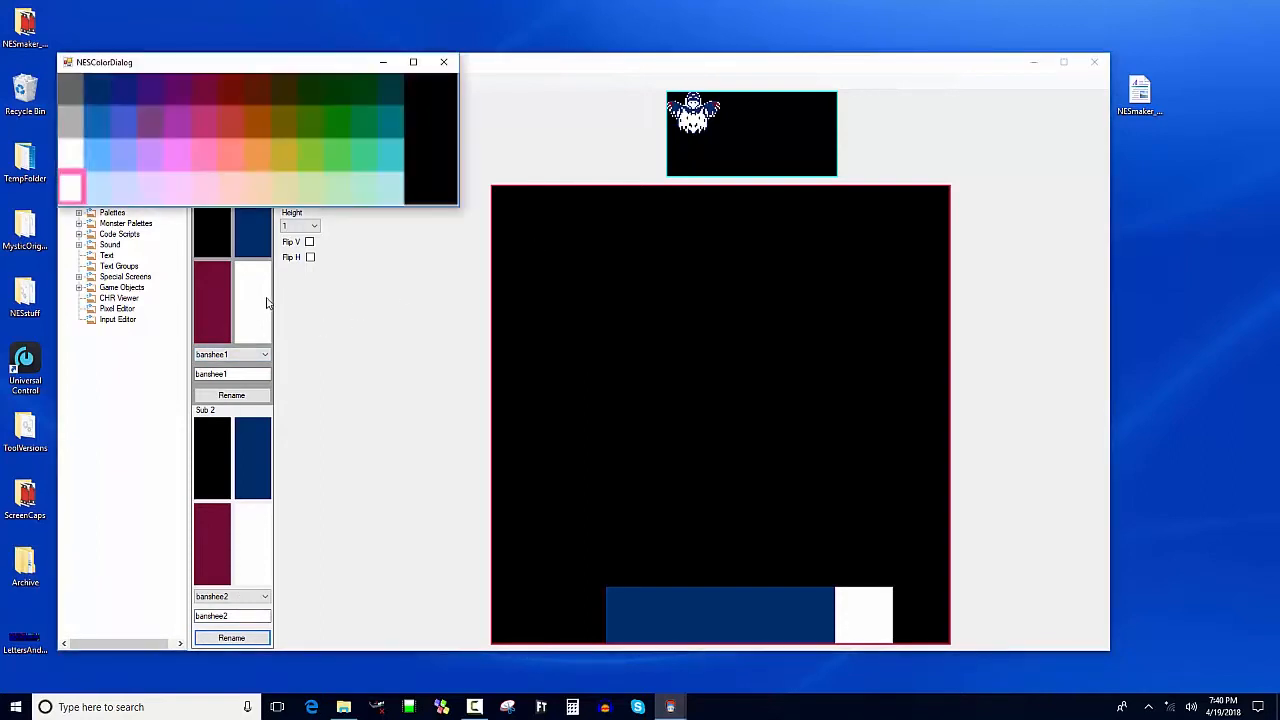
mouse_move(430, 108)
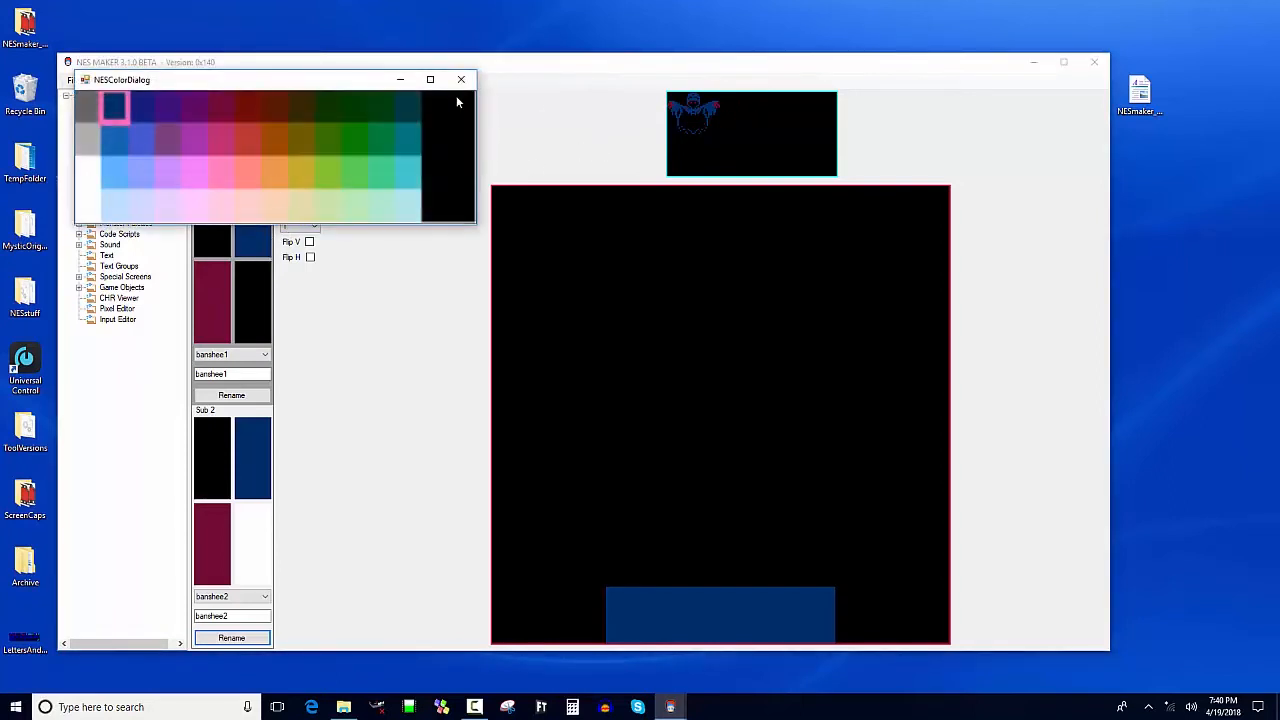
click(460, 80)
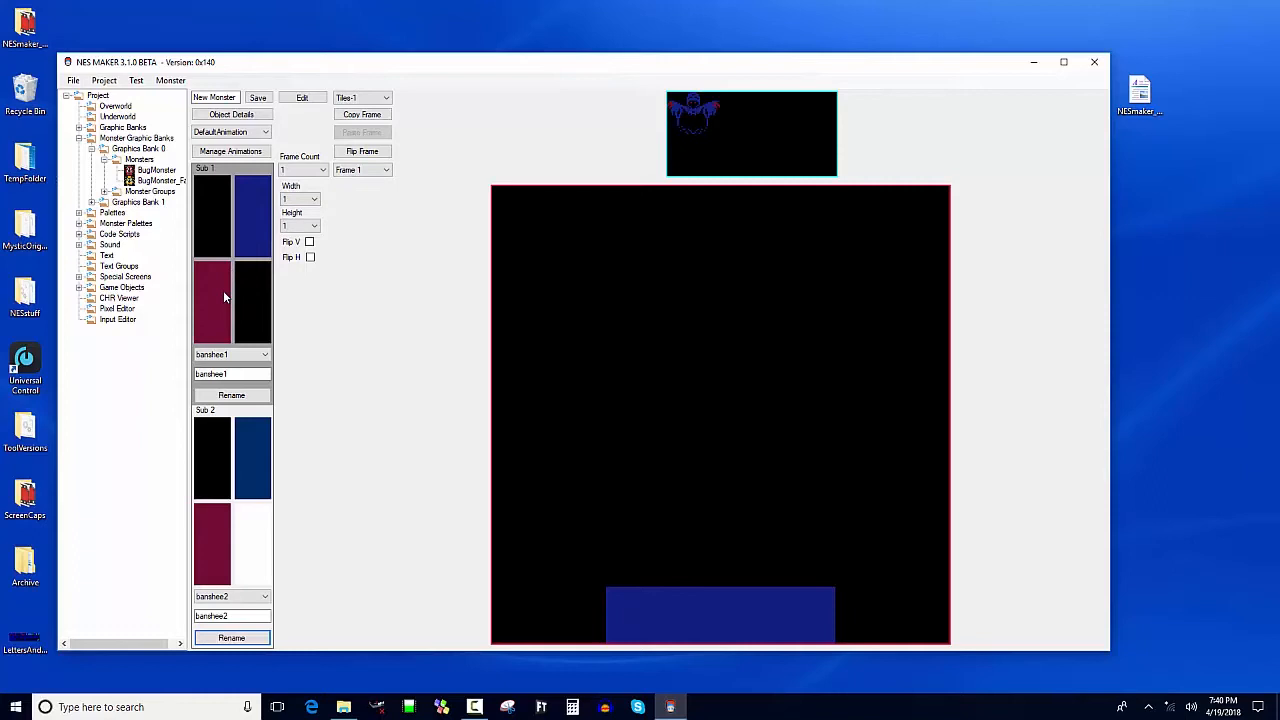
mouse_move(226, 296)
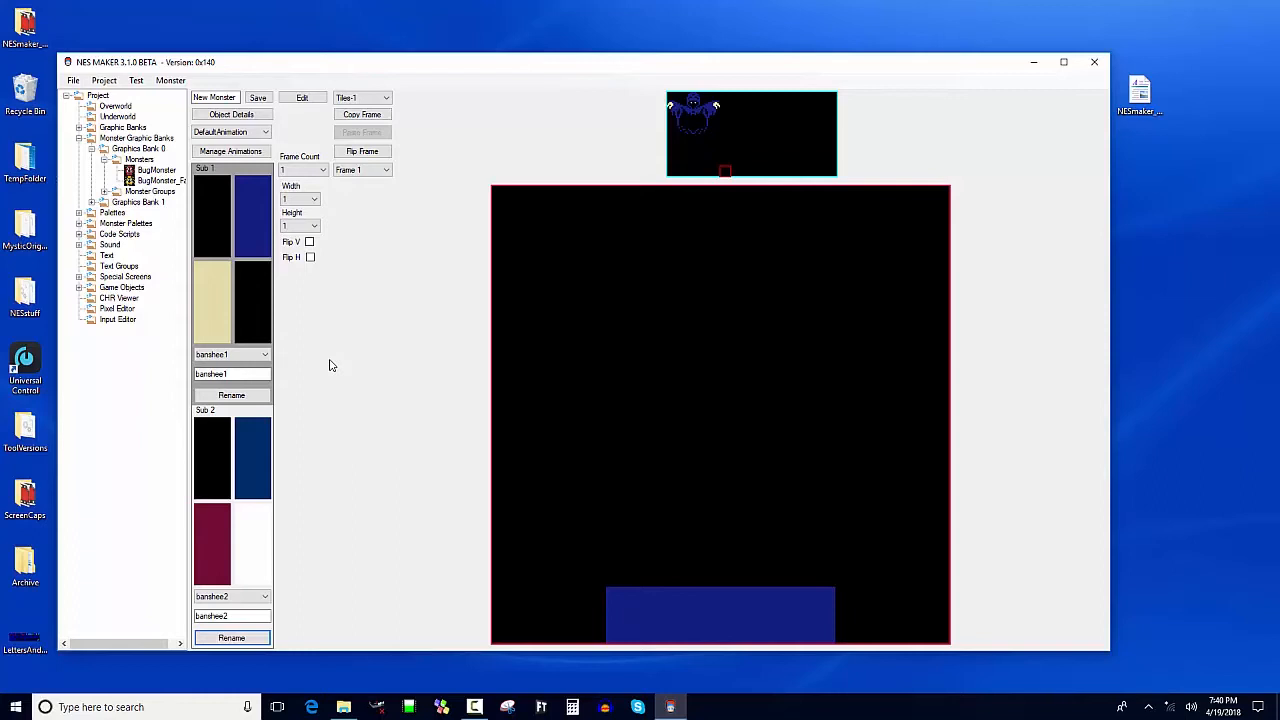
mouse_move(390, 308)
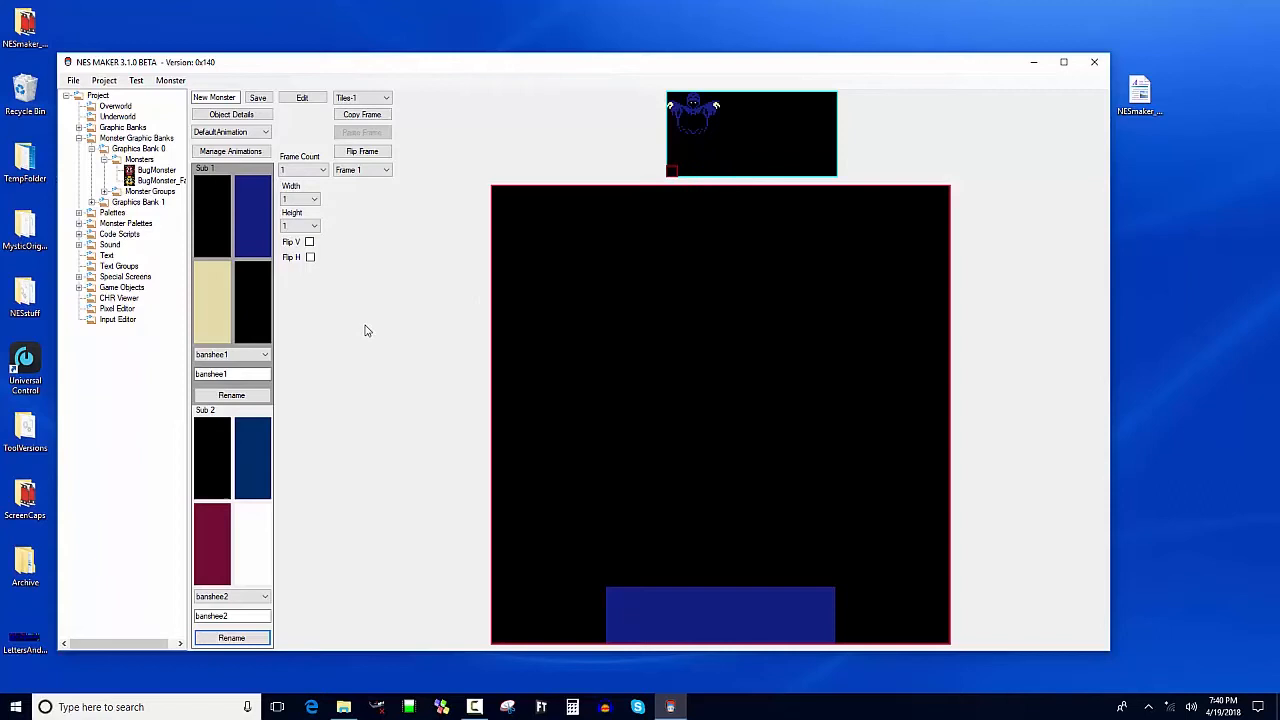
mouse_move(396, 172)
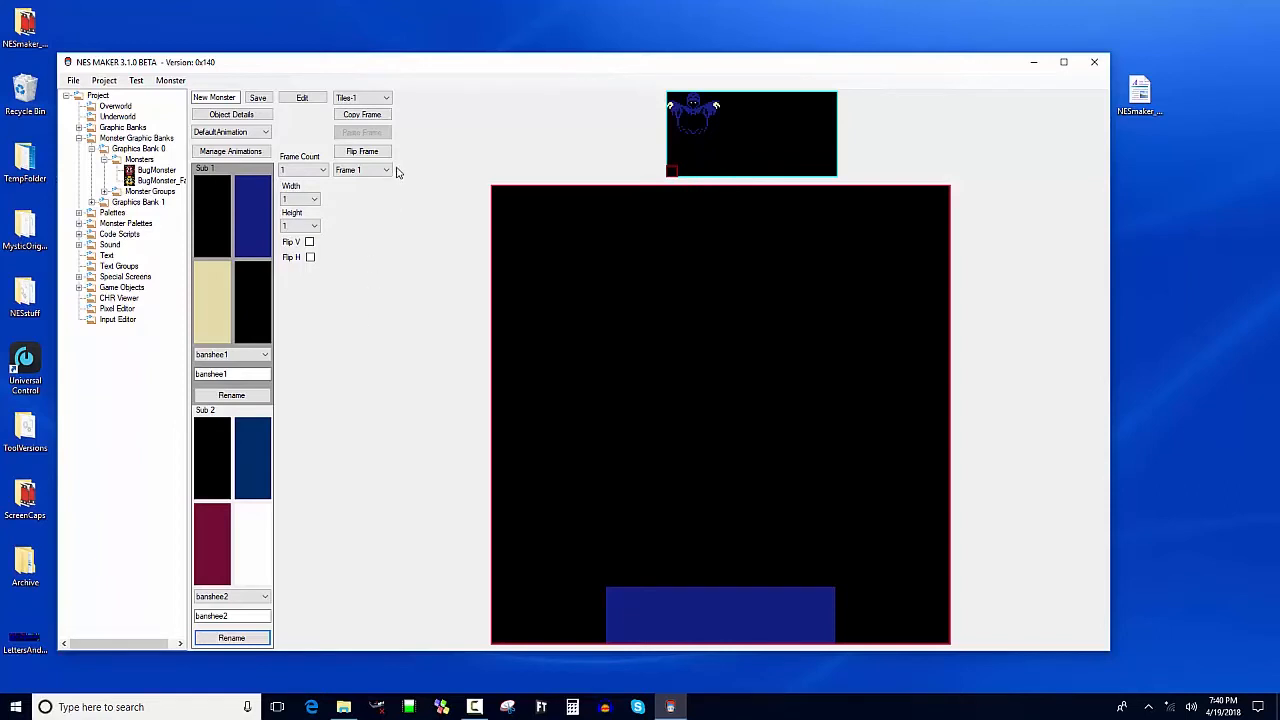
mouse_move(232, 114)
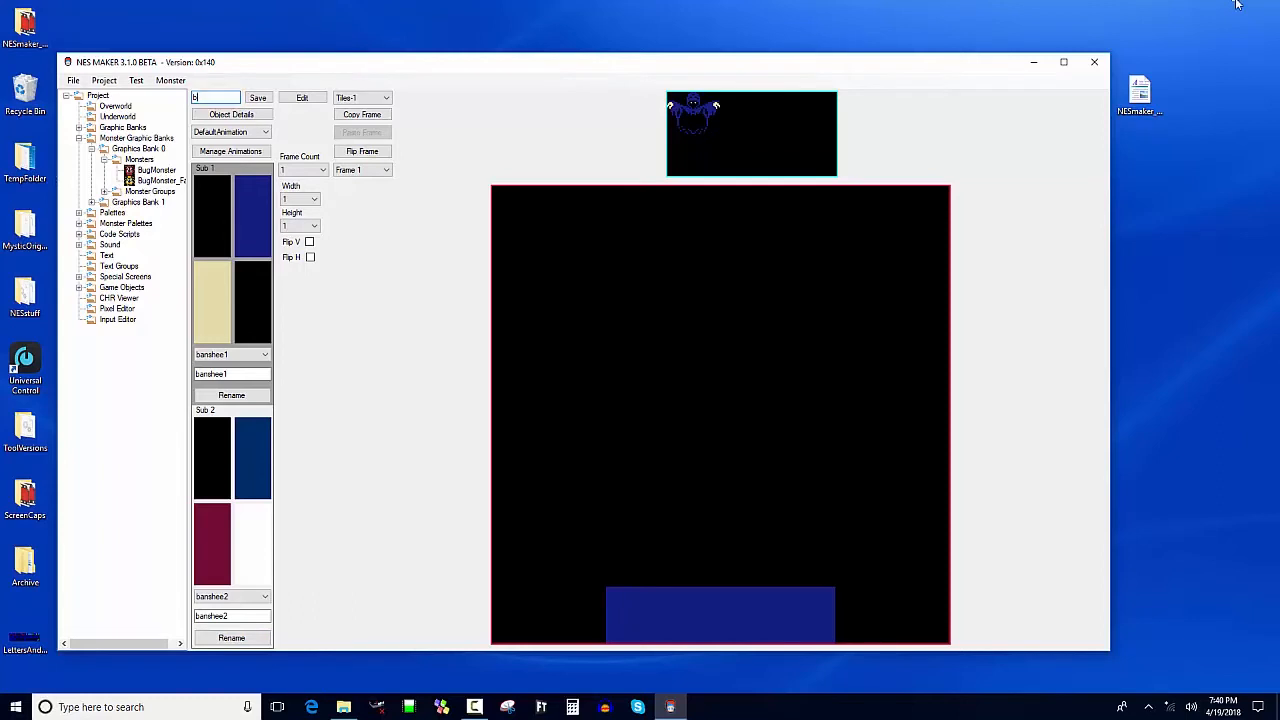
Step: Name the new monster banshee
text(banshee)
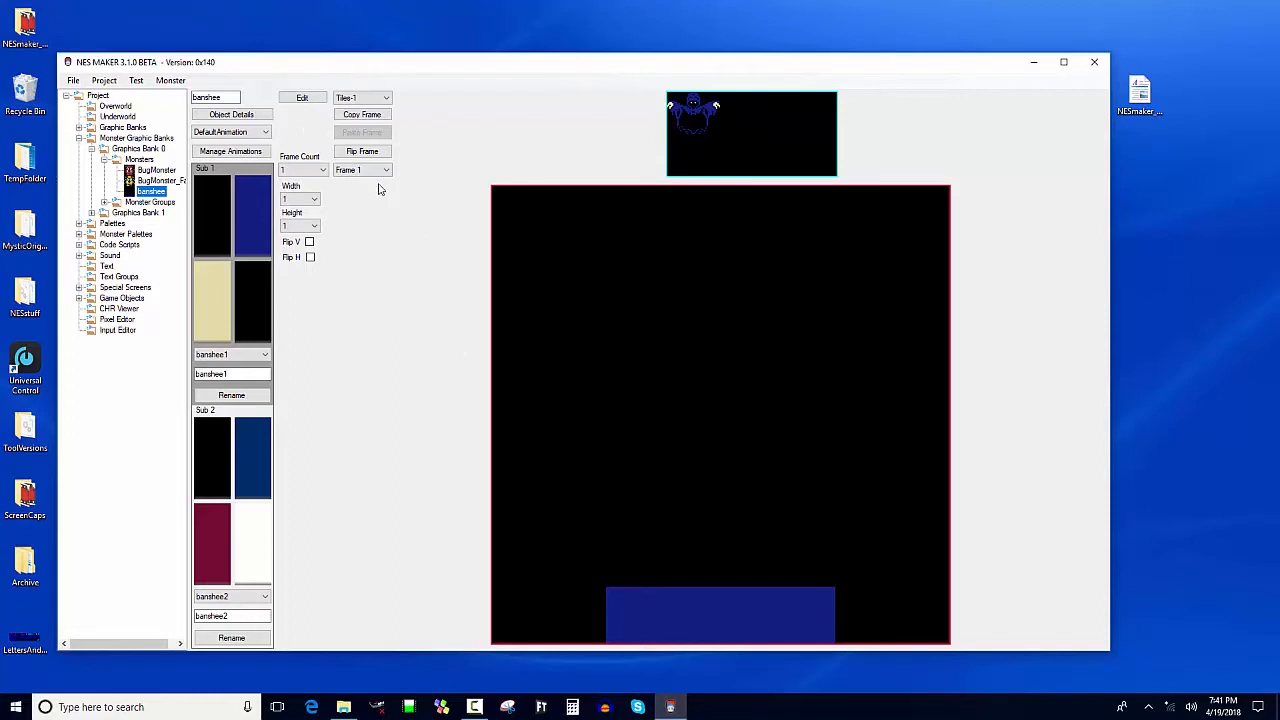
Step: Make the banshee five tiles wide and place its tiles into the frame grid
click(316, 198)
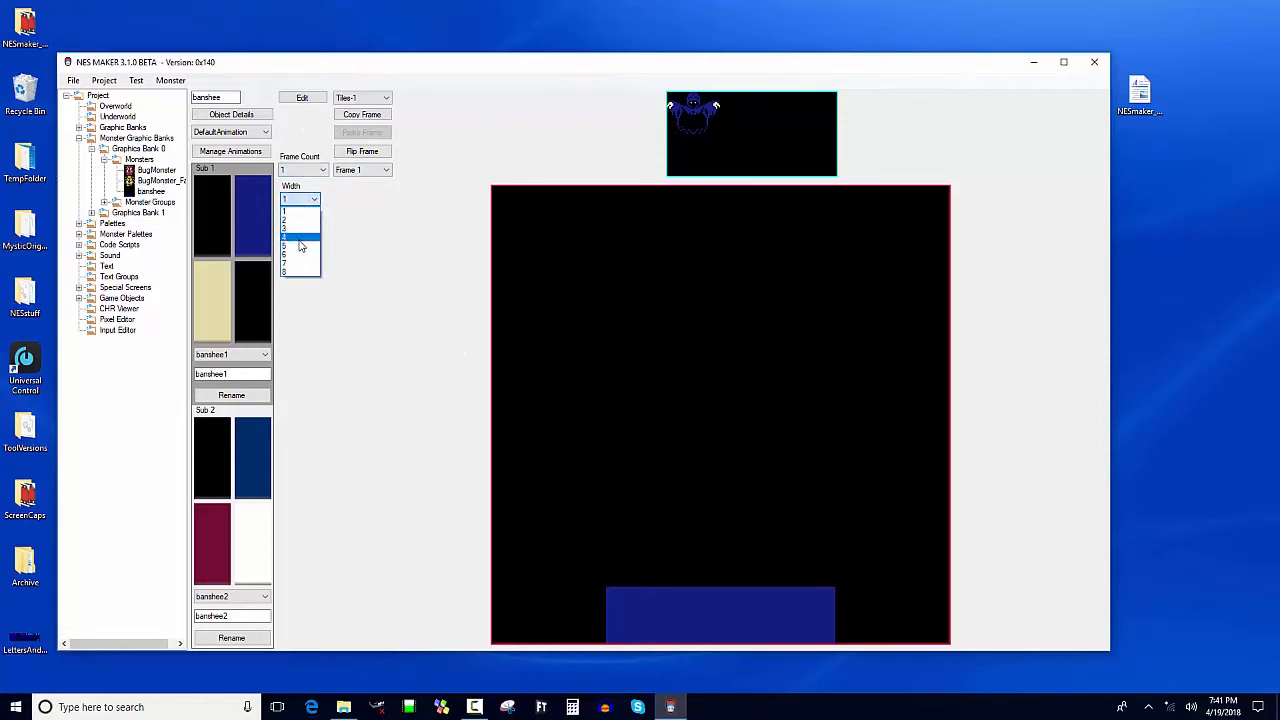
click(300, 200)
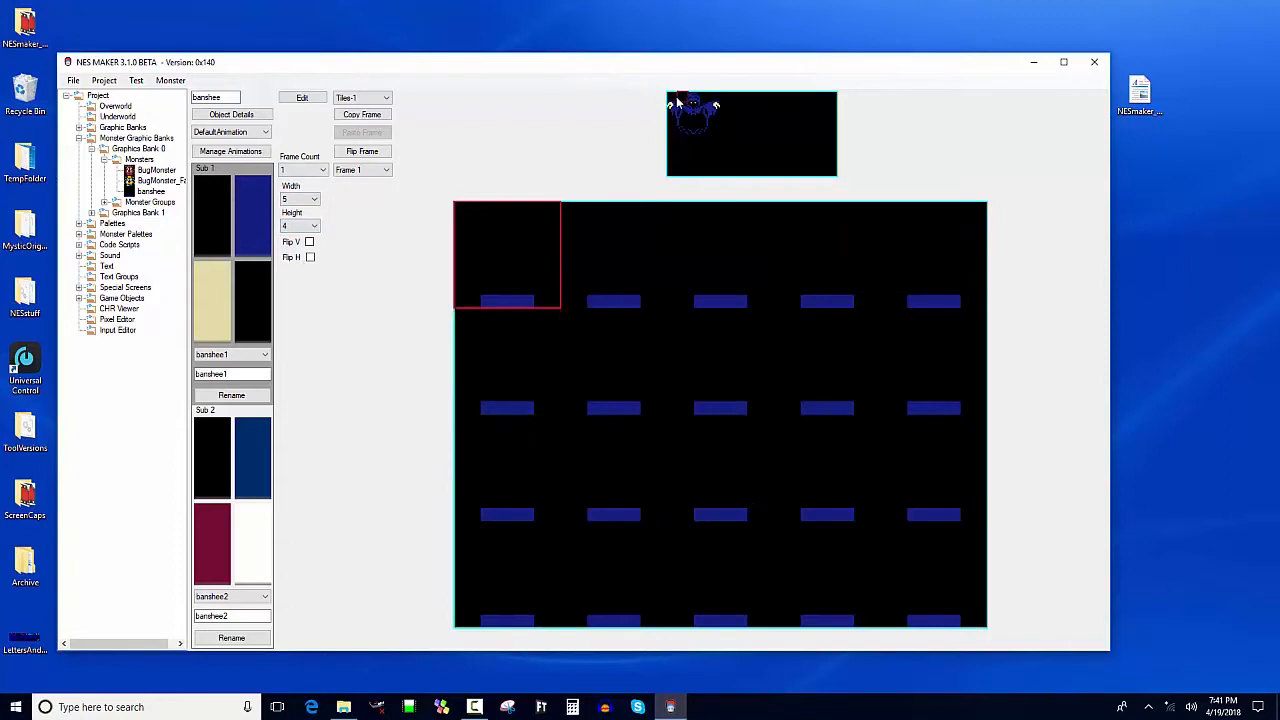
click(612, 256)
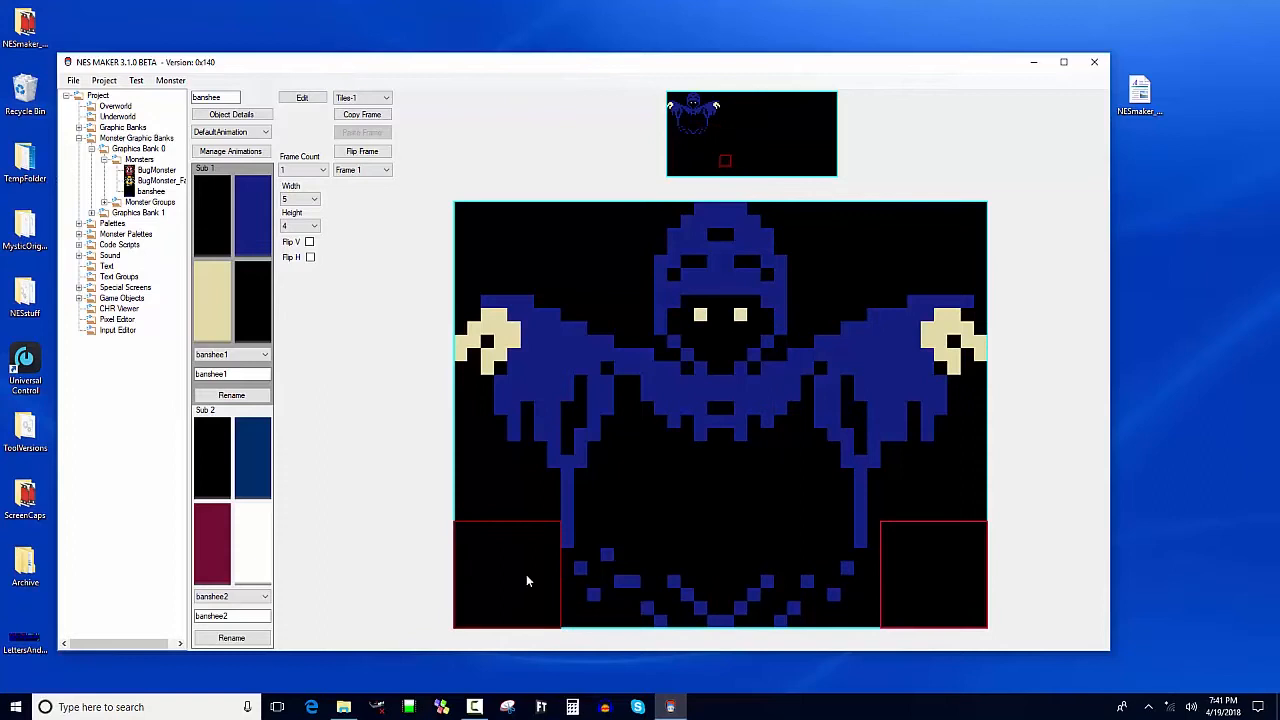
Step: Clear the bottom-left and top-left corner tiles of the banshee frame
click(932, 572)
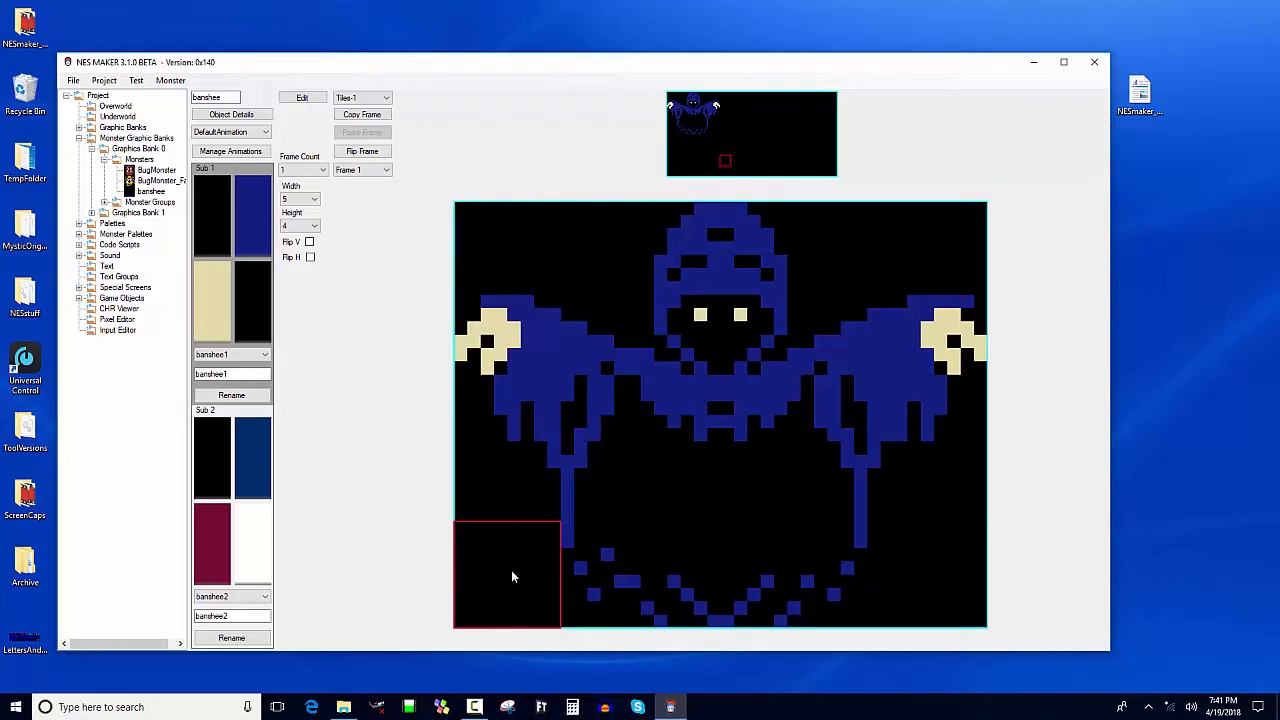
click(720, 576)
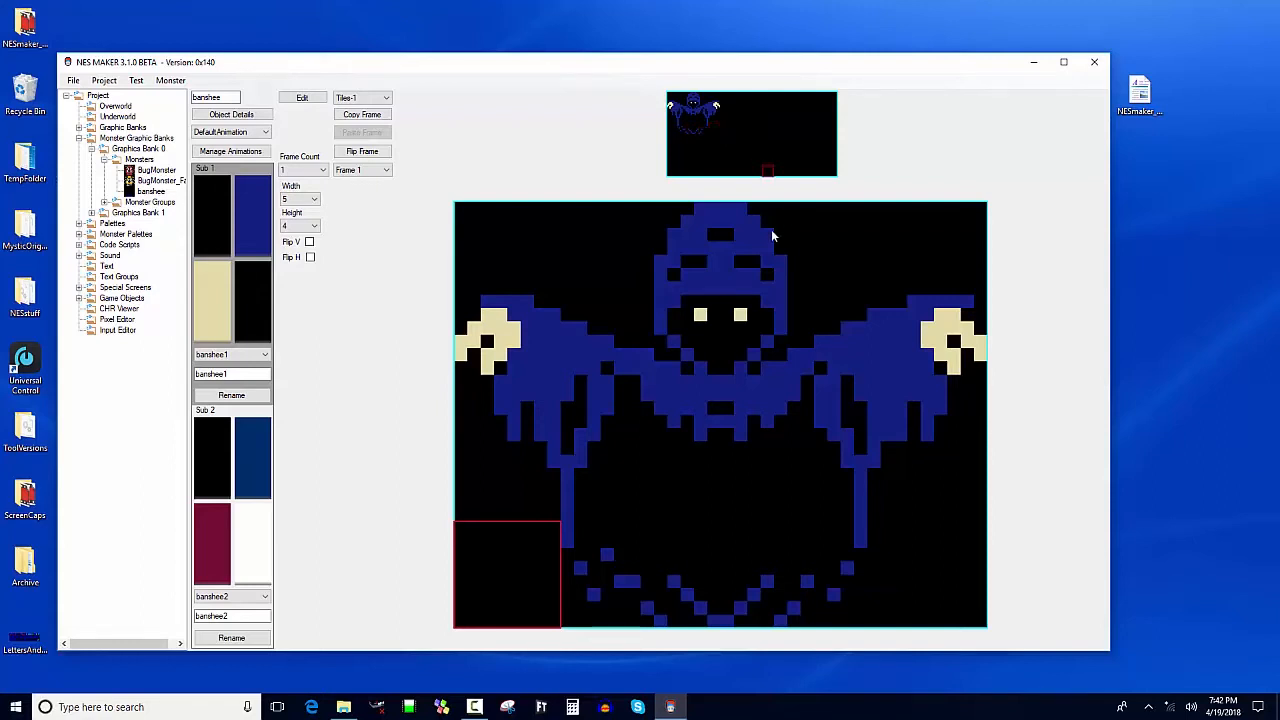
mouse_move(744, 198)
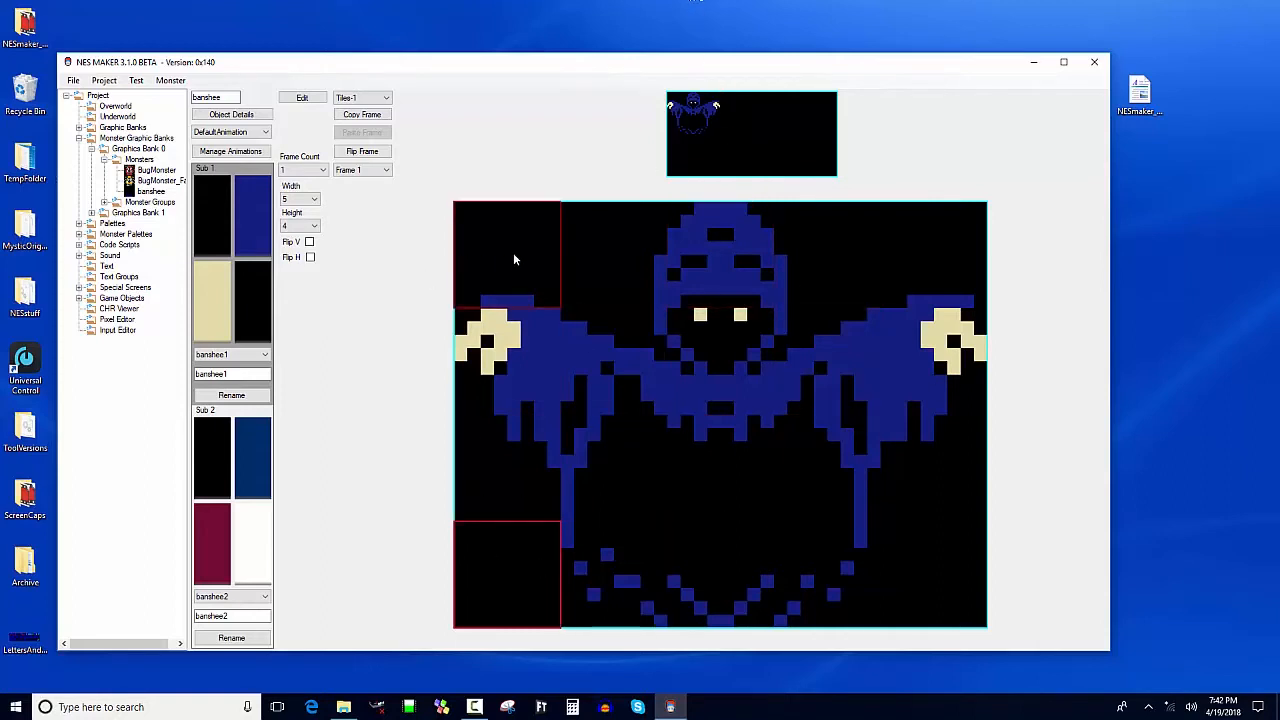
click(612, 356)
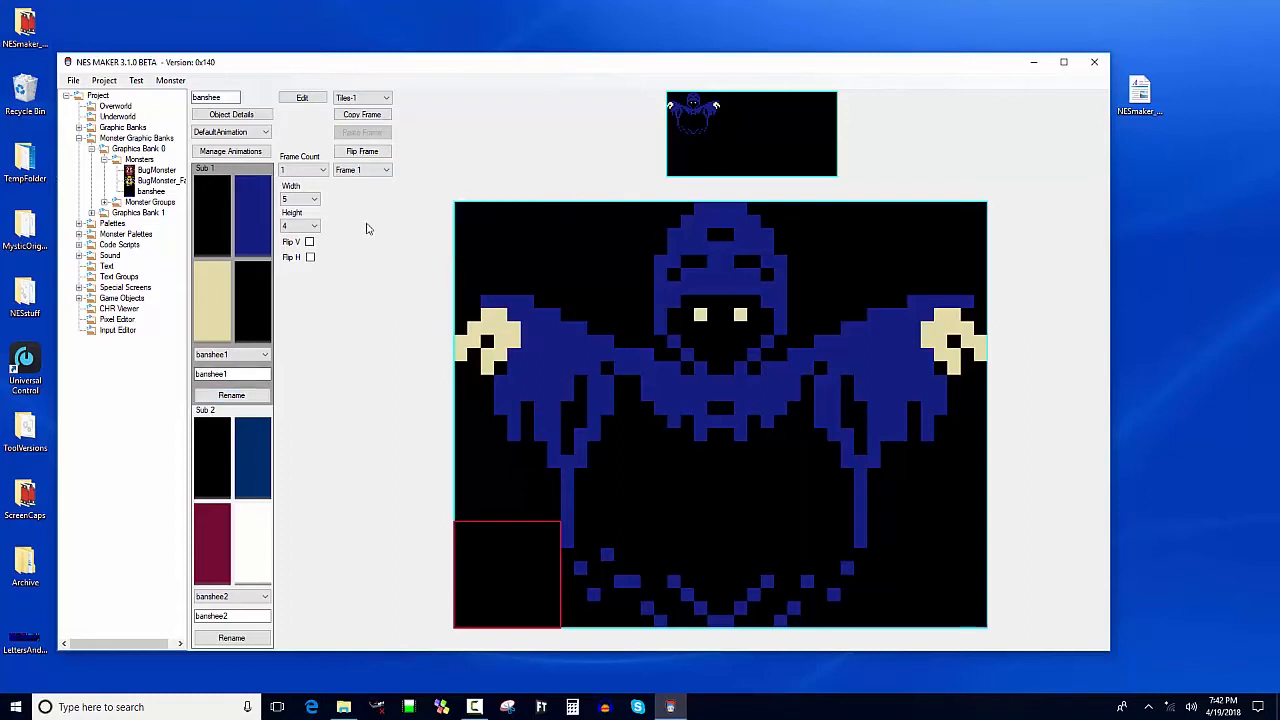
Step: Add Frame 2, paste the copied Banshee figure into it and mark it Flip-H
click(322, 168)
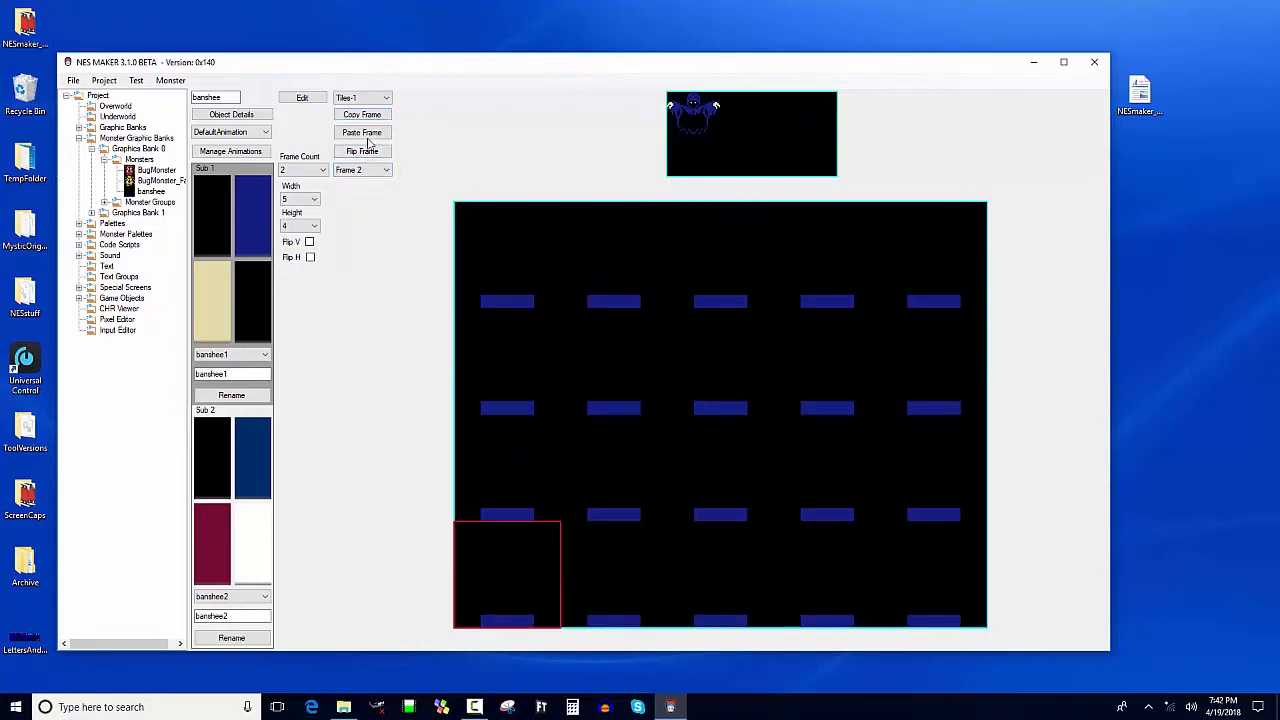
click(360, 132)
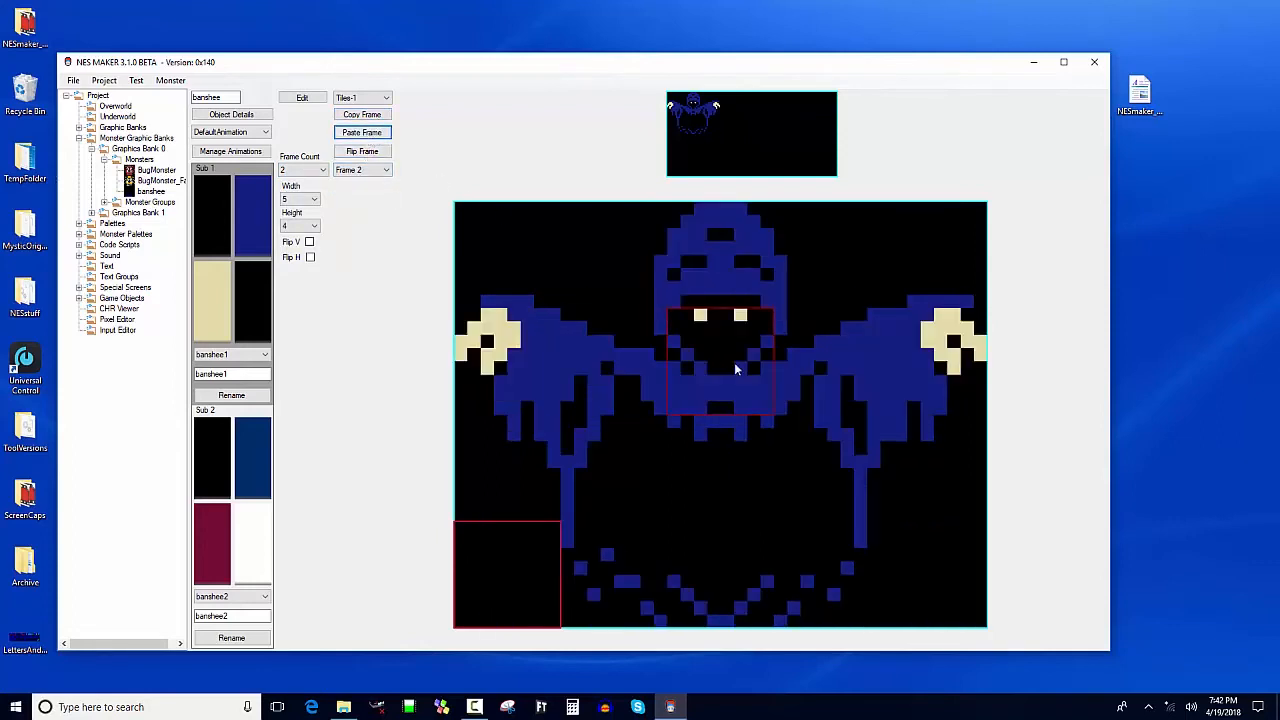
click(312, 256)
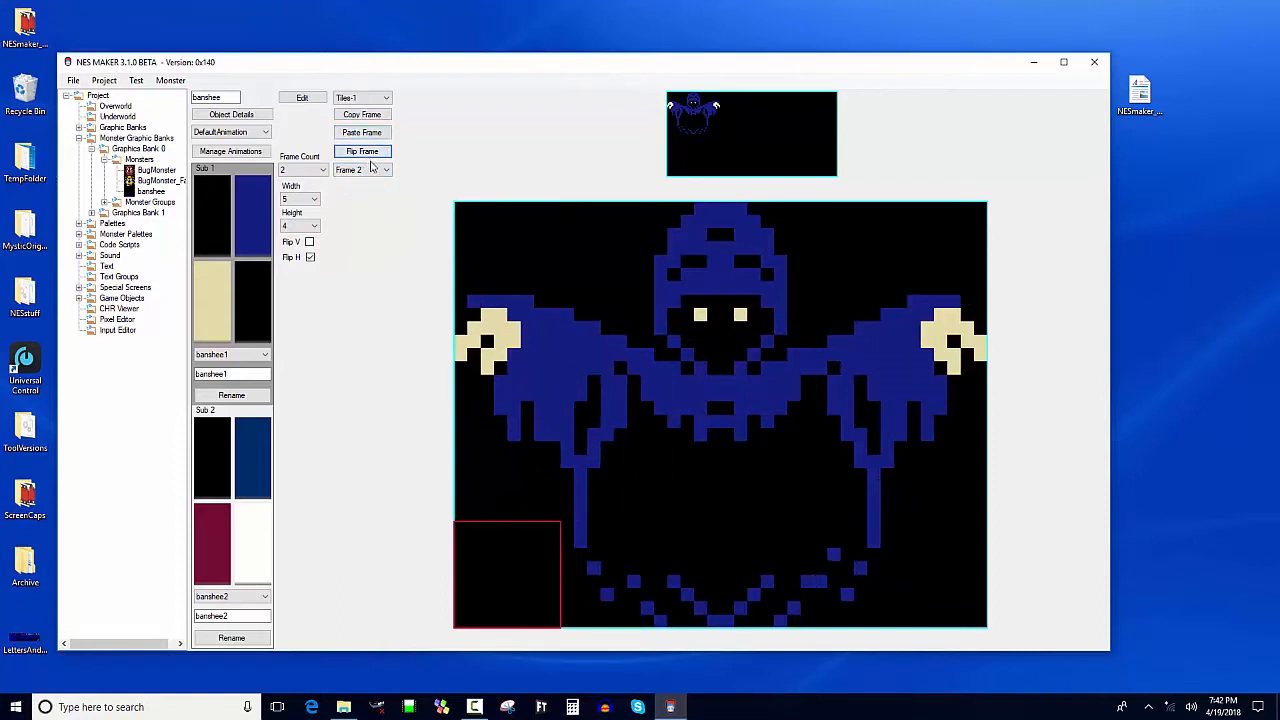
click(362, 168)
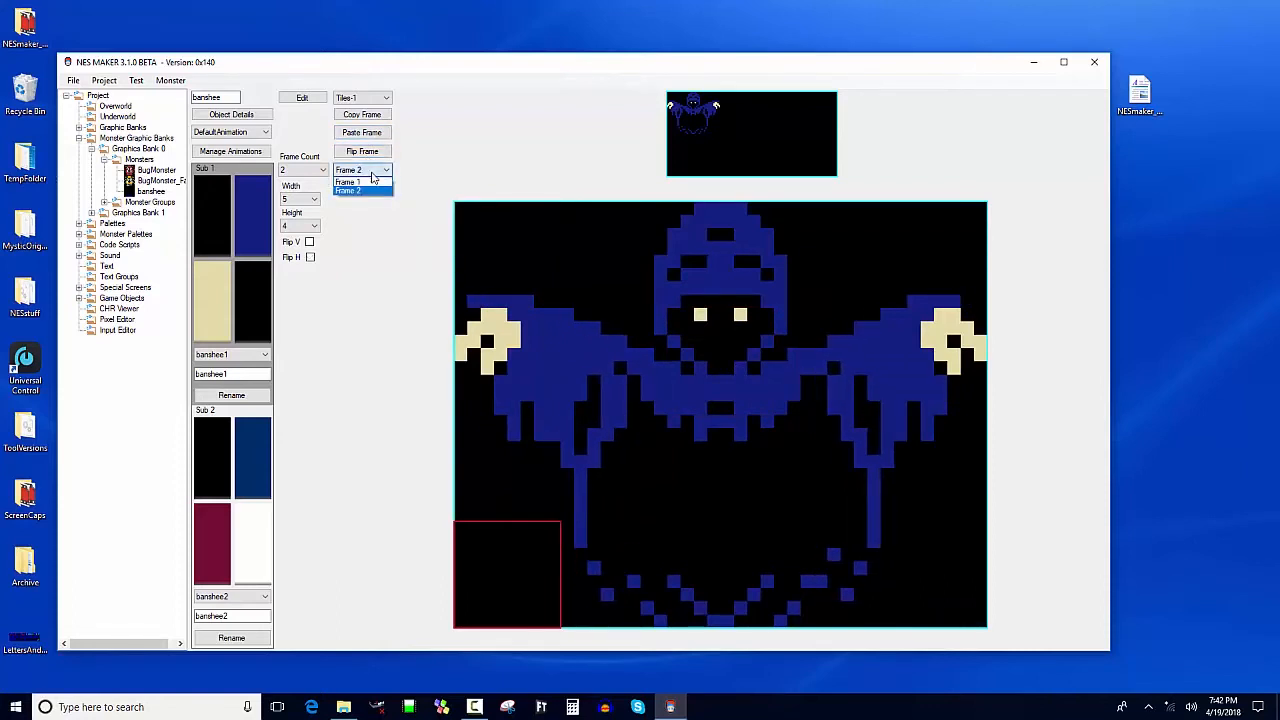
click(310, 256)
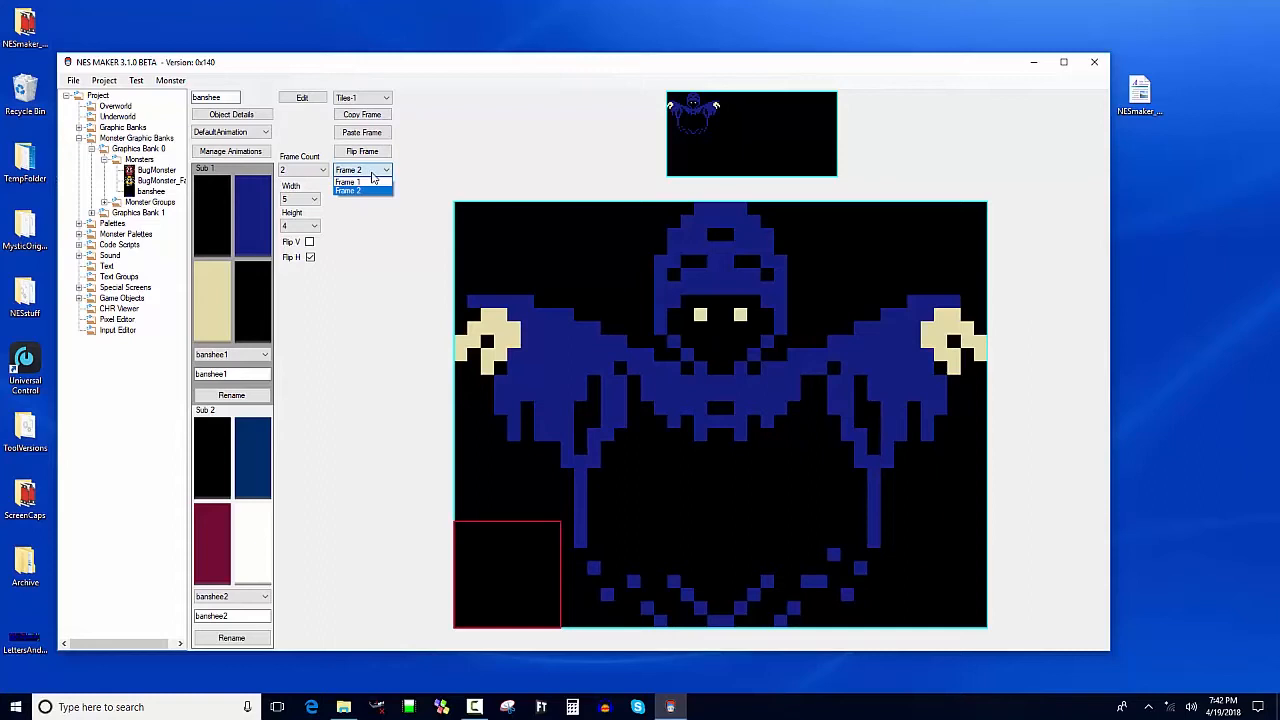
click(348, 190)
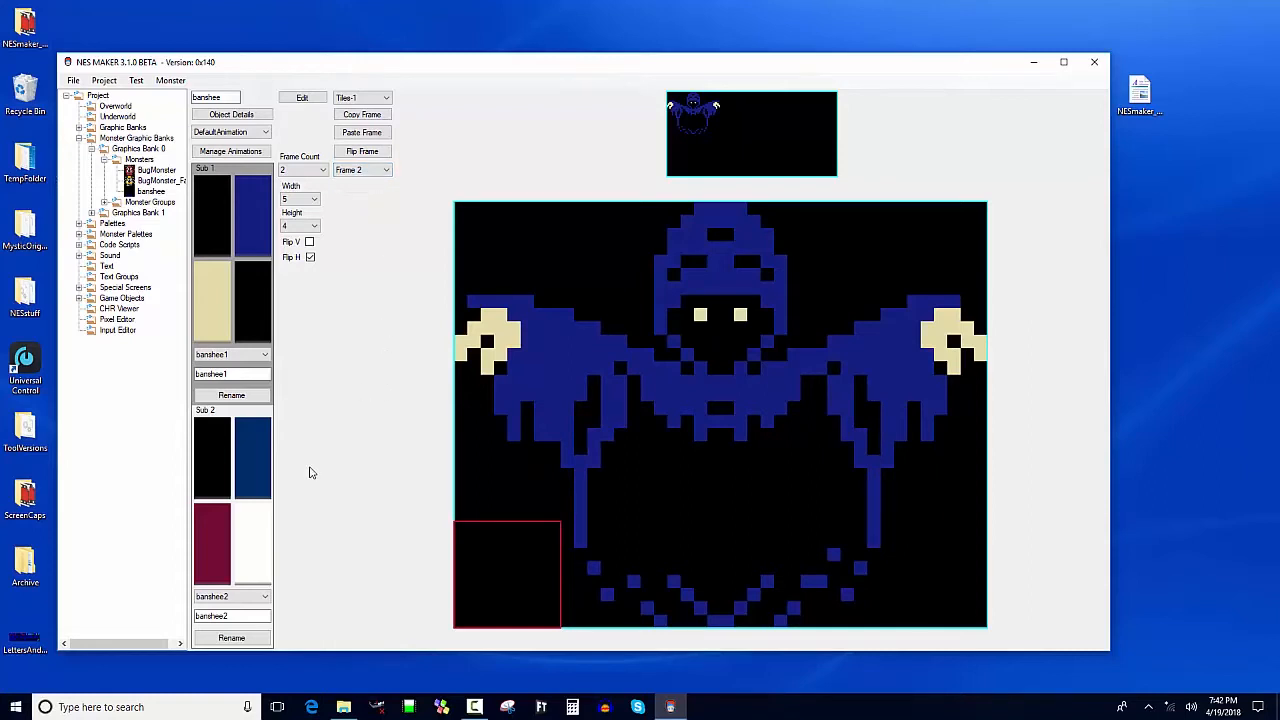
click(720, 360)
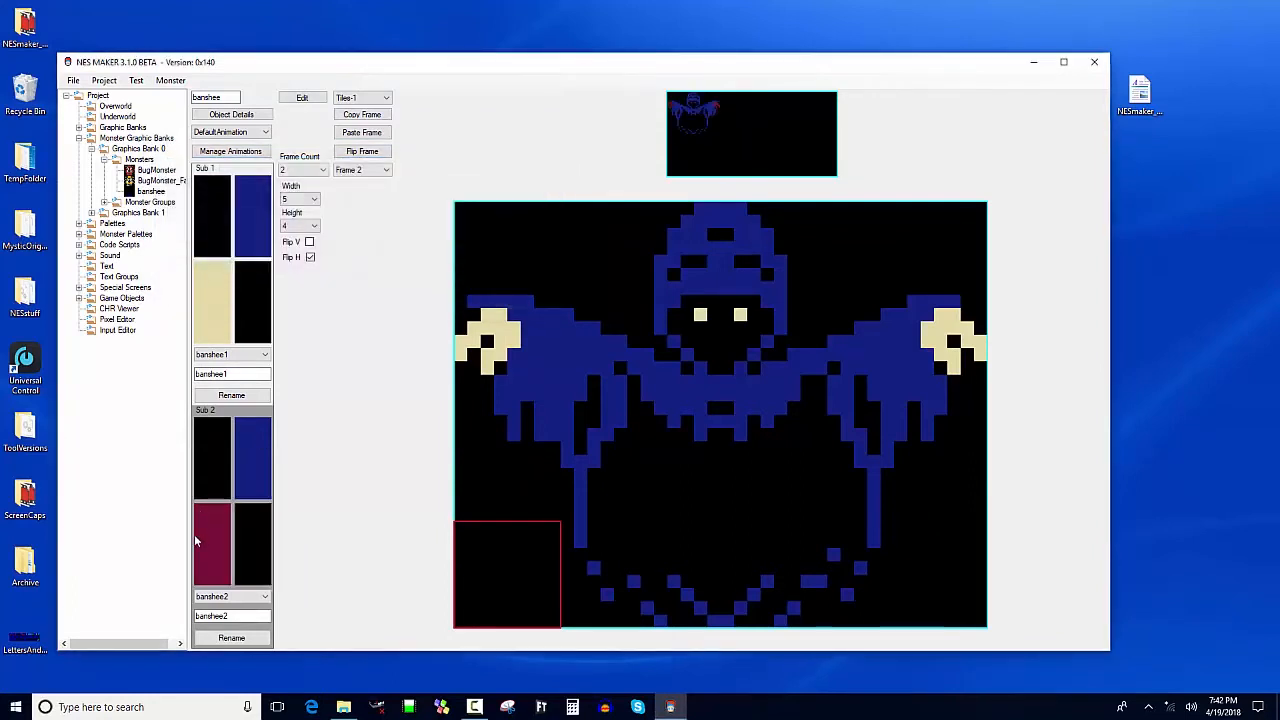
Step: Recolour the Sub 2 palette swatch red so the Banshee's eyes show red on Frame 2
click(212, 540)
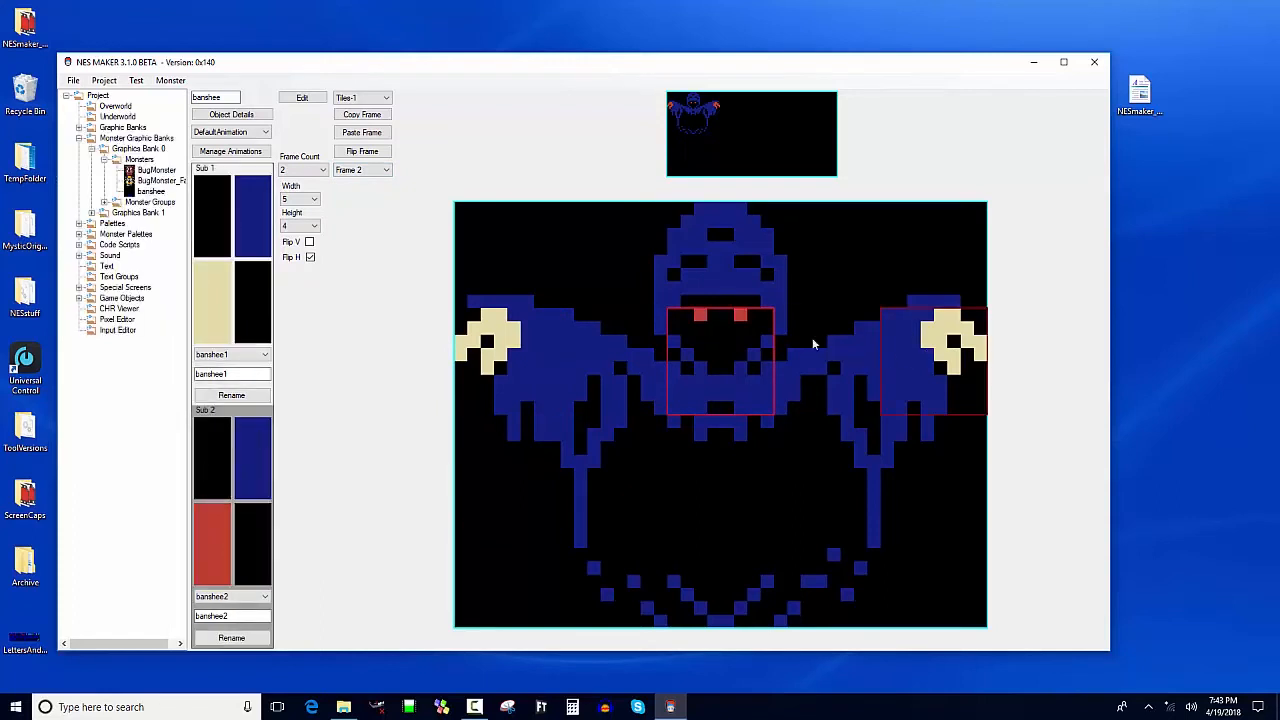
click(360, 168)
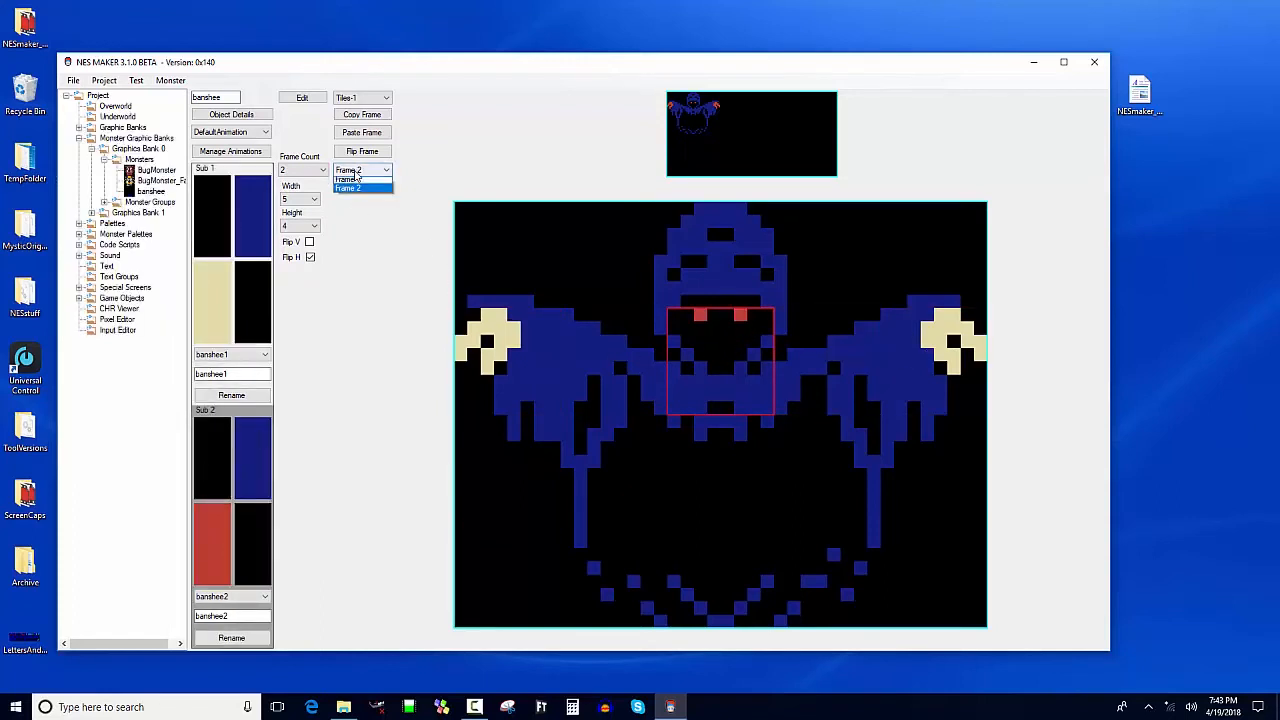
click(348, 180)
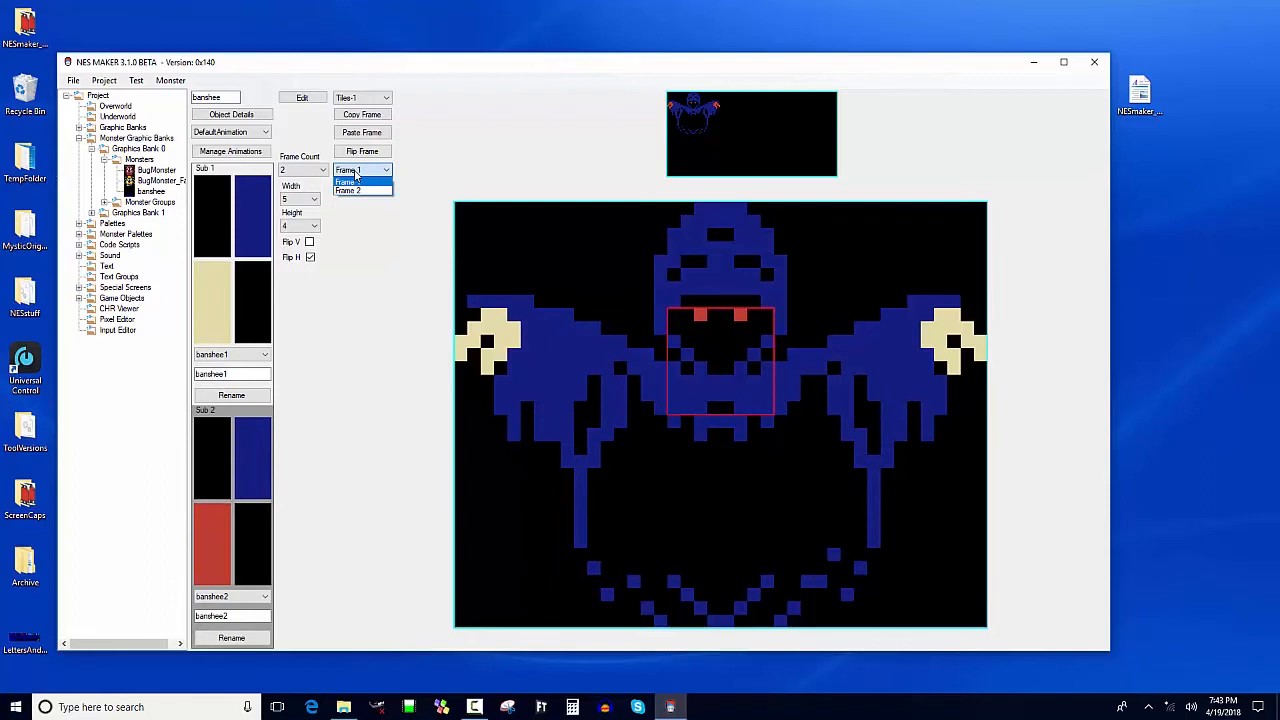
click(348, 190)
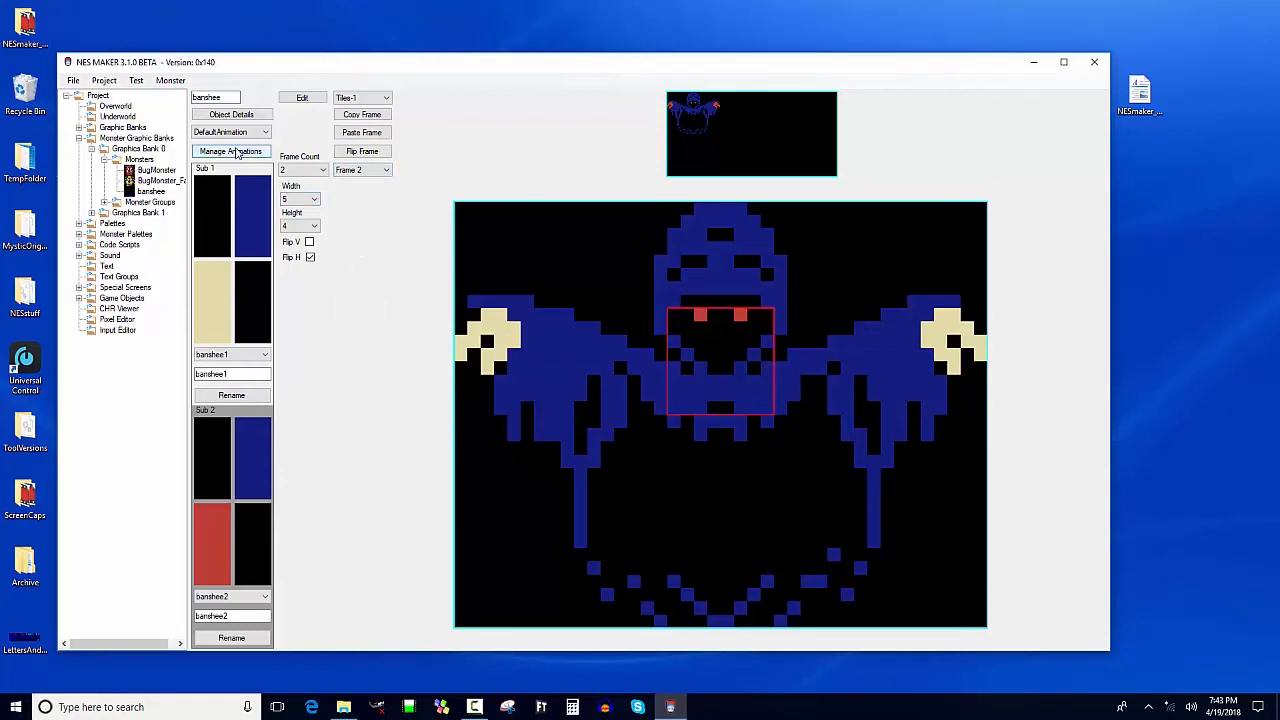
Step: In Manage Animations rename DefaultAnimation to moving, add 'still', and paste the figure into its frame
click(232, 150)
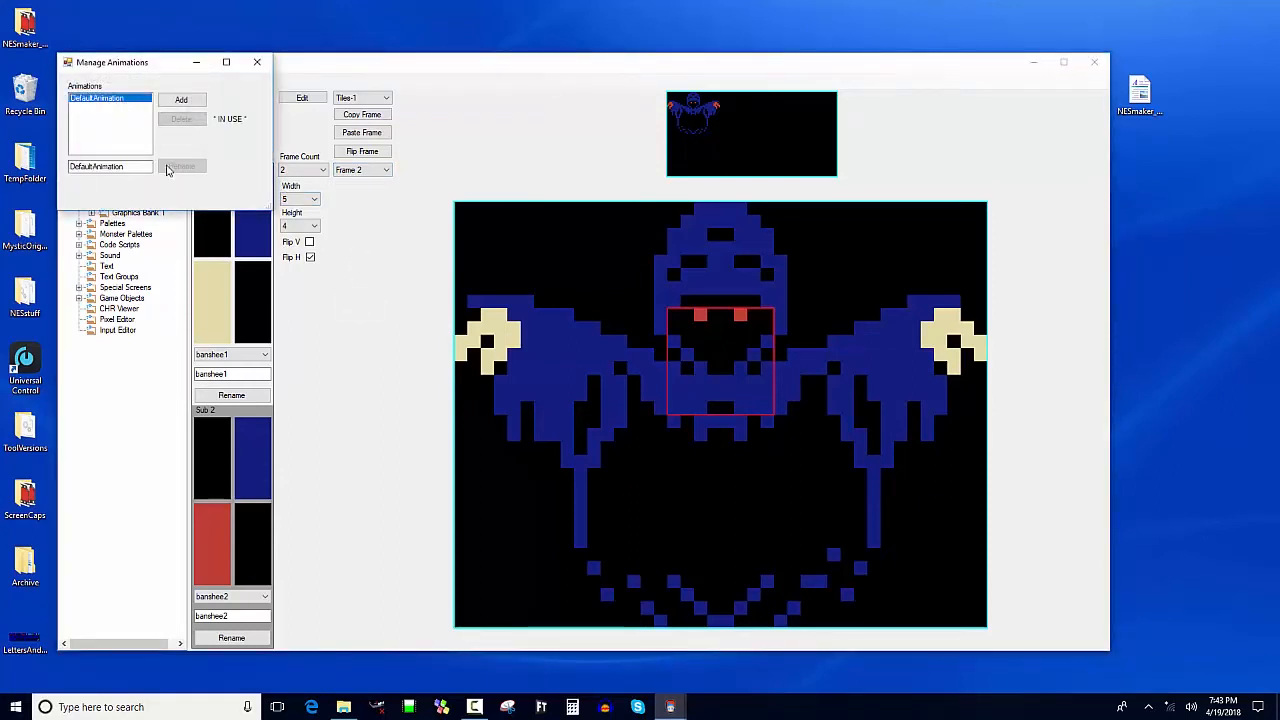
text(moving)
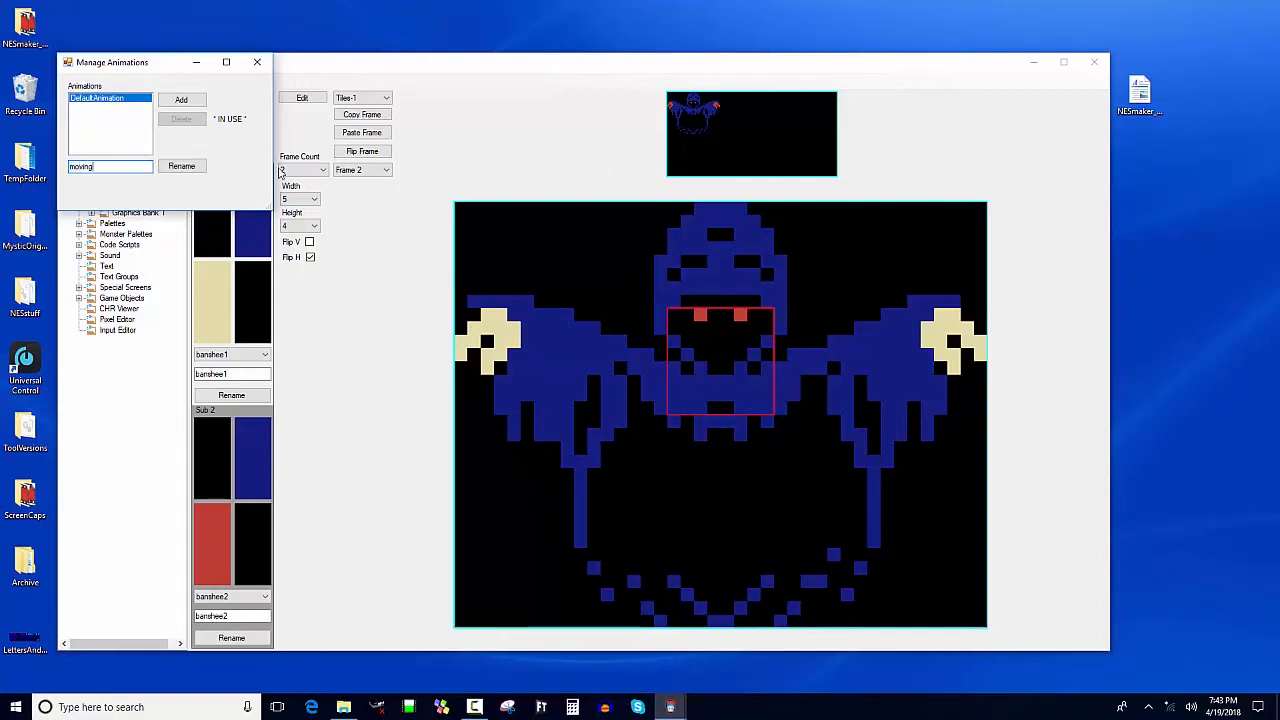
click(180, 100)
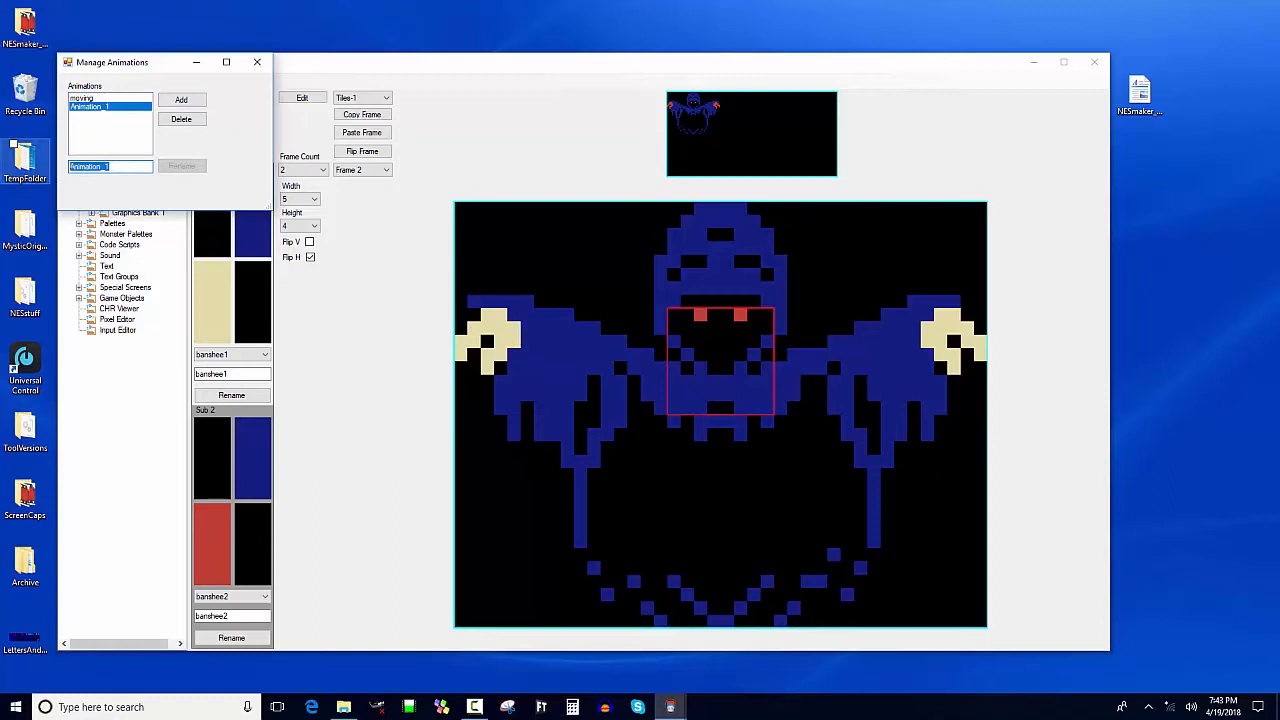
text(still)
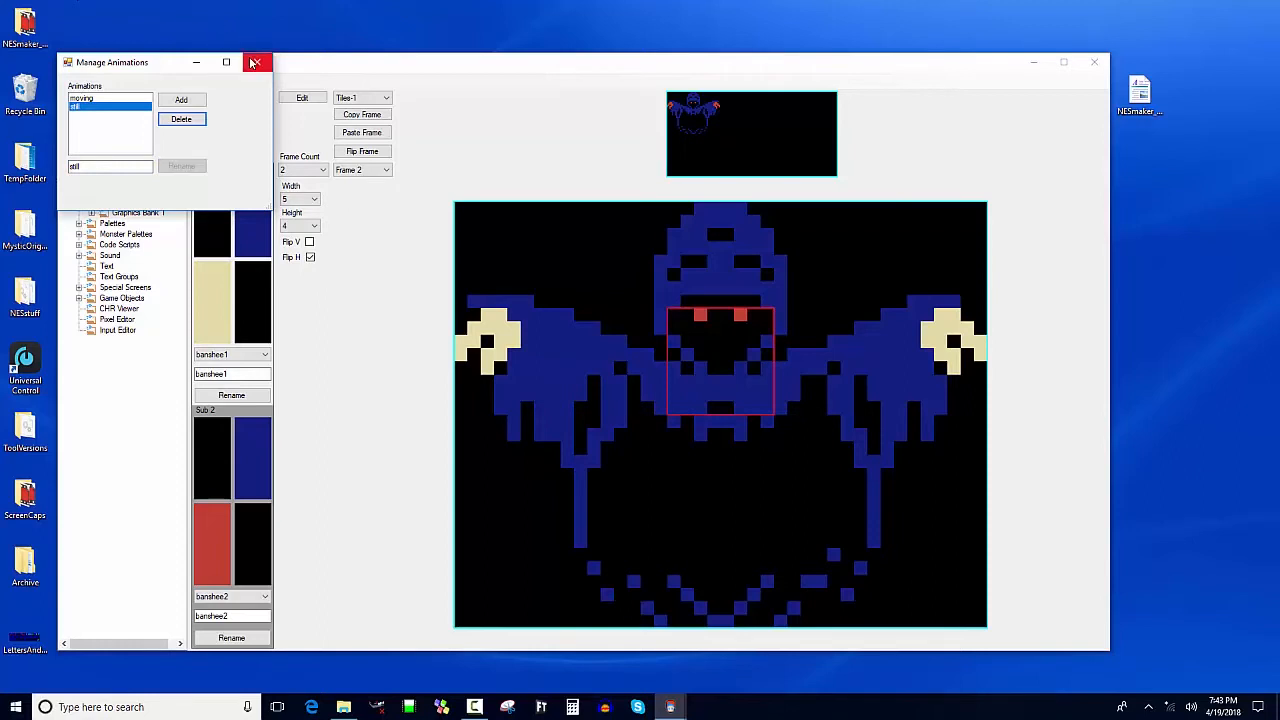
click(256, 62)
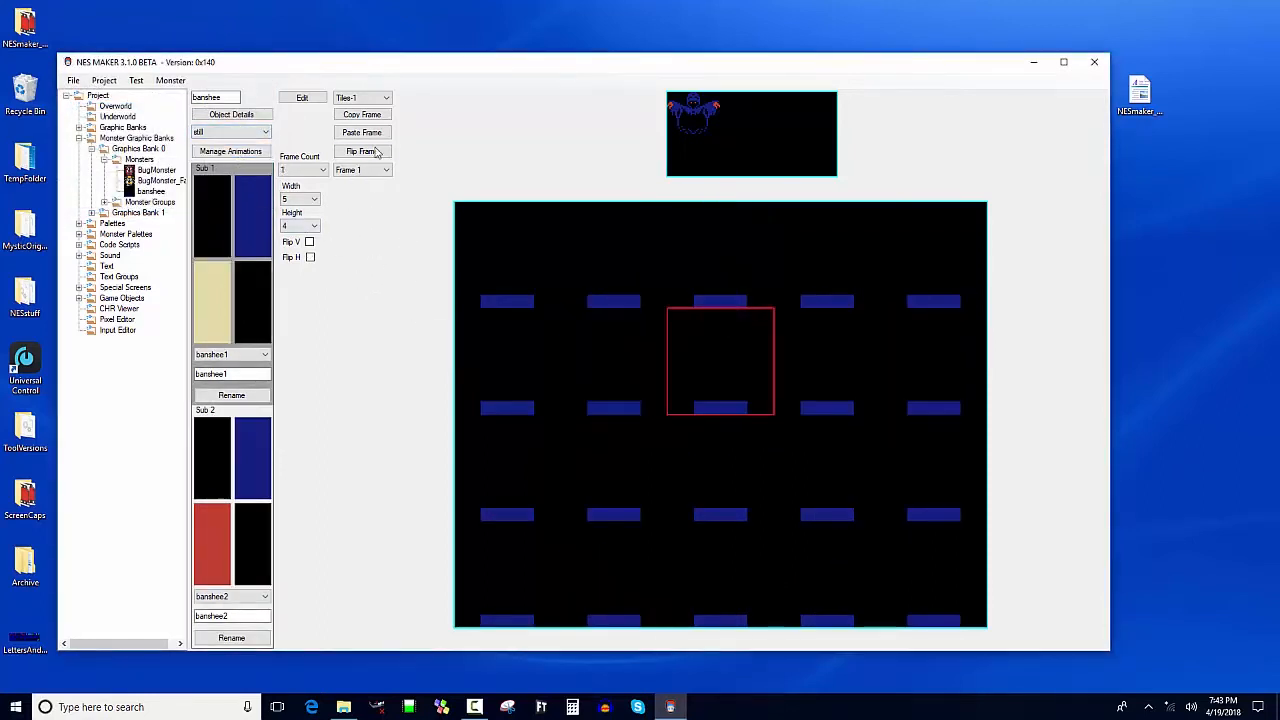
click(360, 132)
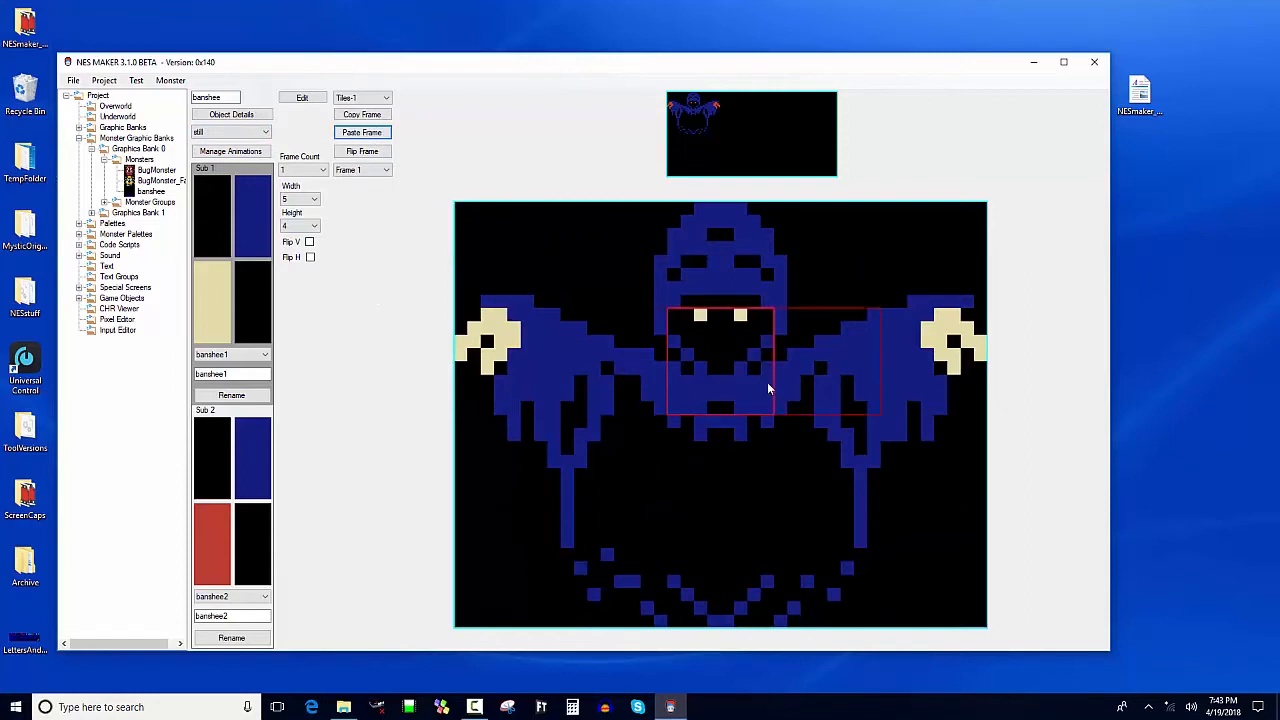
mouse_move(784, 394)
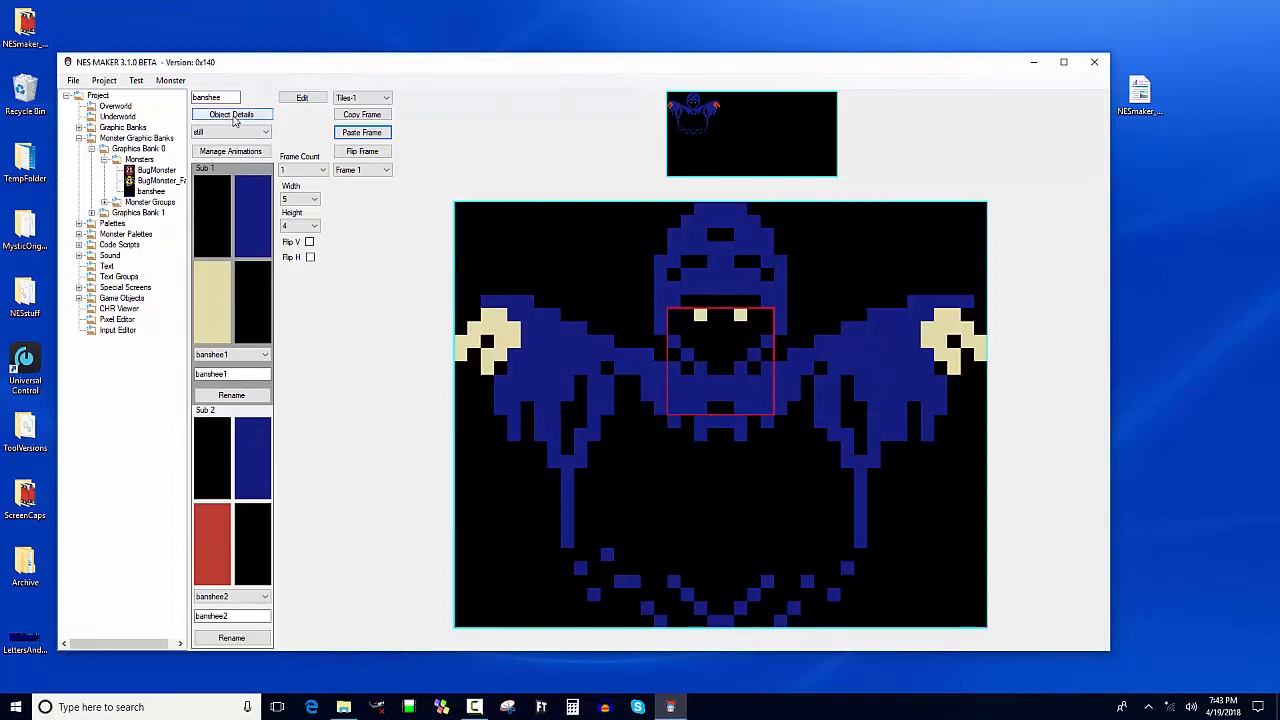
Step: In Object Details add an animation type 'still' and rename Default to 'moving'
click(232, 152)
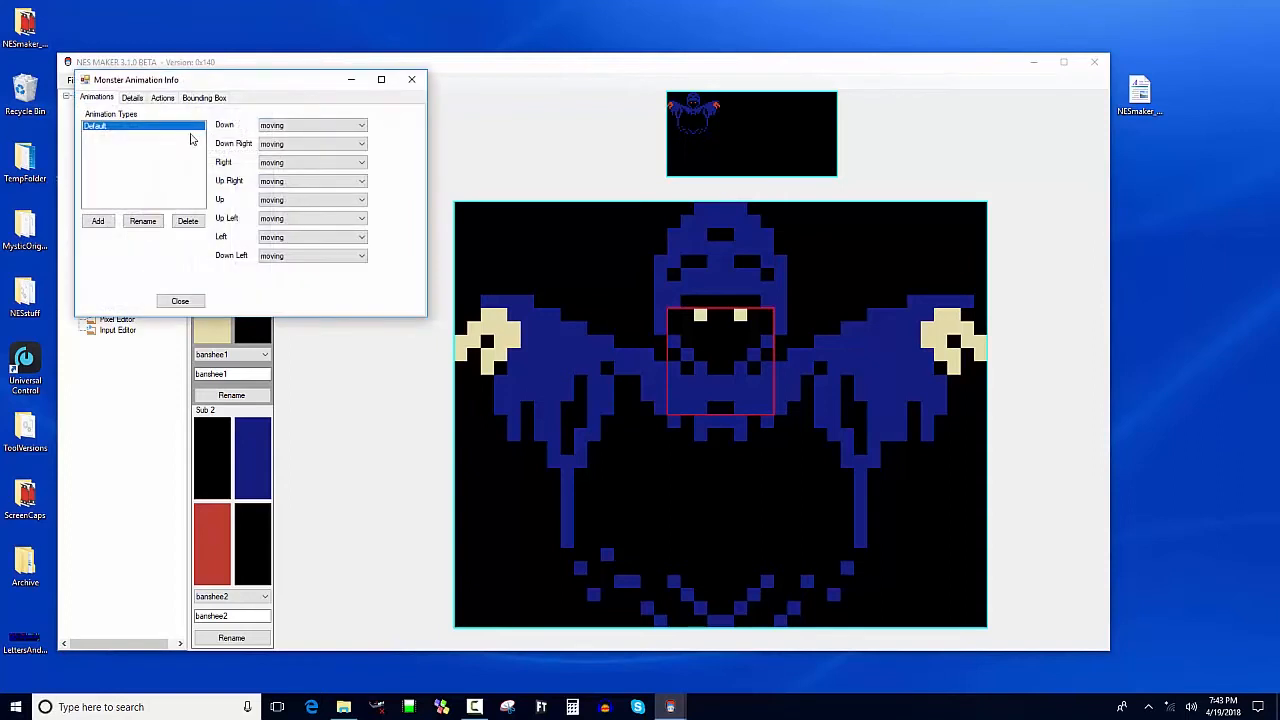
click(96, 220)
text(still)
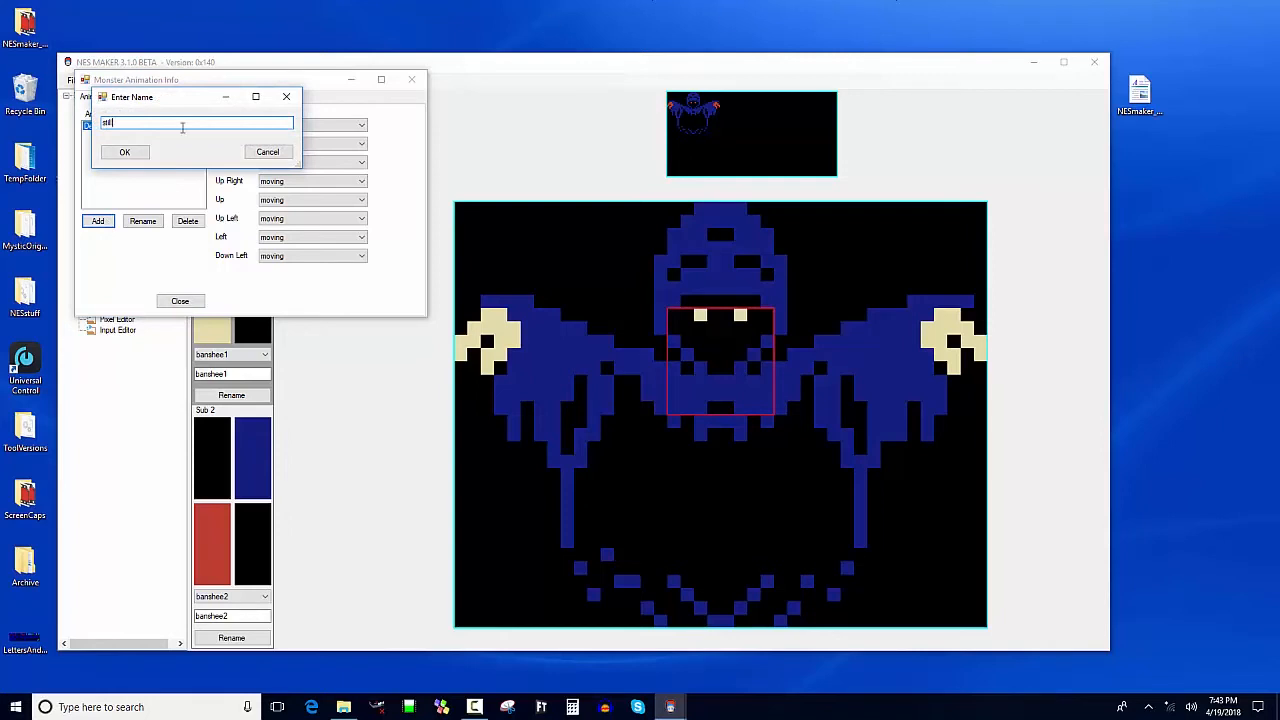
click(124, 152)
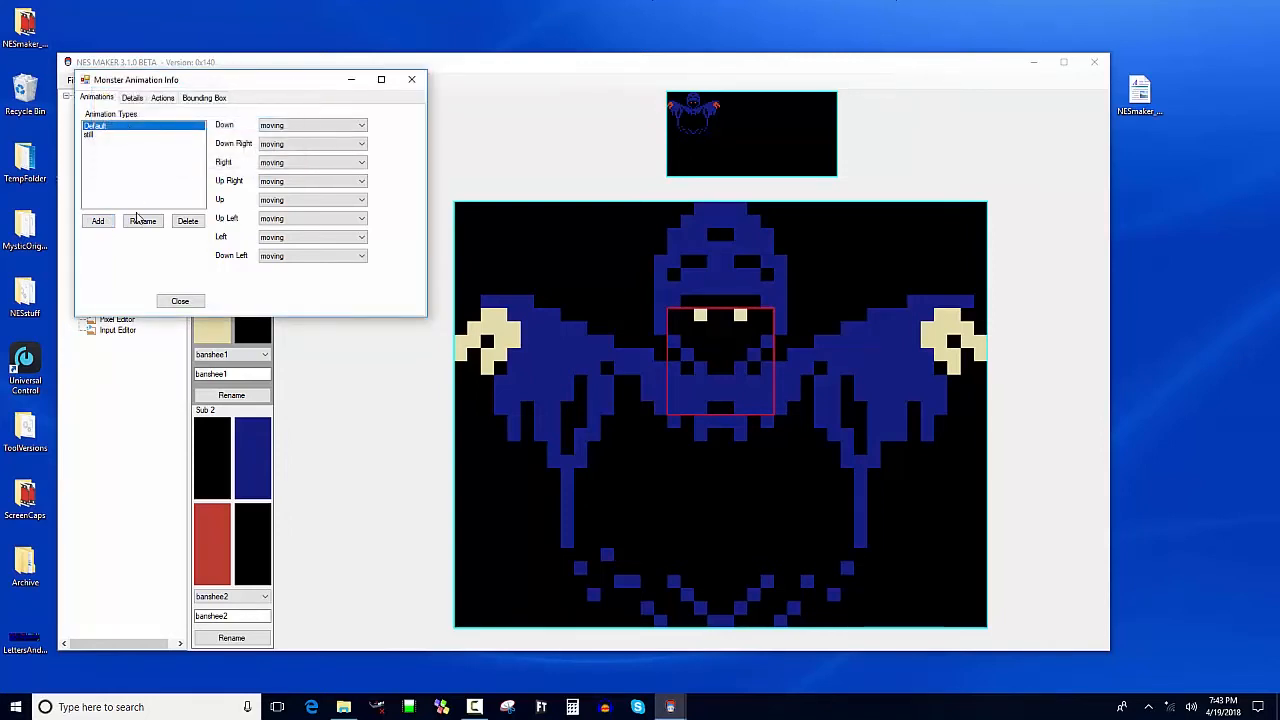
click(142, 220)
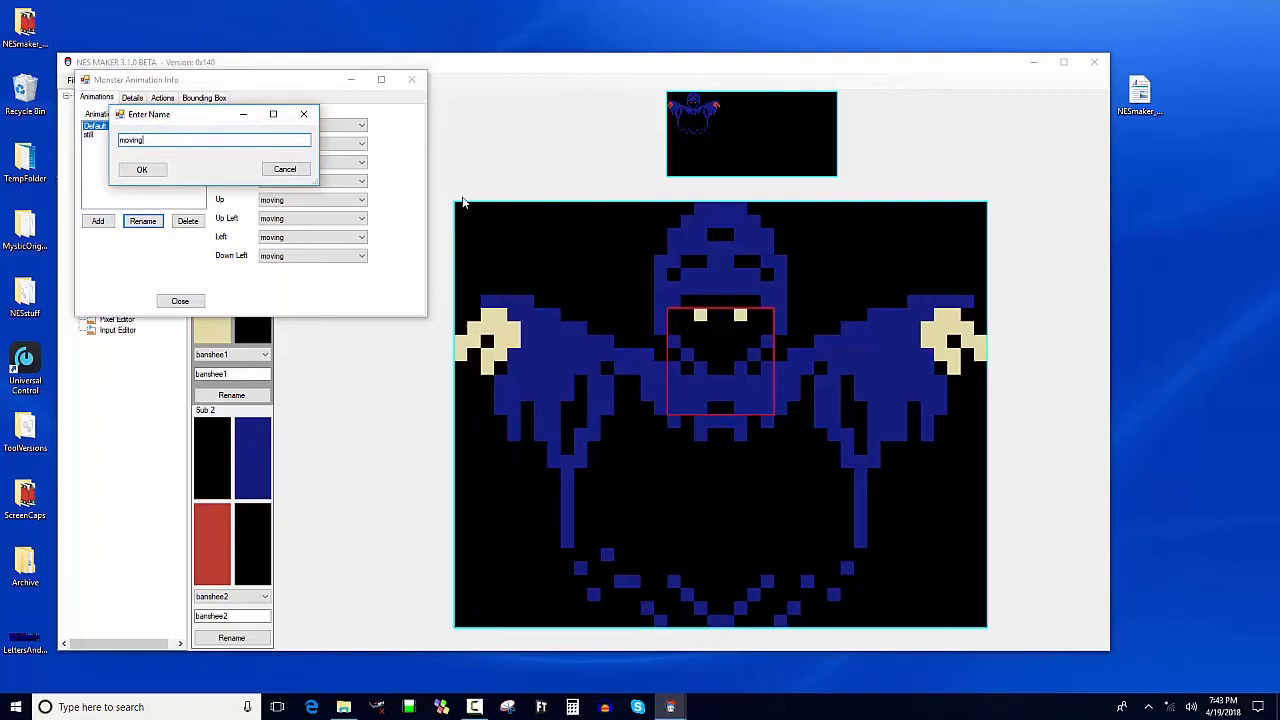
click(140, 168)
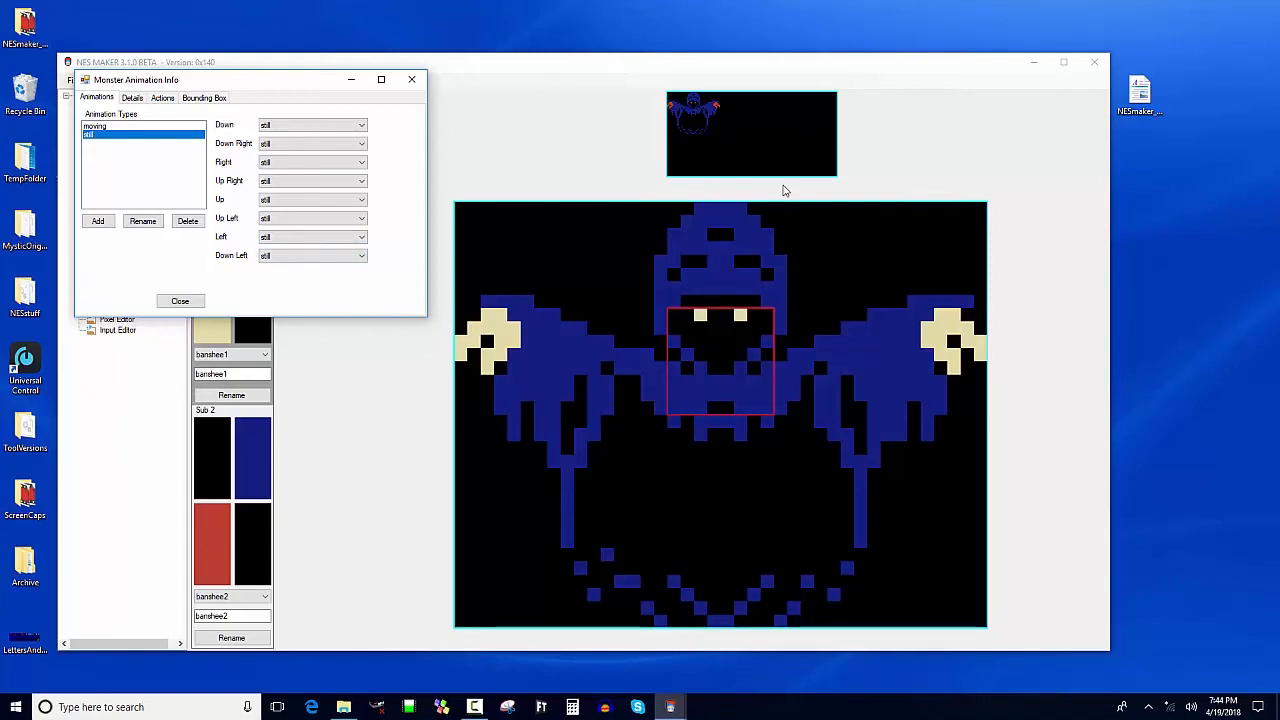
mouse_move(132, 110)
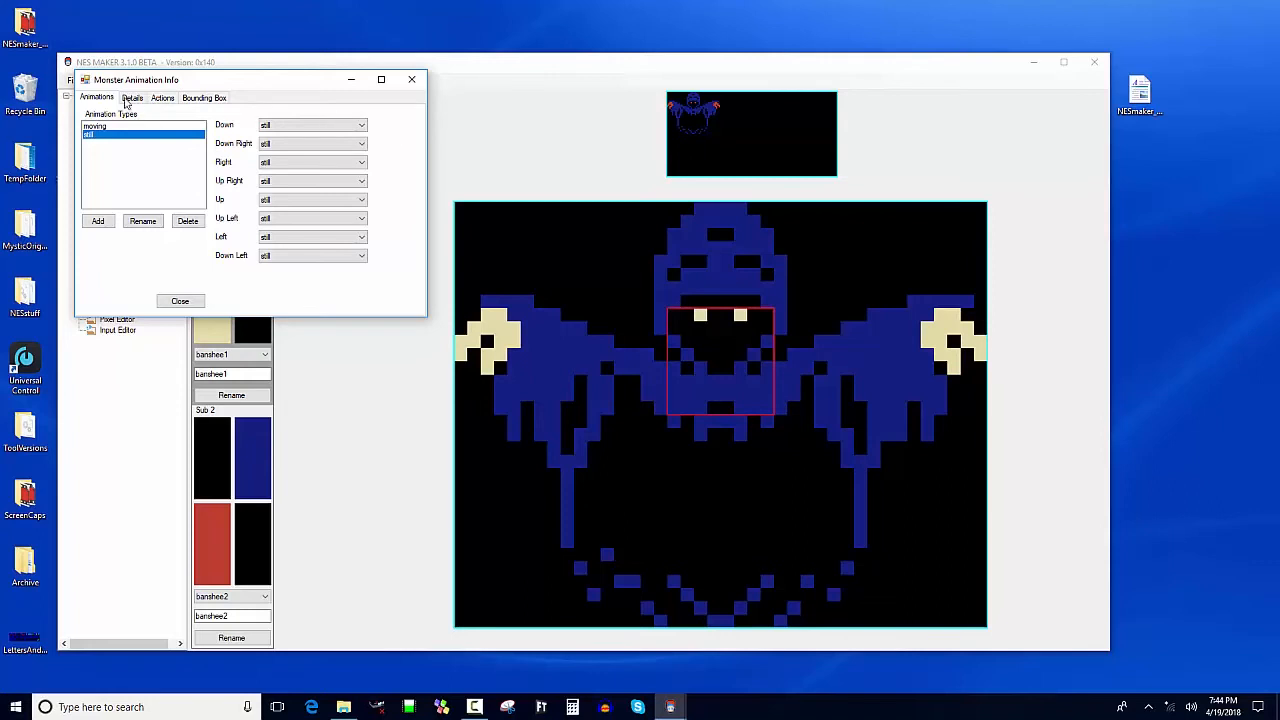
Step: Set Solid and Edge reactions to Reverse Direction, max speed 64 and acceleration 2
click(132, 96)
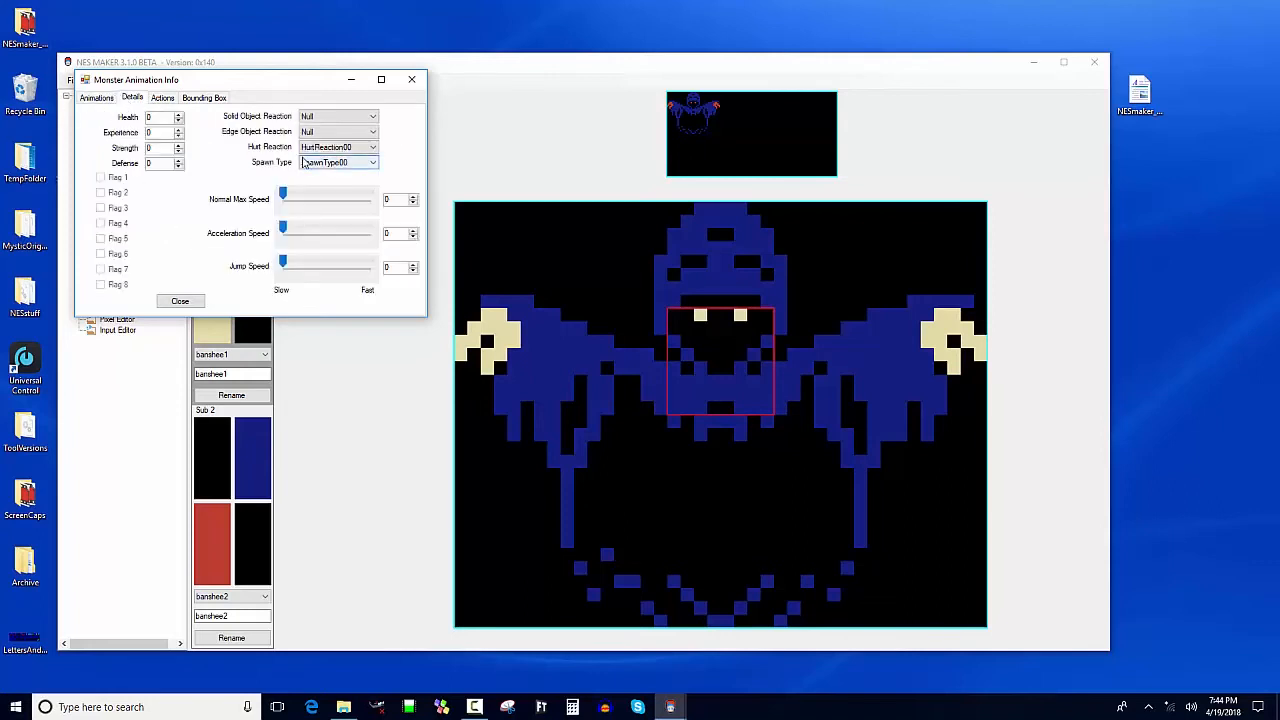
click(338, 116)
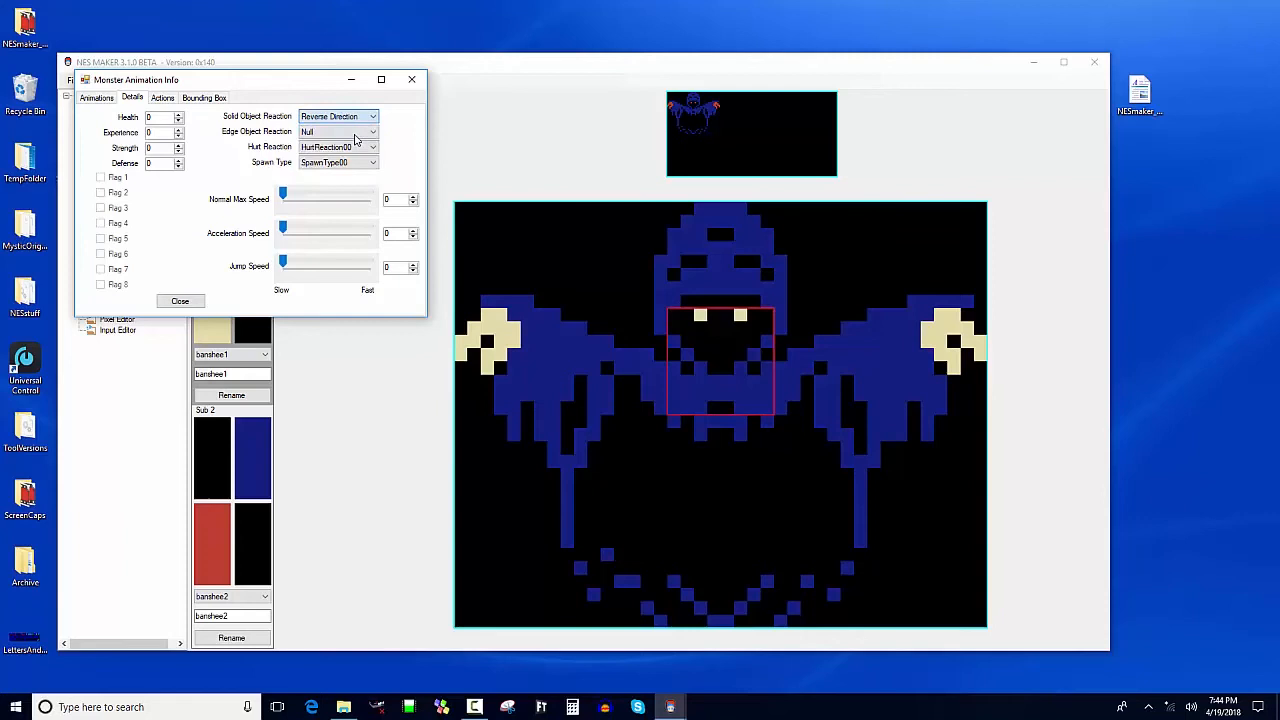
click(336, 132)
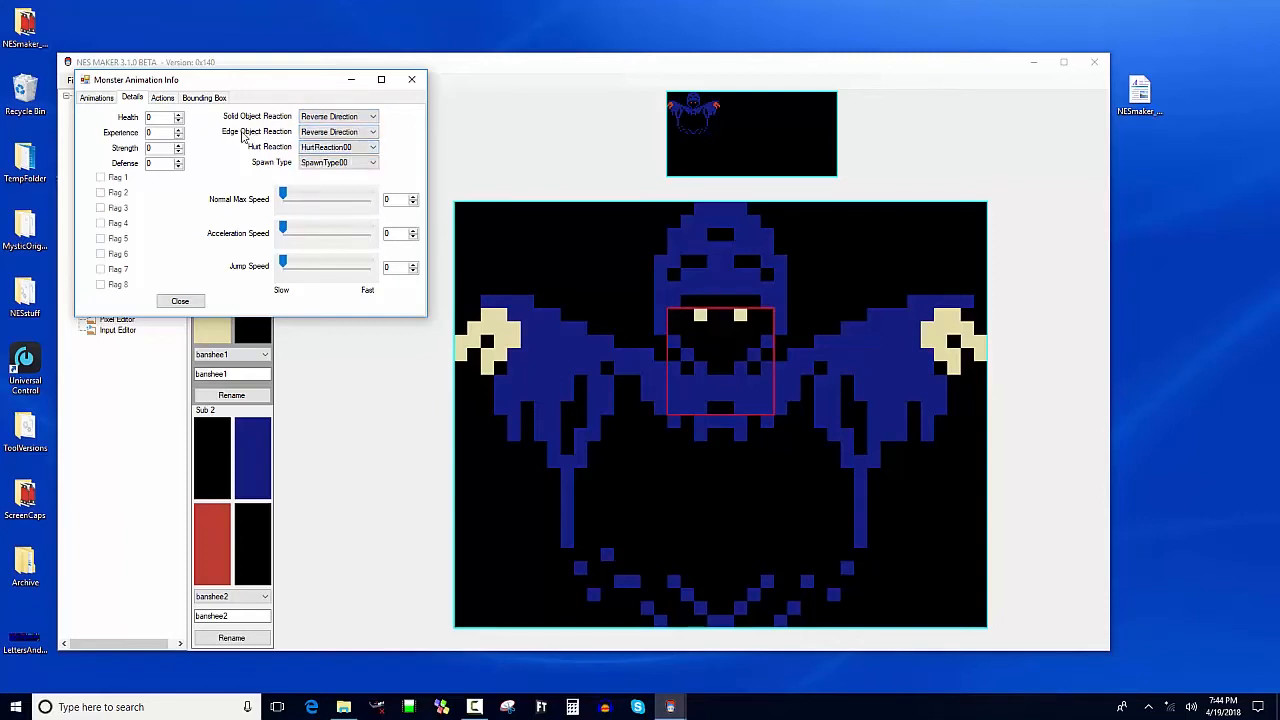
drag(284, 192, 290, 192)
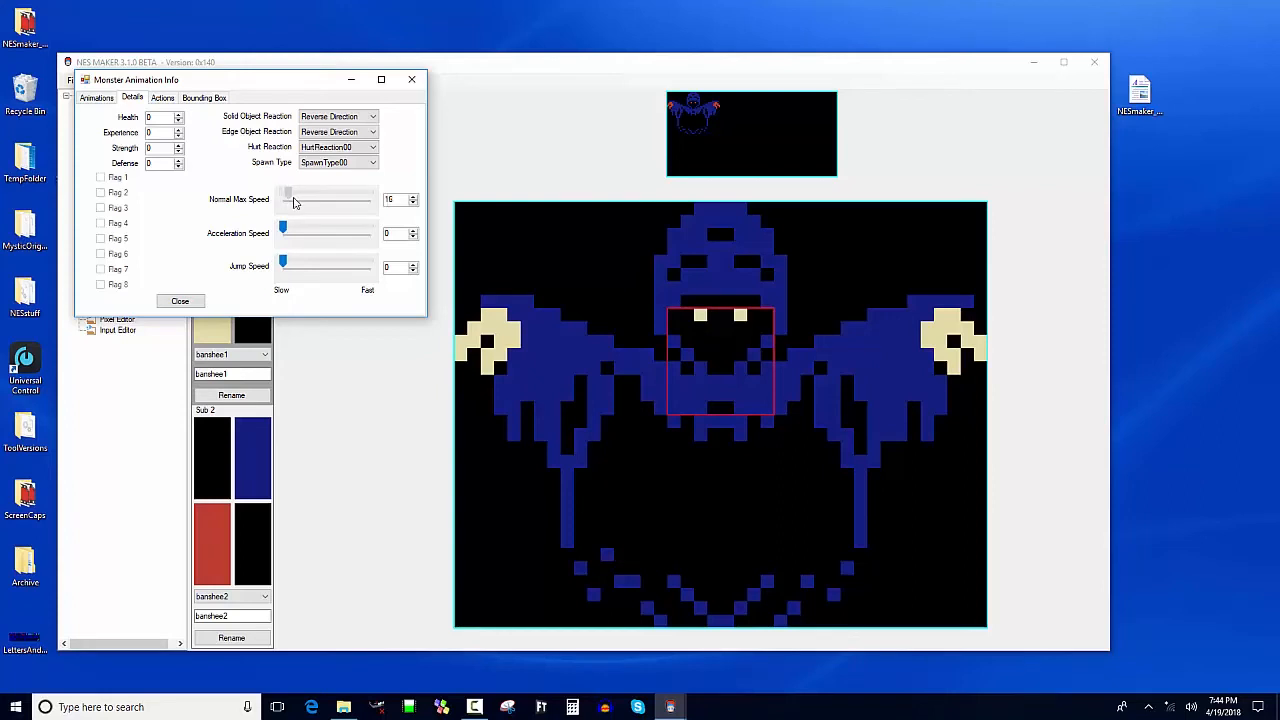
drag(288, 192, 306, 192)
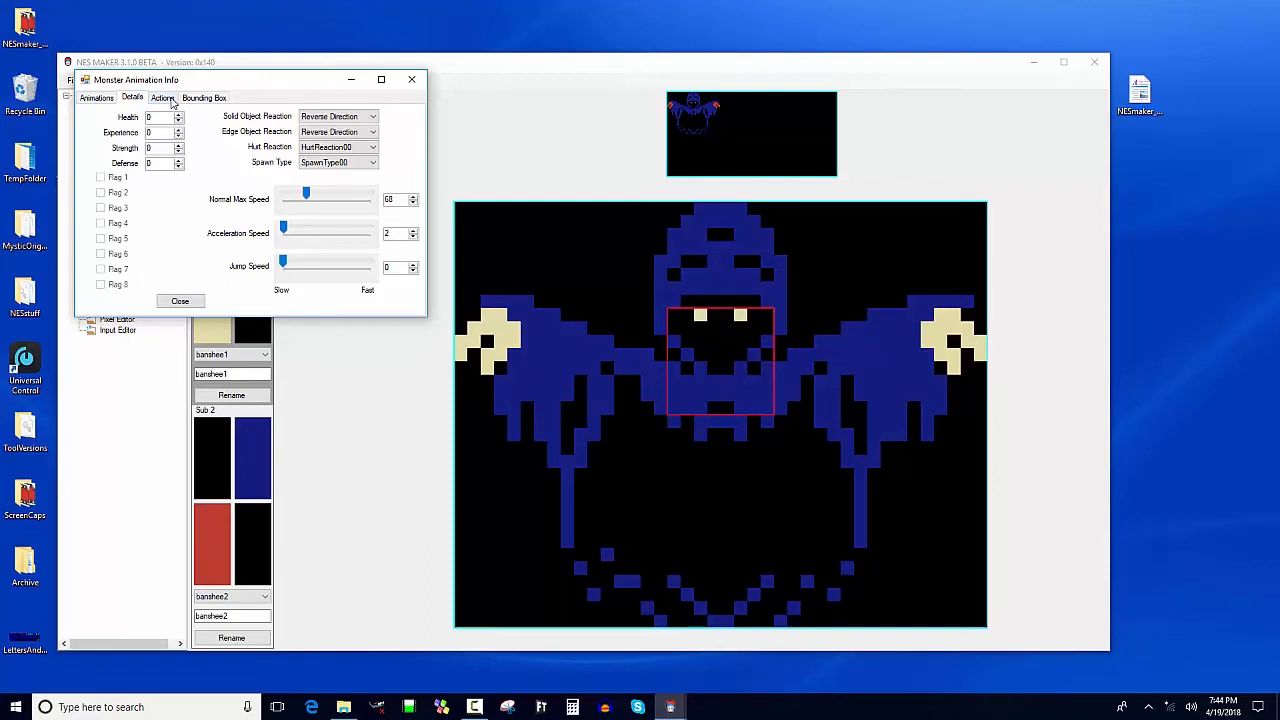
click(162, 96)
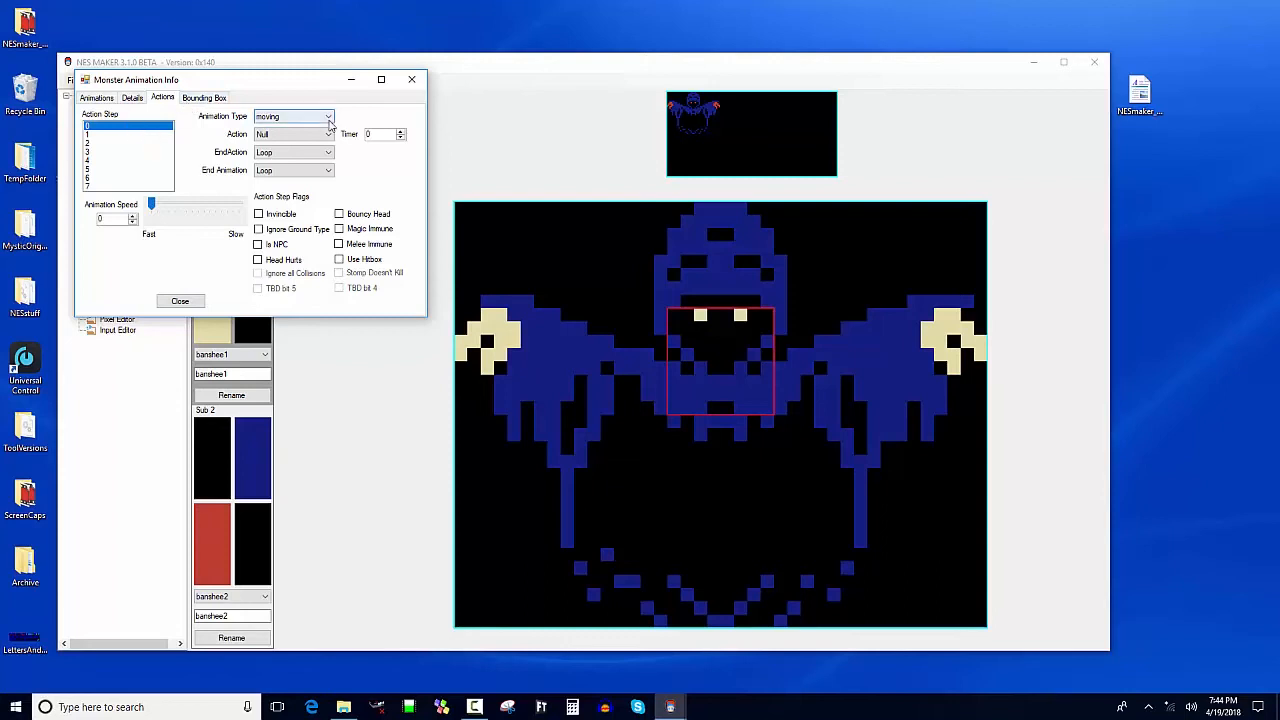
Step: Set step 0 to moving / Move 8 directions / Advance and step 1 to idle / Stop Moving / GoToFirst
click(328, 116)
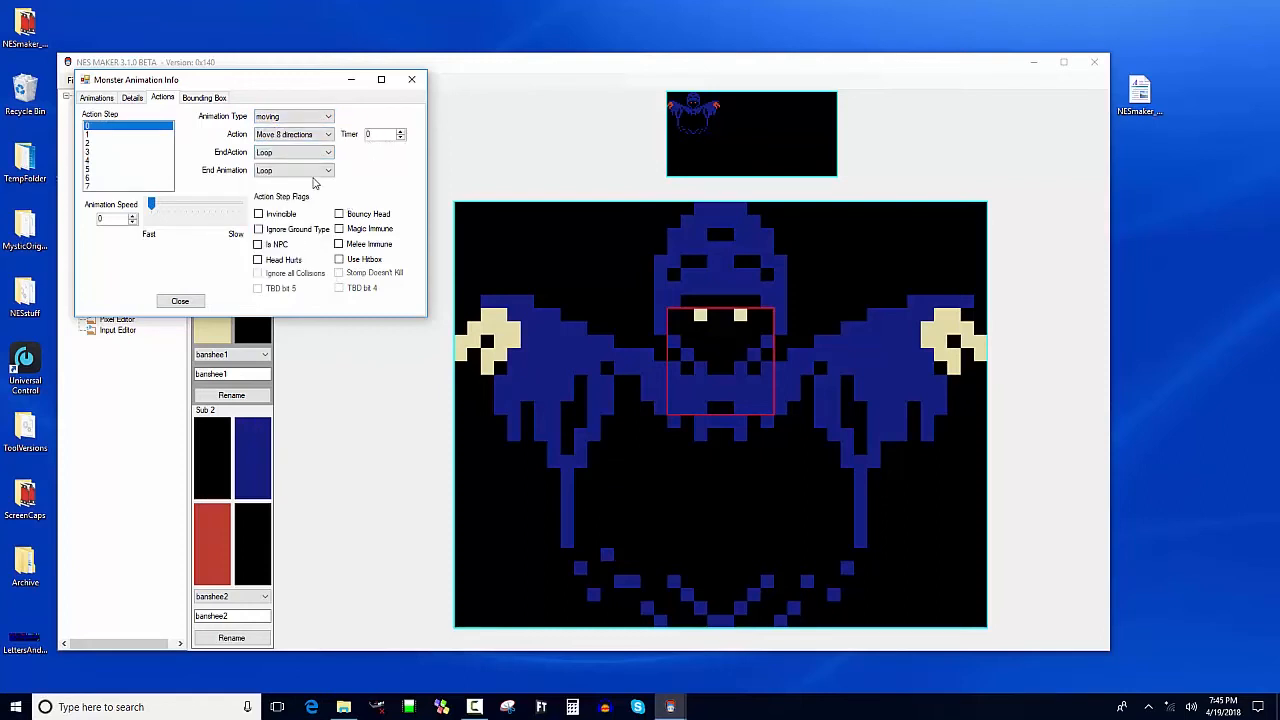
click(290, 168)
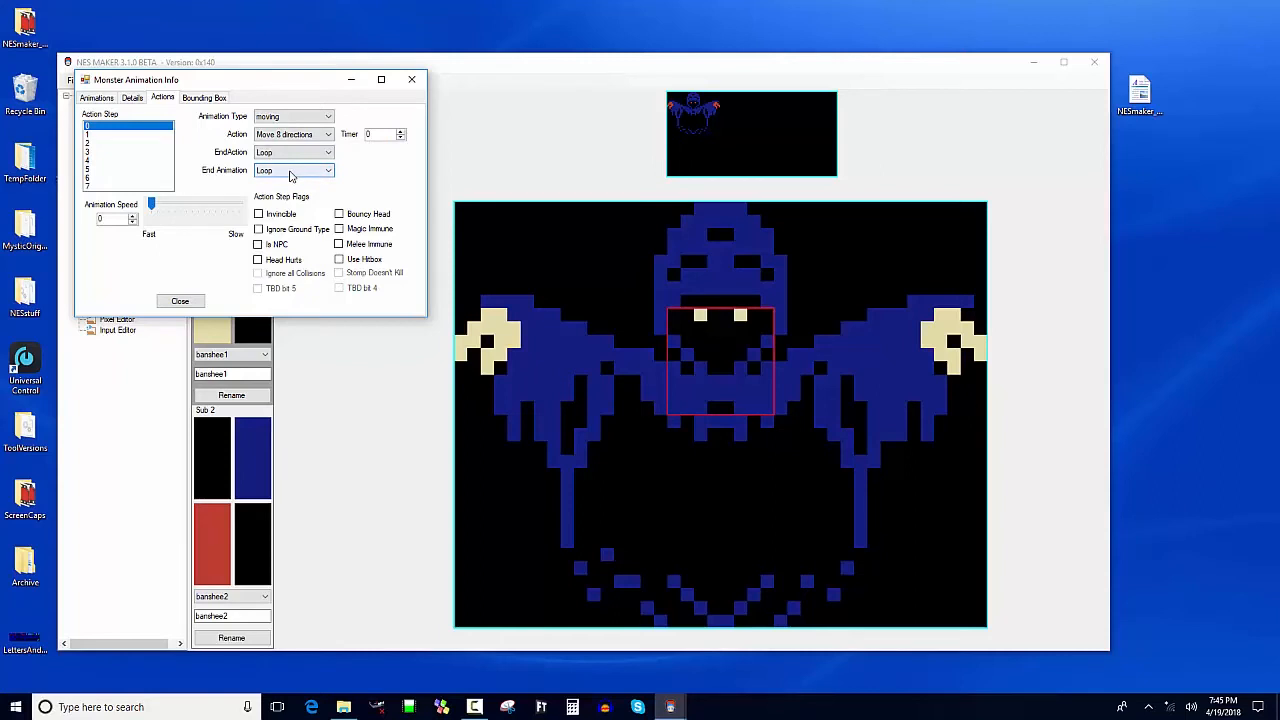
click(328, 168)
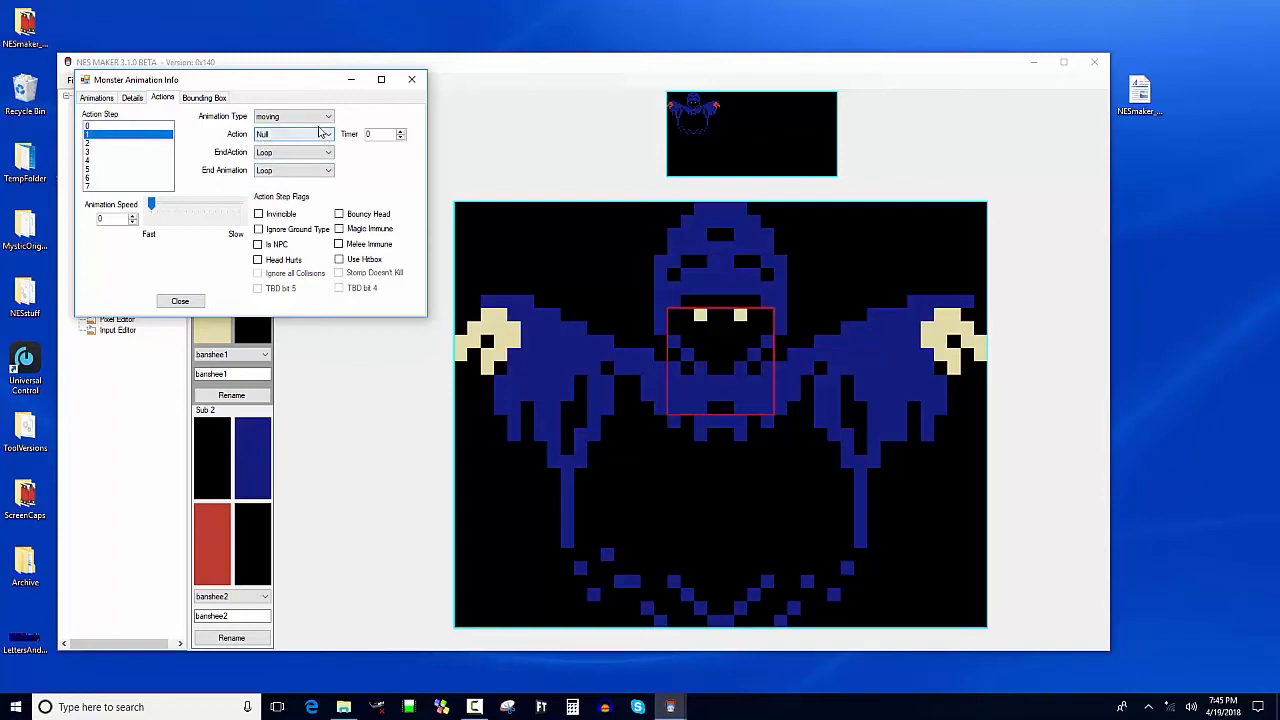
click(292, 116)
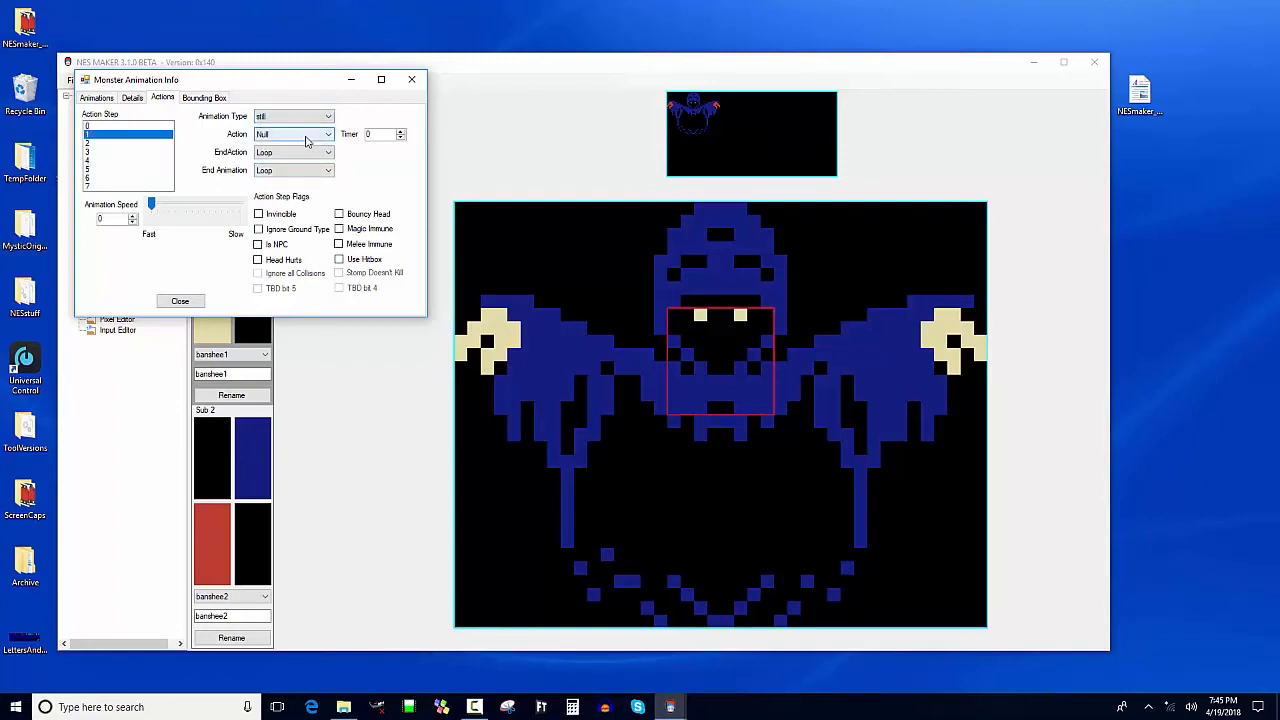
click(290, 134)
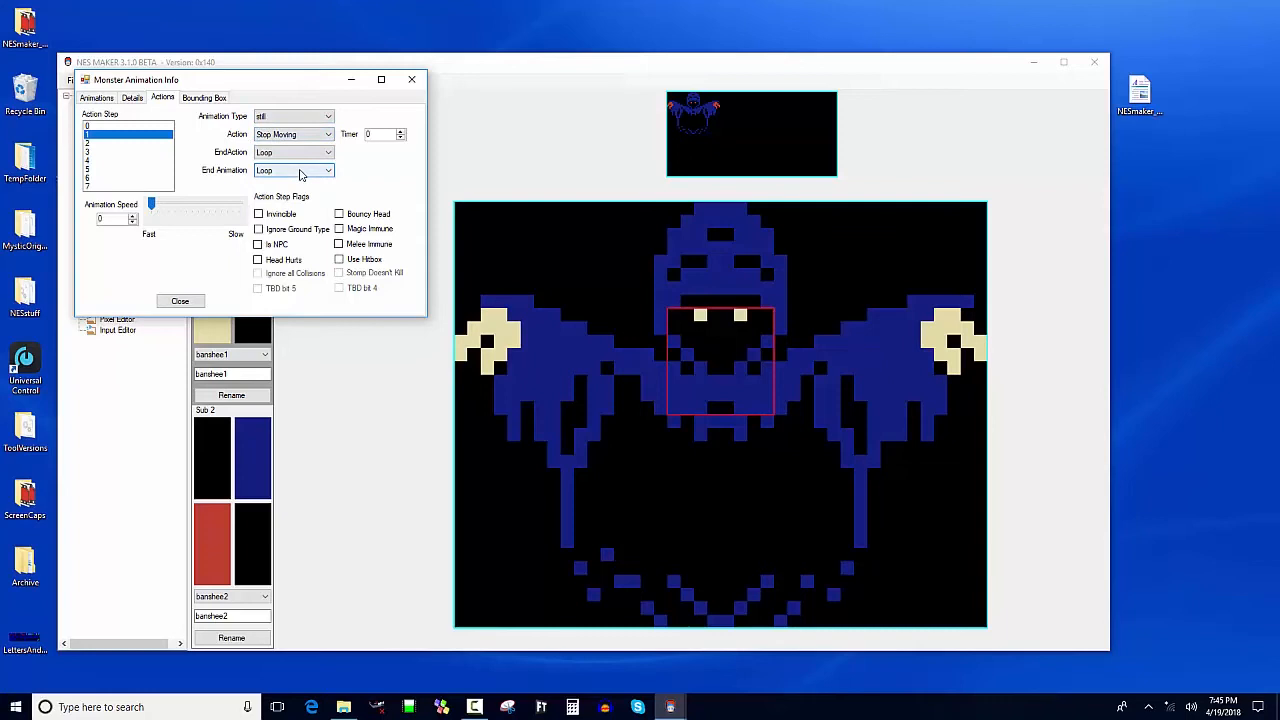
click(328, 168)
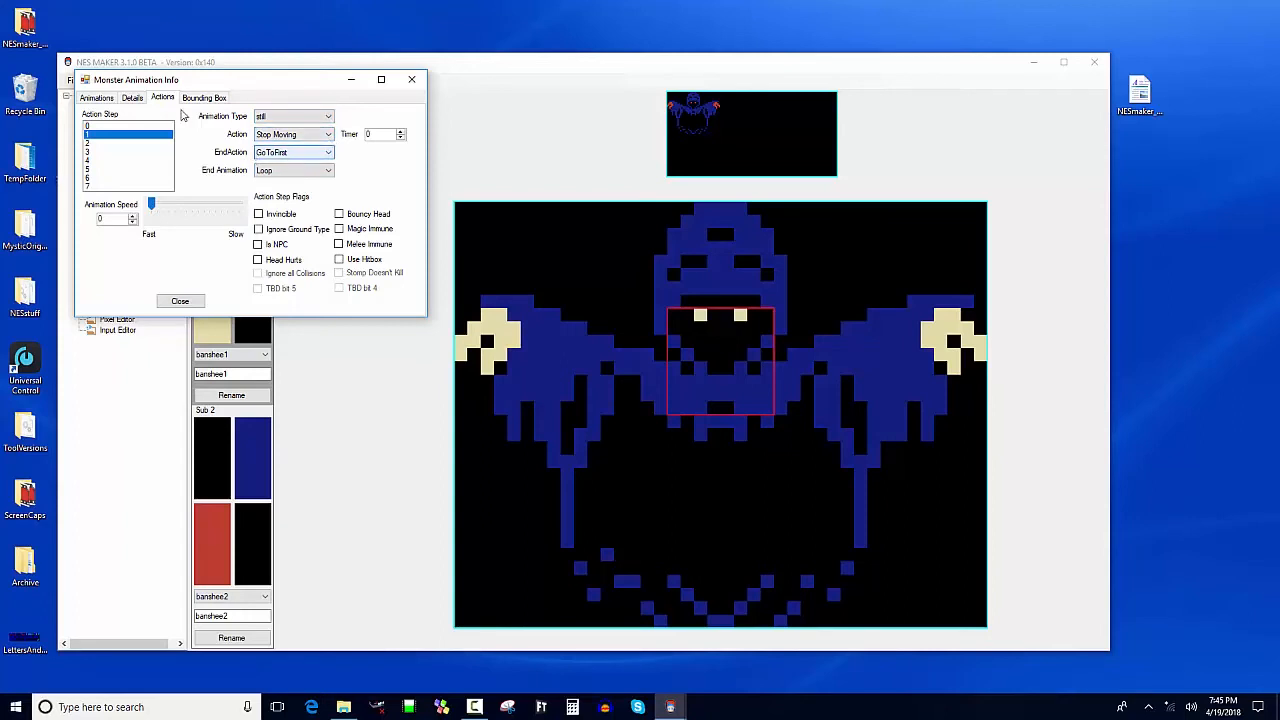
Step: Review both action steps and lower the Animation Speed to 4
click(120, 128)
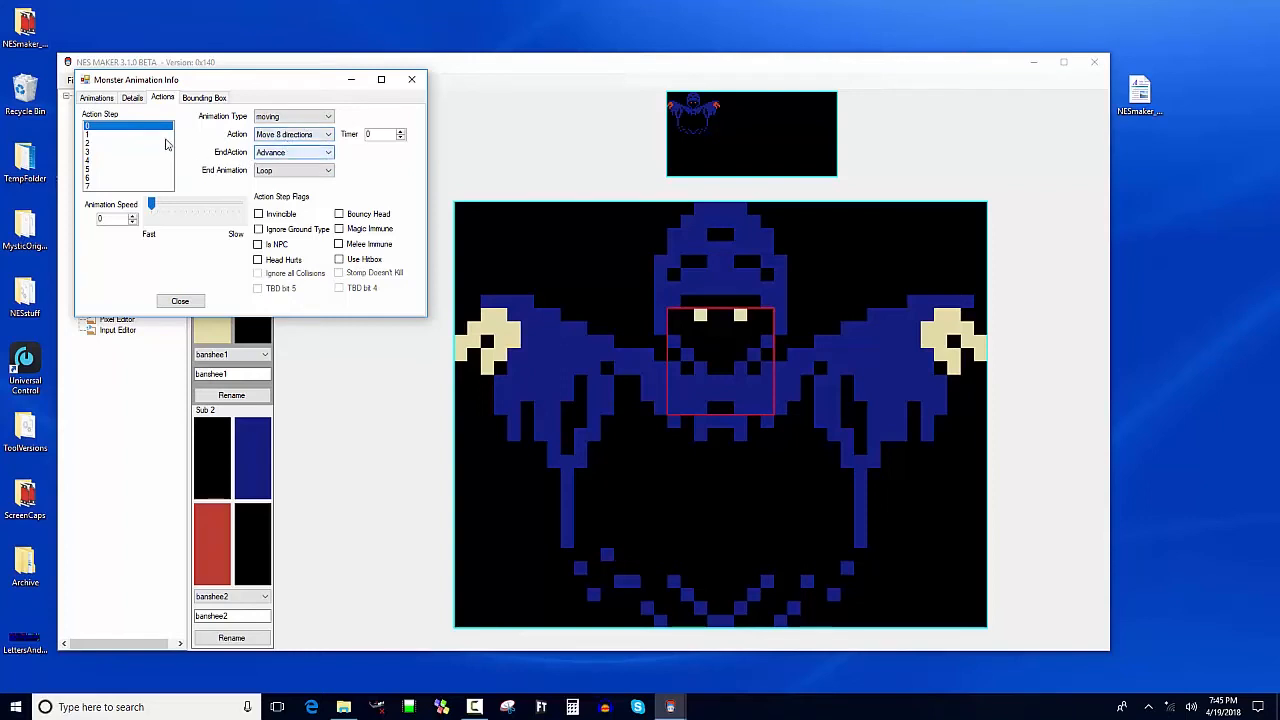
click(128, 132)
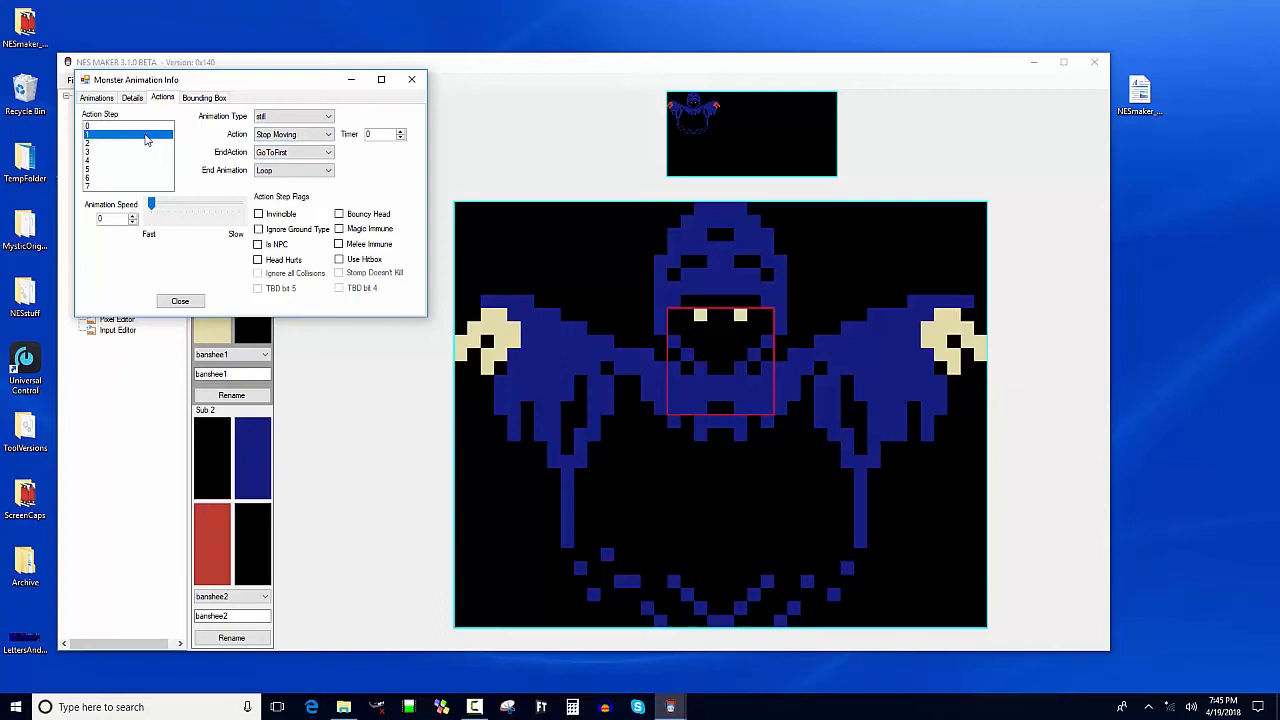
click(128, 126)
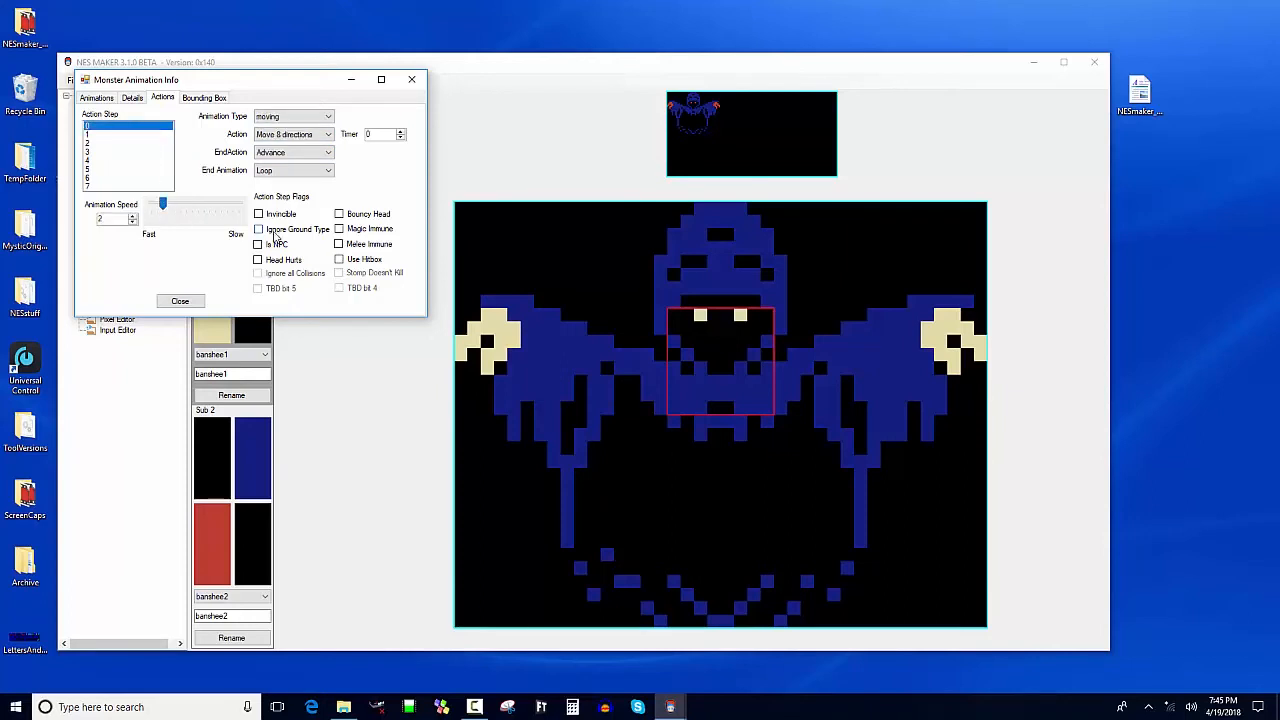
drag(164, 204, 176, 204)
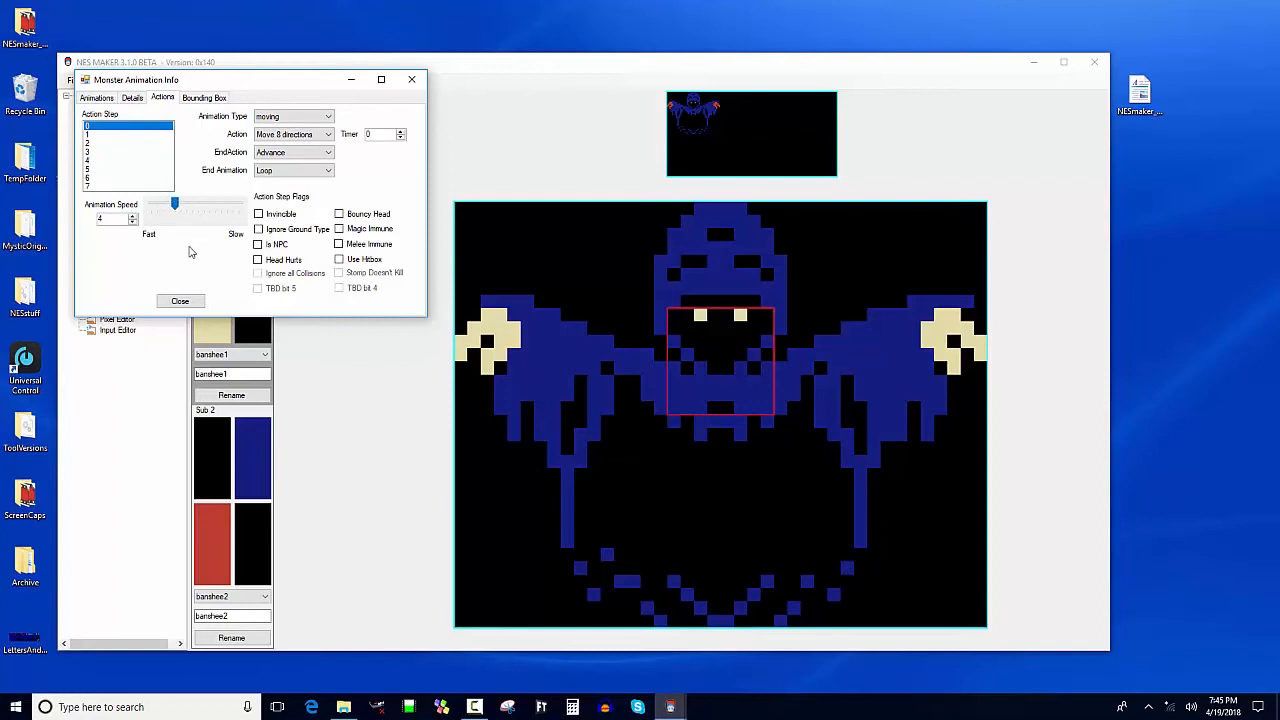
mouse_move(190, 298)
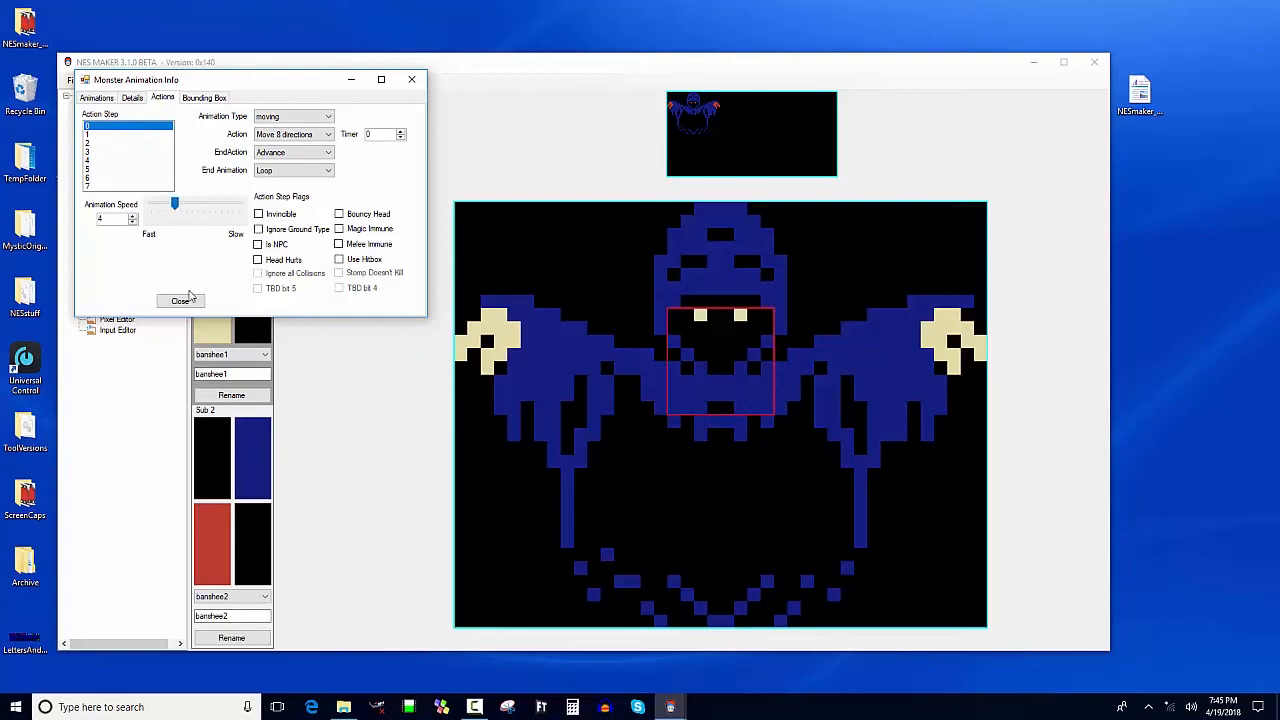
click(204, 96)
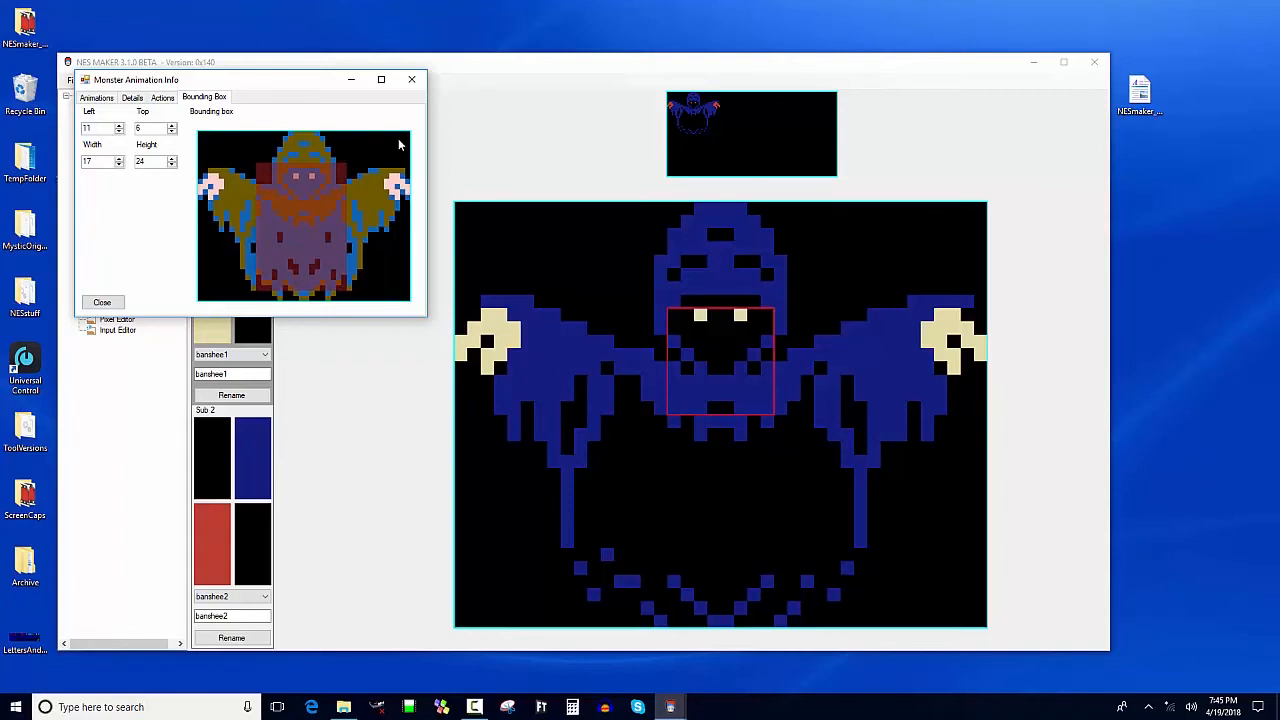
mouse_move(258, 230)
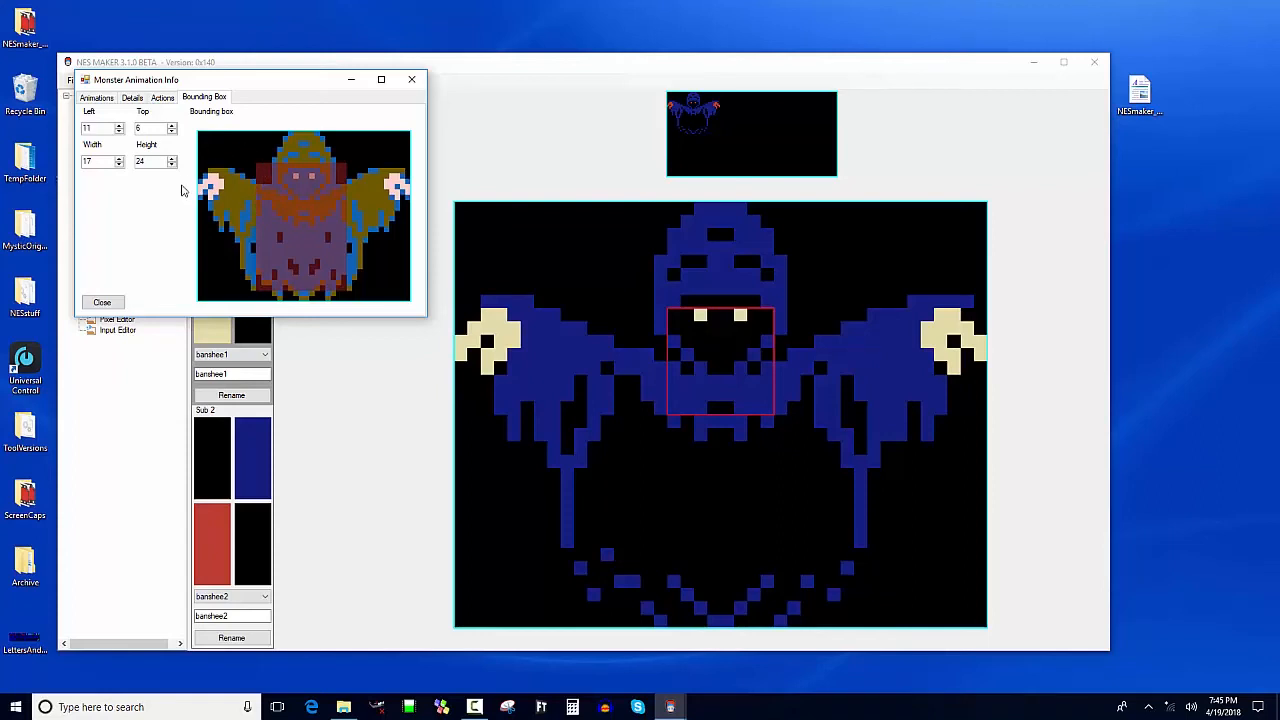
mouse_move(208, 162)
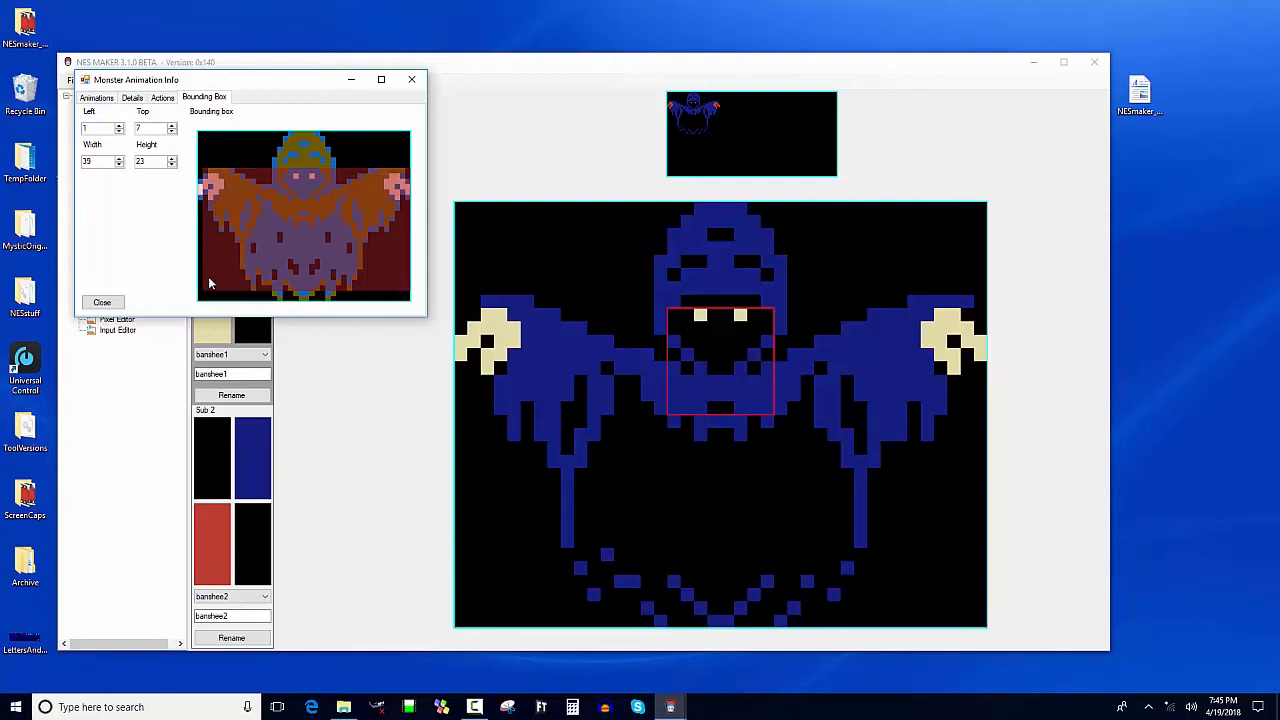
mouse_move(208, 290)
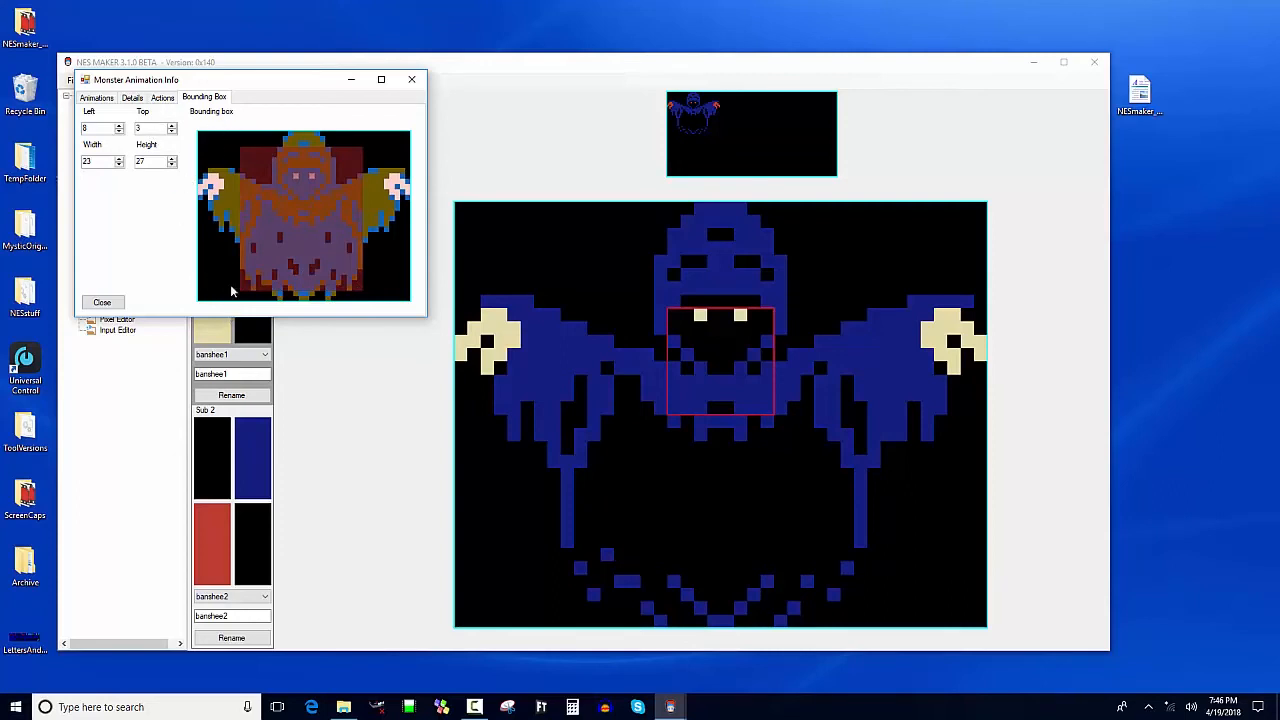
mouse_move(308, 94)
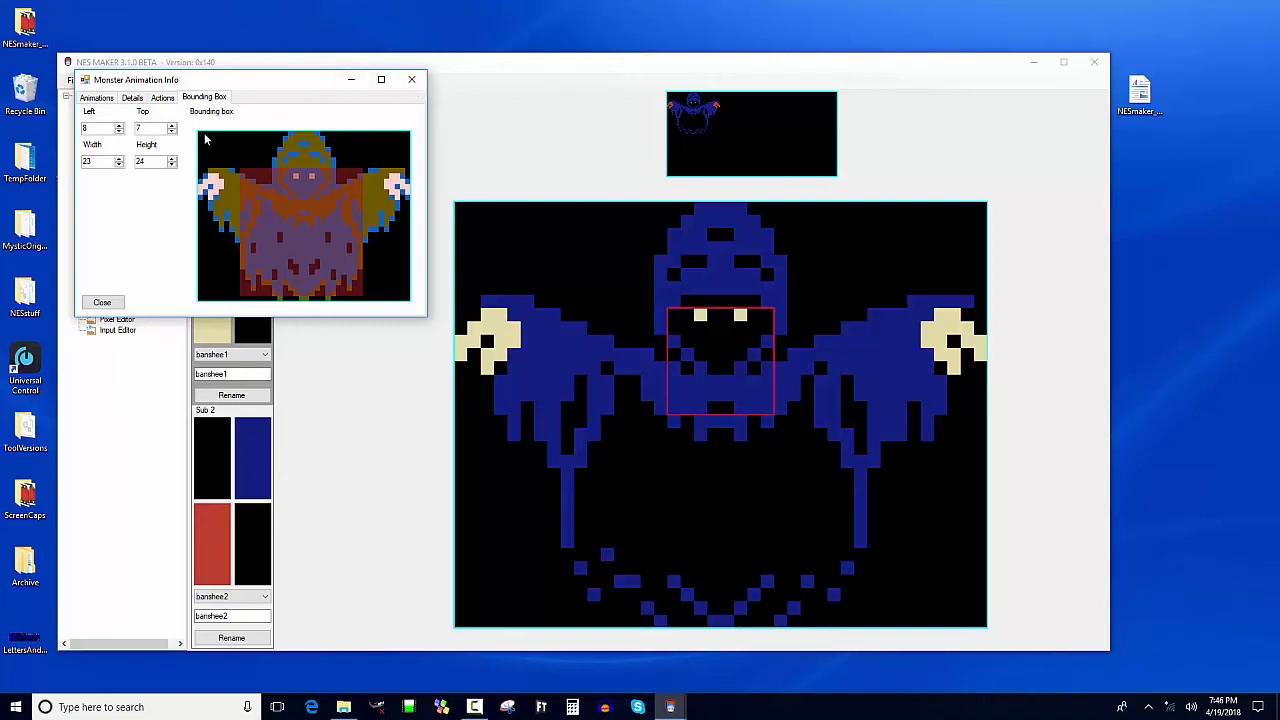
mouse_move(184, 156)
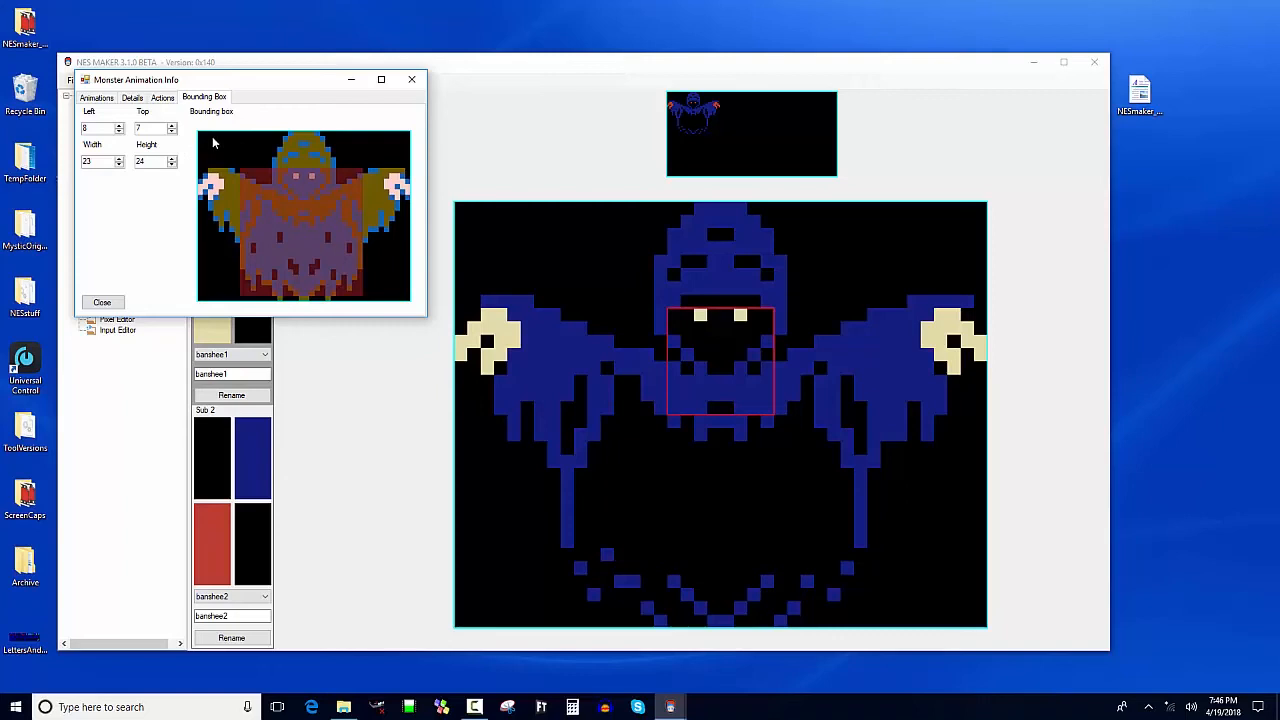
mouse_move(210, 140)
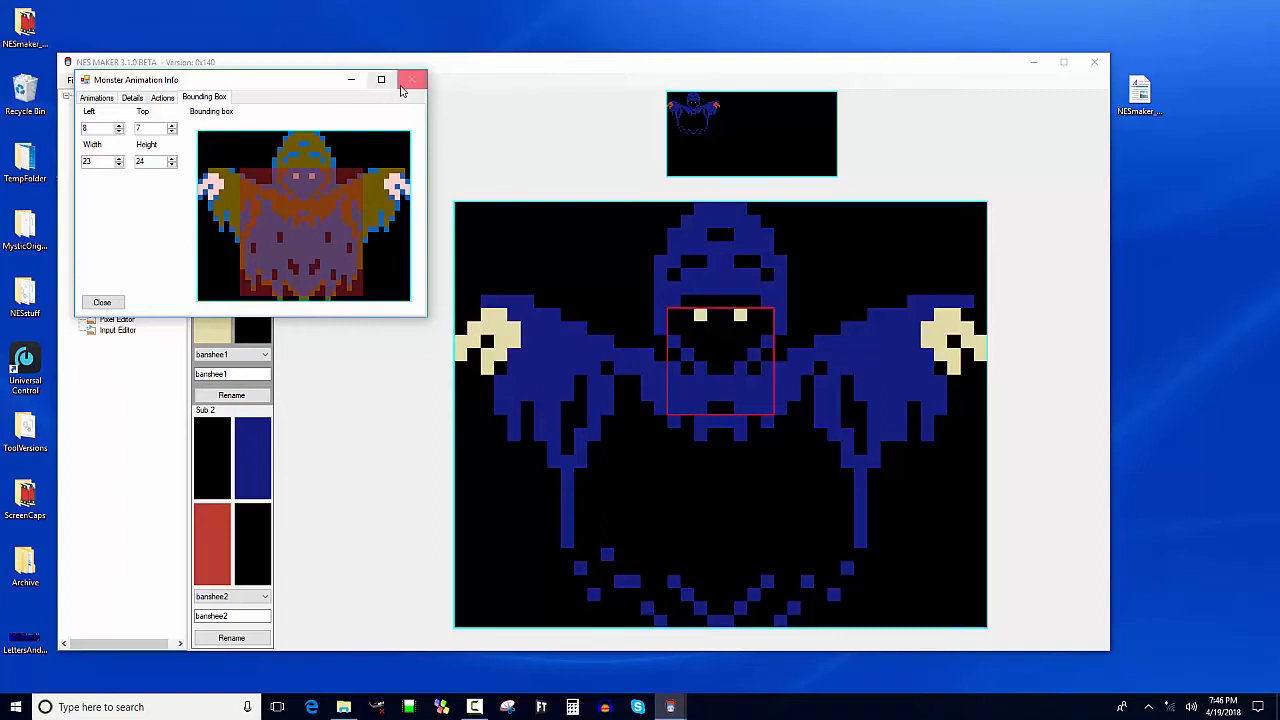
Step: Close the Monster Animation Info window with the bounding box at left 8, top 7, 23 by 24
click(410, 80)
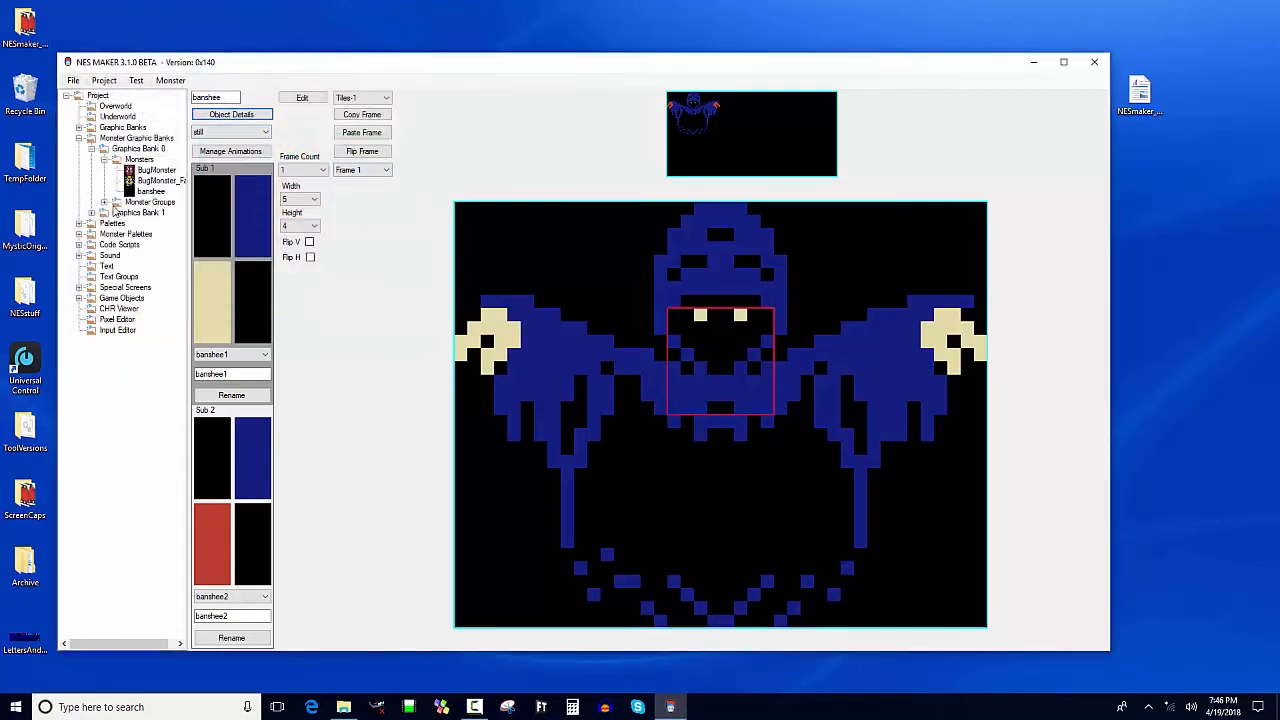
Step: Create a monster group on Tiles-1 filled with the banshee and name it 'banshee'
click(150, 202)
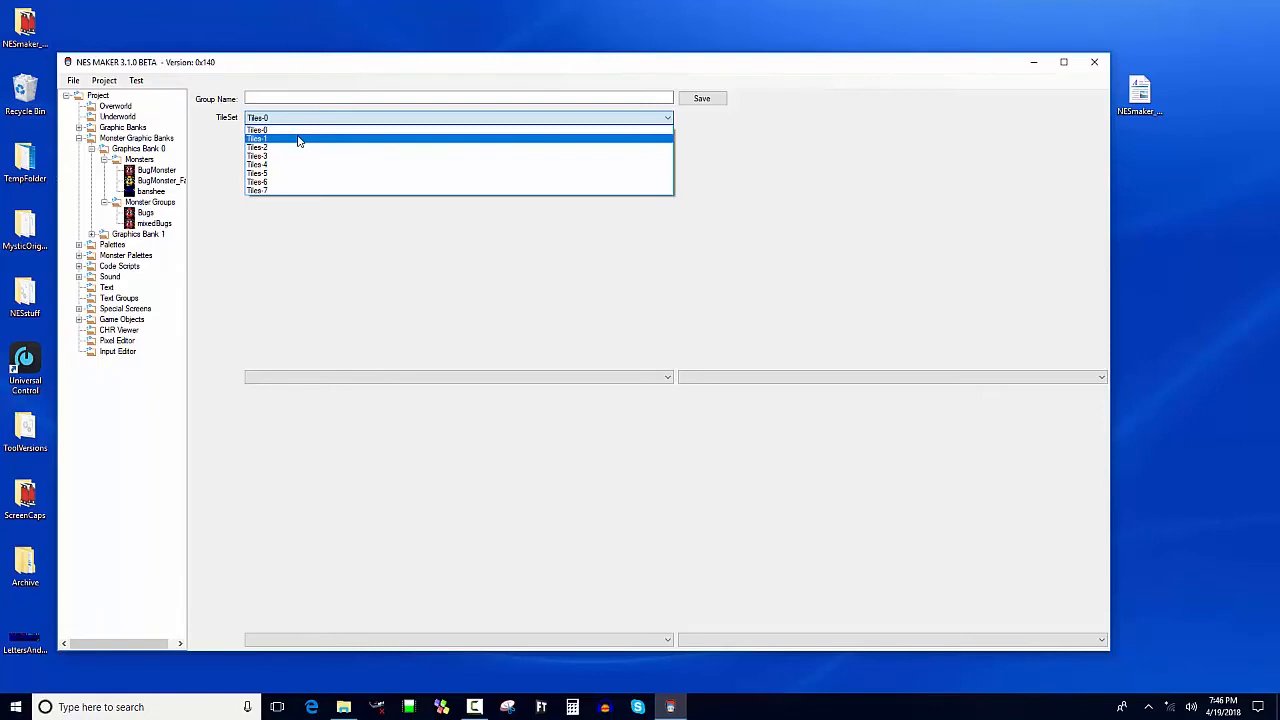
click(256, 138)
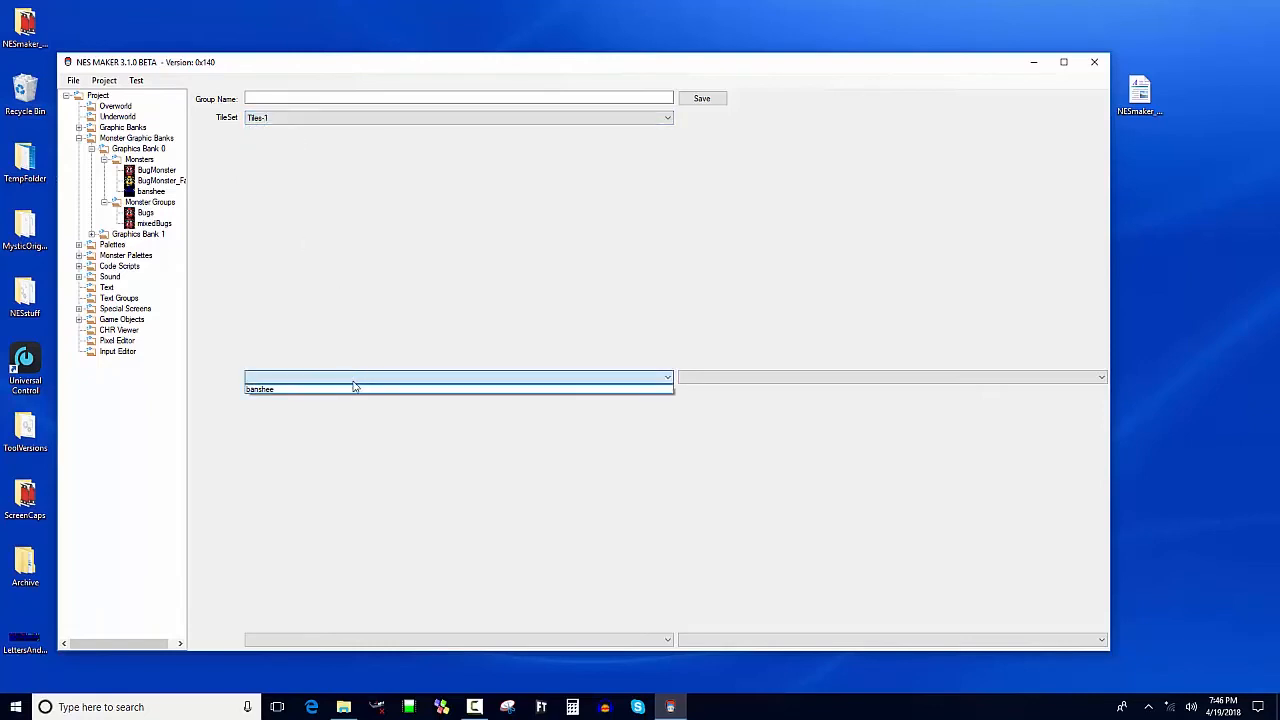
click(260, 388)
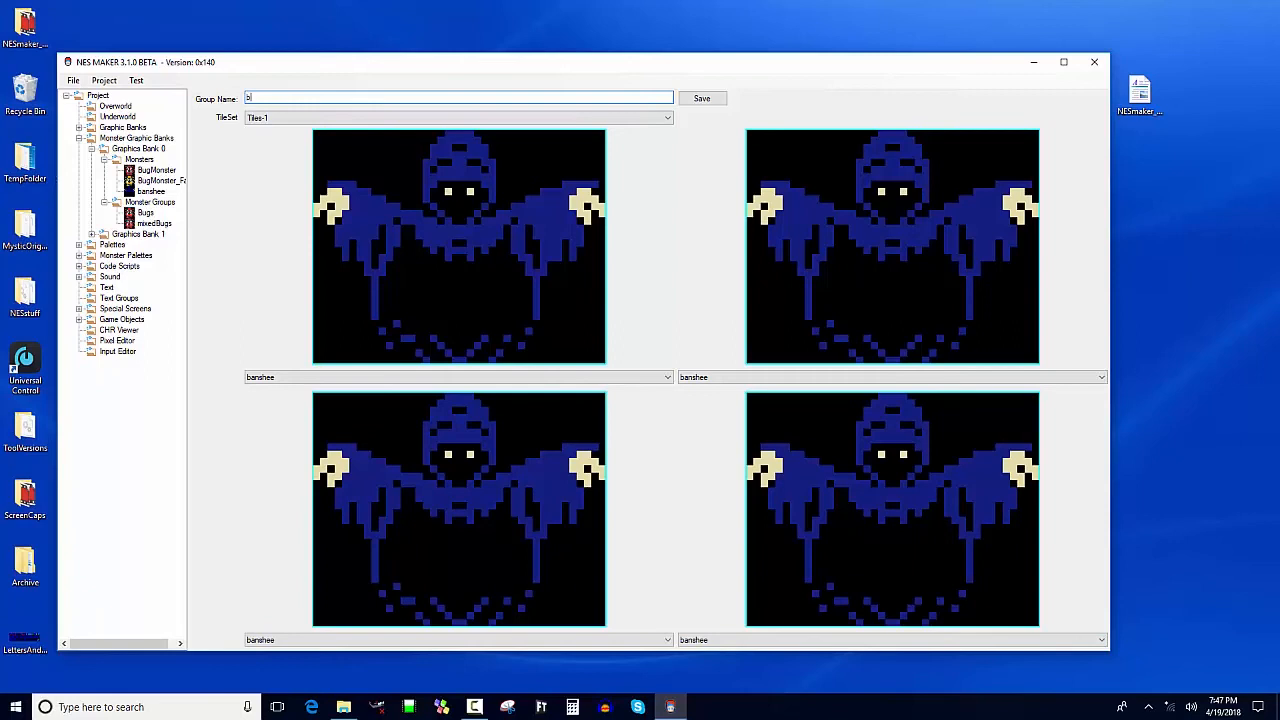
text(banshee)
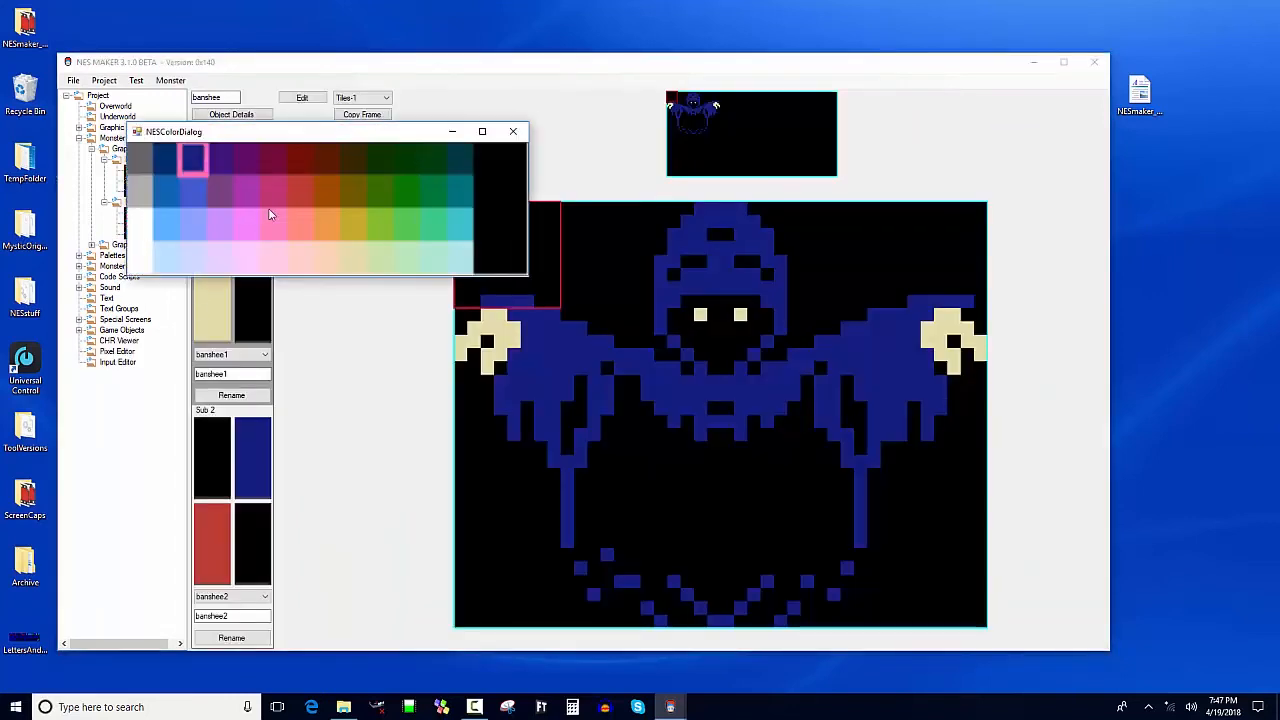
mouse_move(256, 182)
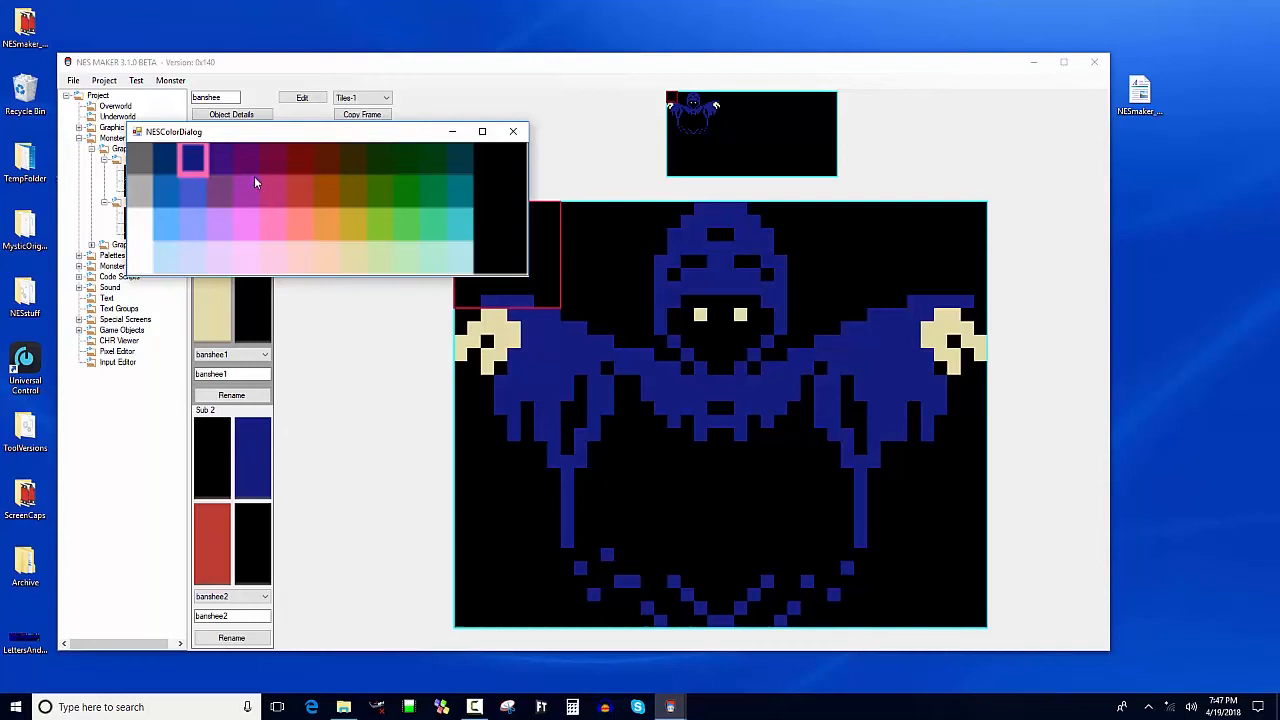
mouse_move(420, 170)
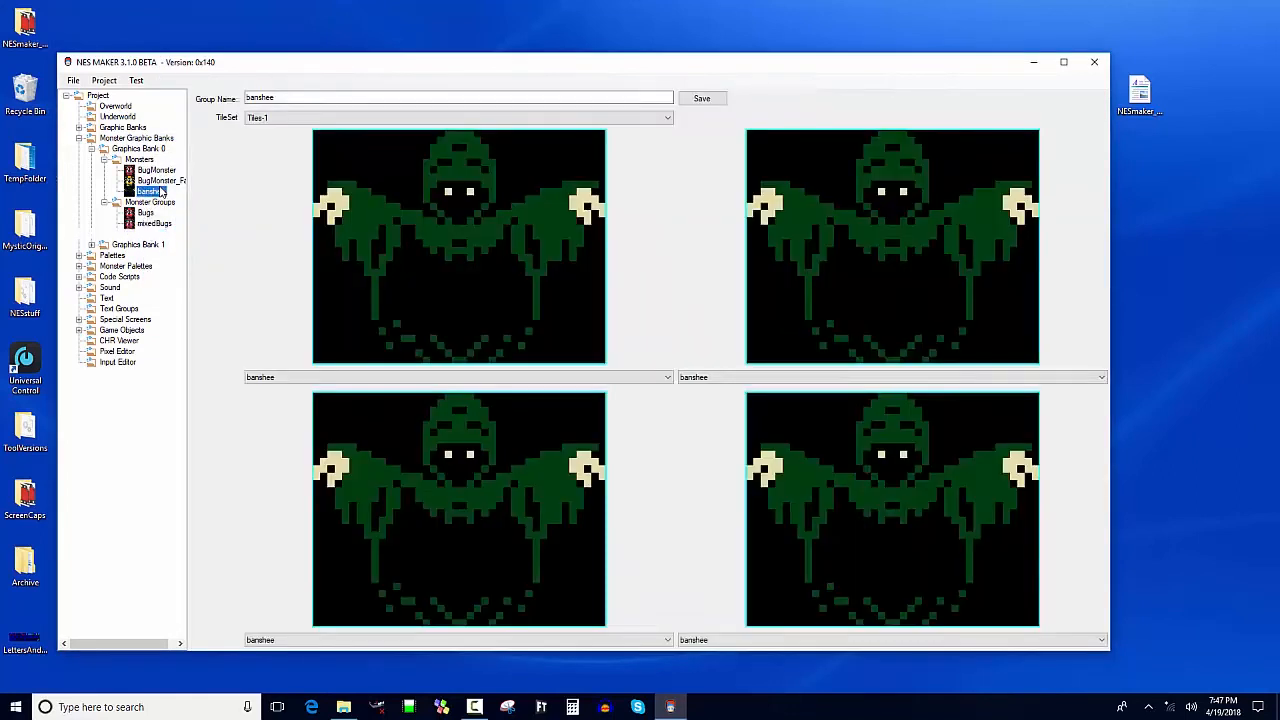
Step: Reopen the banshee graphics, then bring up the Underworld dungeon screen for placement
double_click(150, 192)
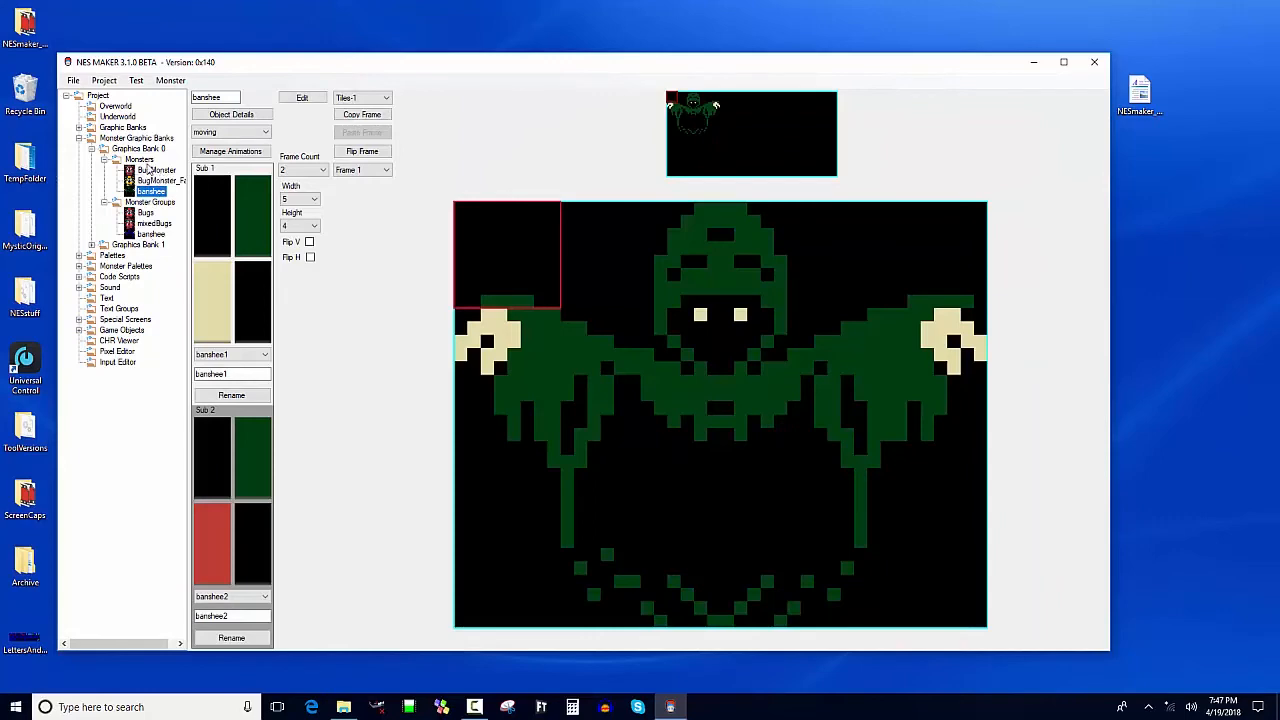
click(116, 106)
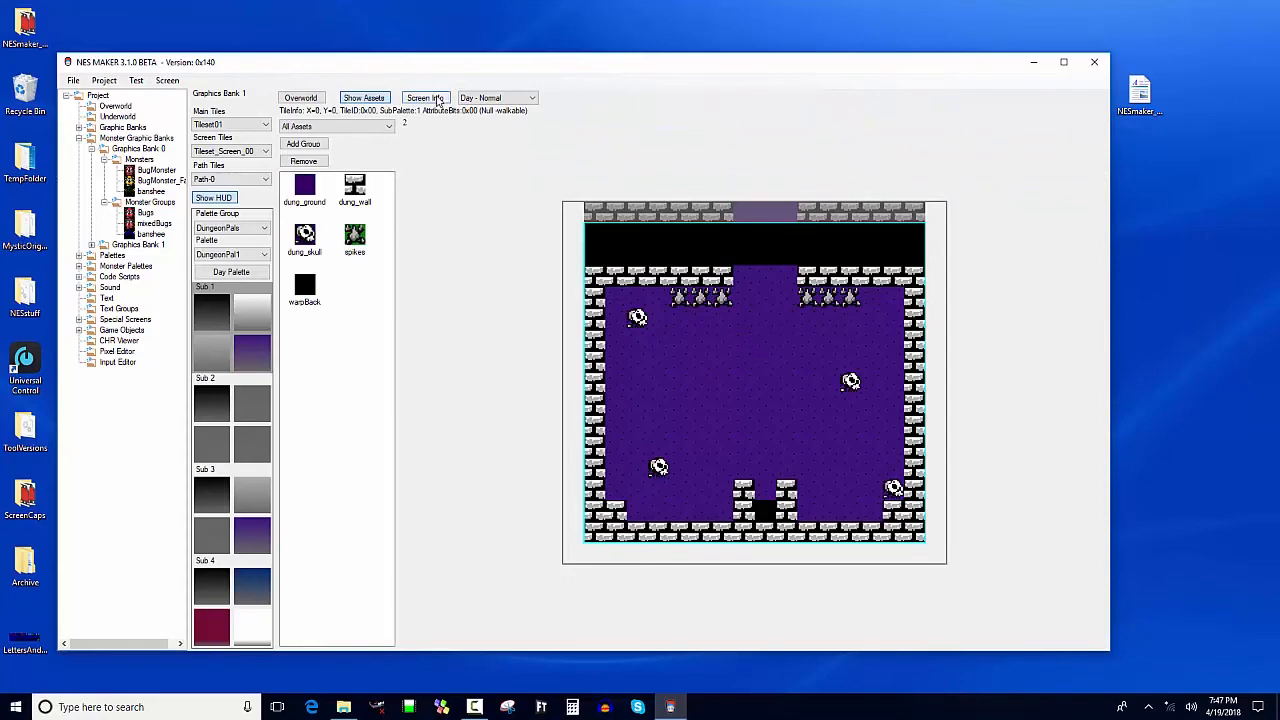
Step: In Screen Info set Day Monsters to the banshee group on Tiles-1 with banshee1/banshee2 palettes
click(424, 96)
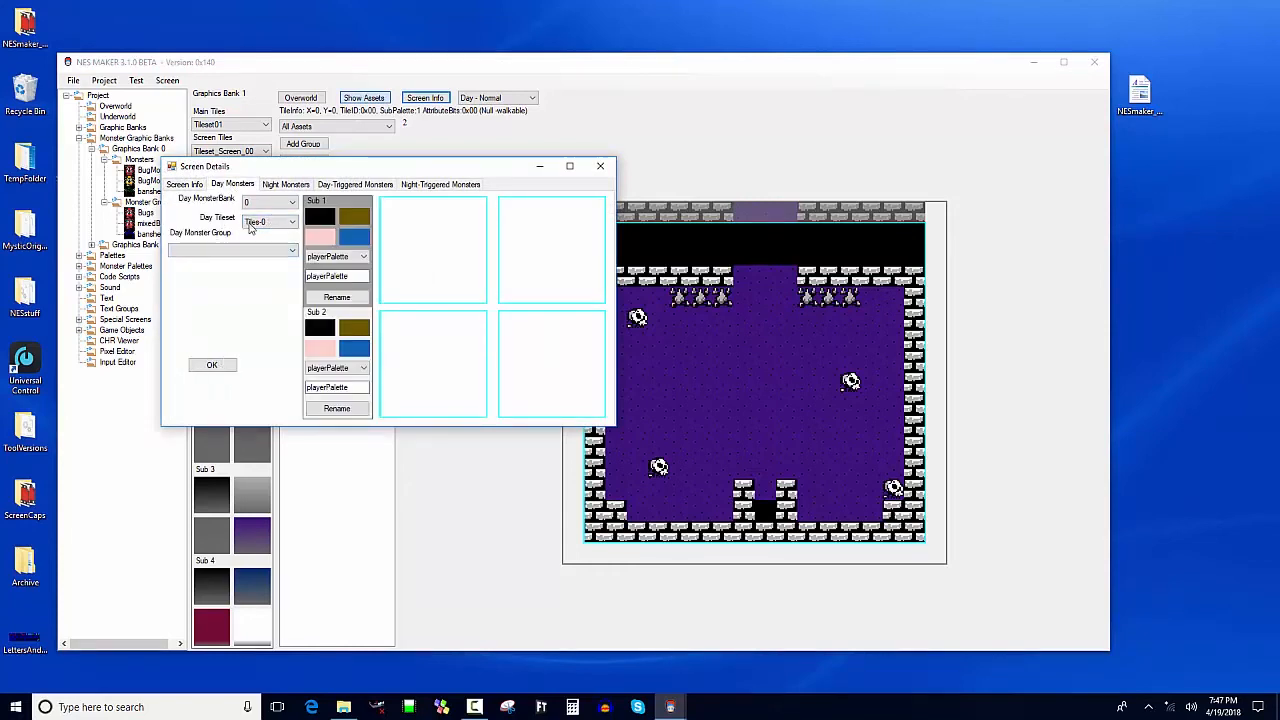
click(292, 220)
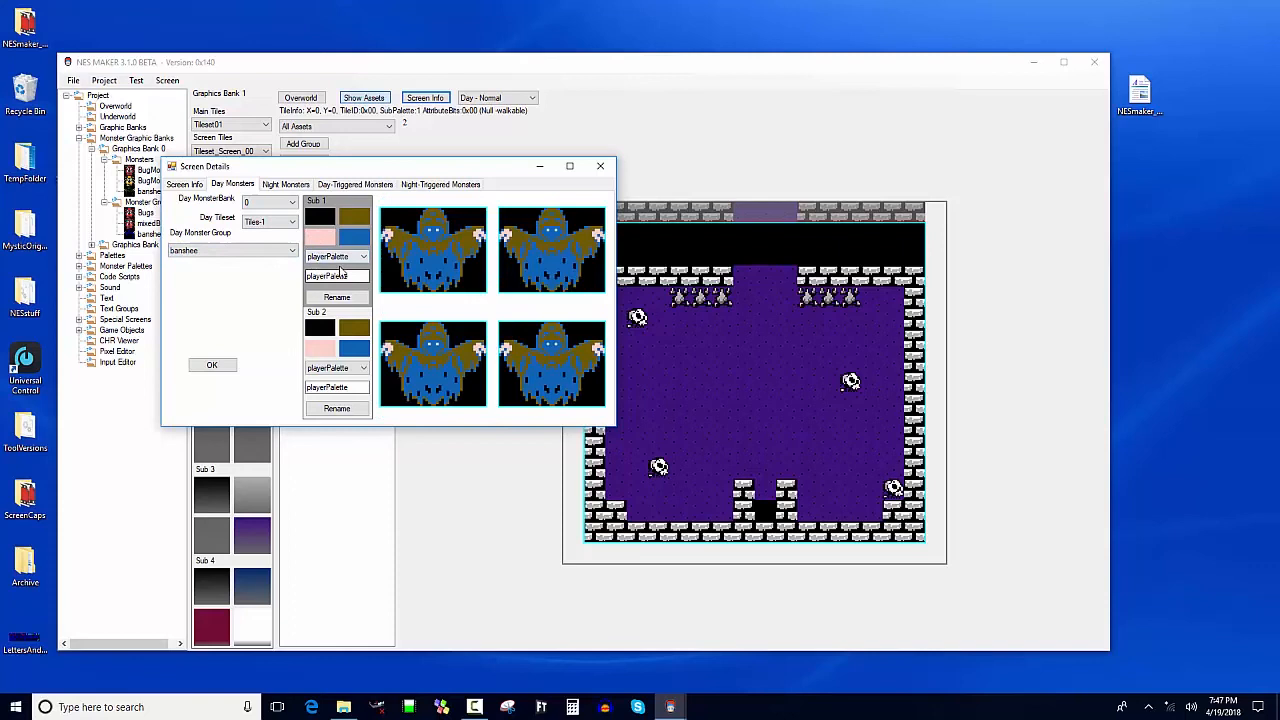
click(364, 256)
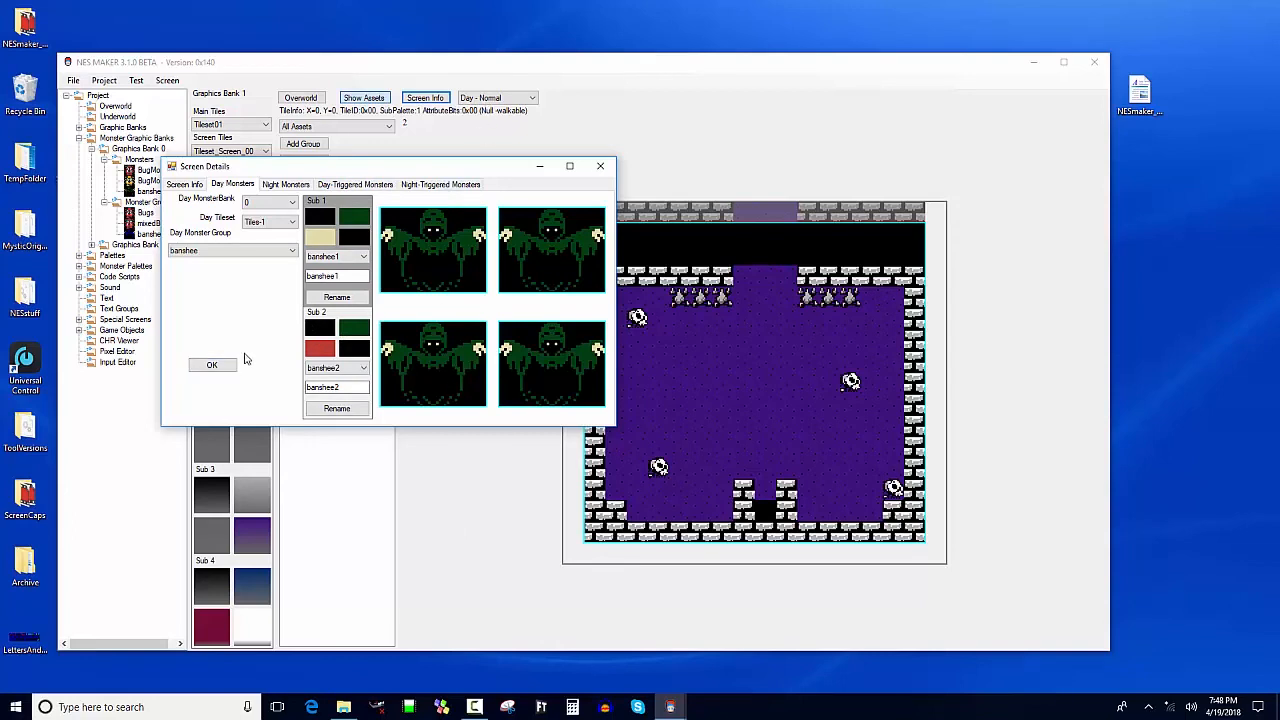
click(212, 364)
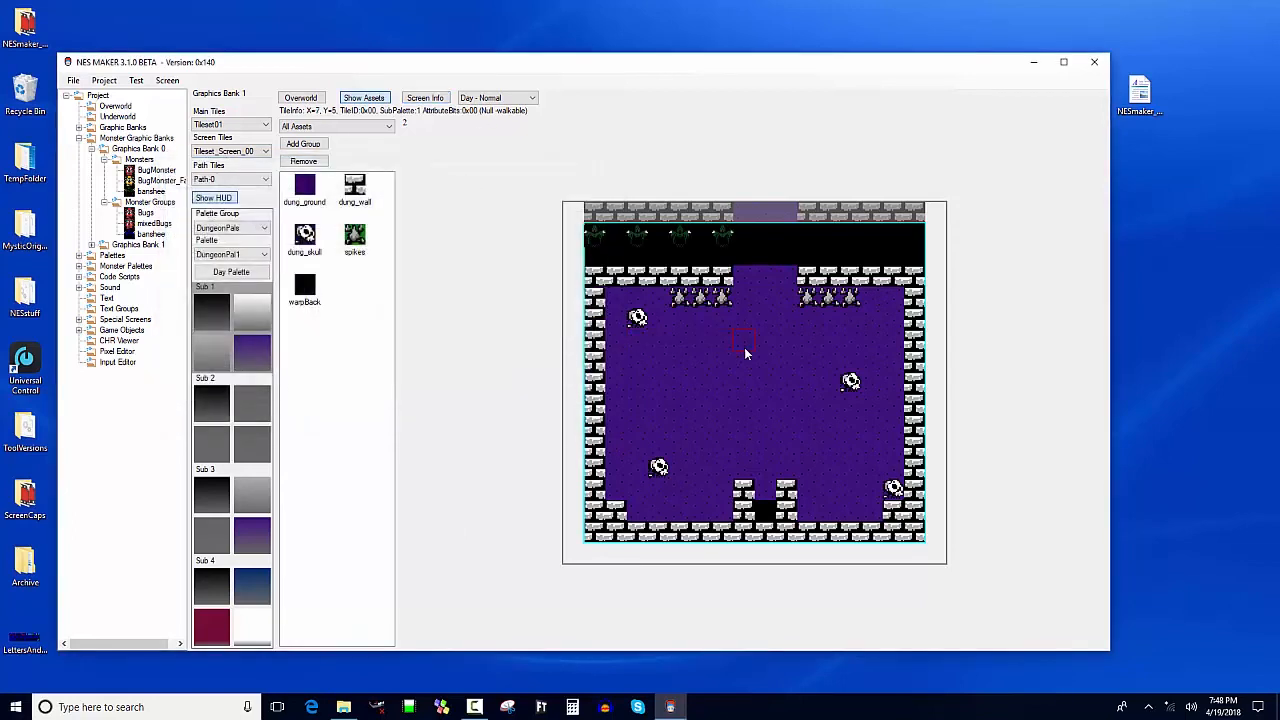
Step: Run Export & Test from the Test menu to build the game and launch FCEUX
click(744, 352)
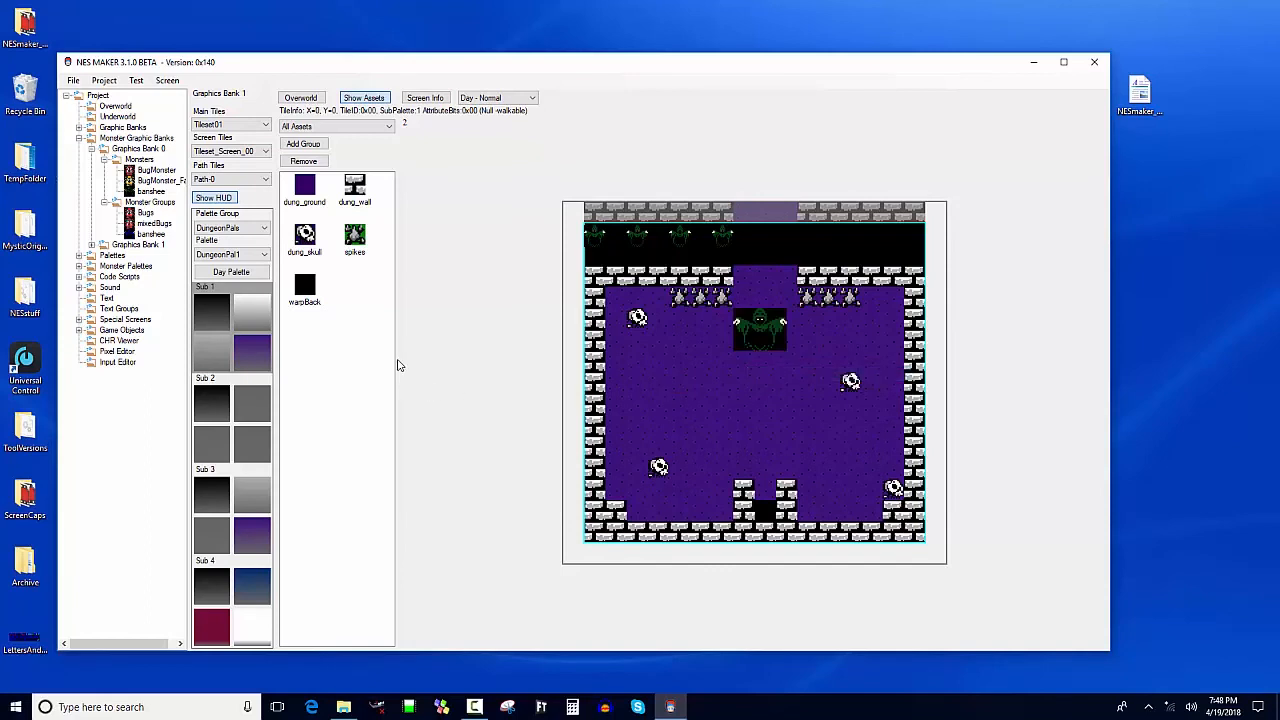
click(136, 80)
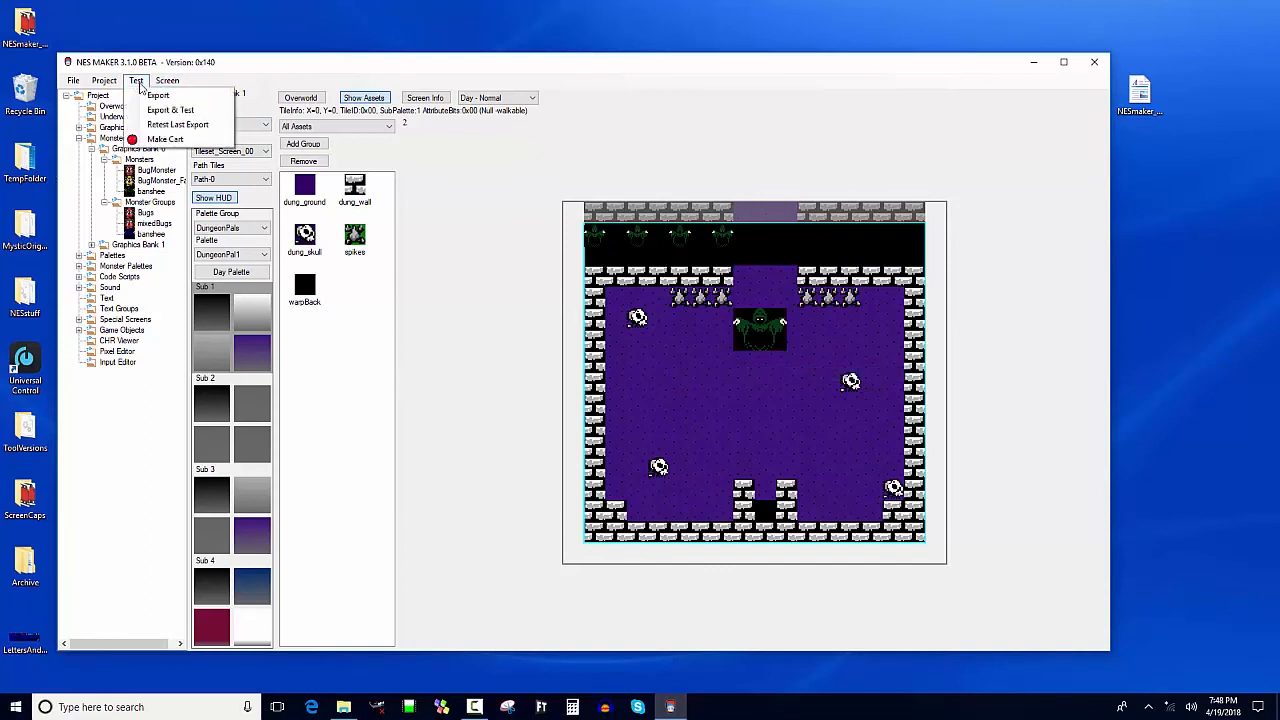
mouse_move(170, 110)
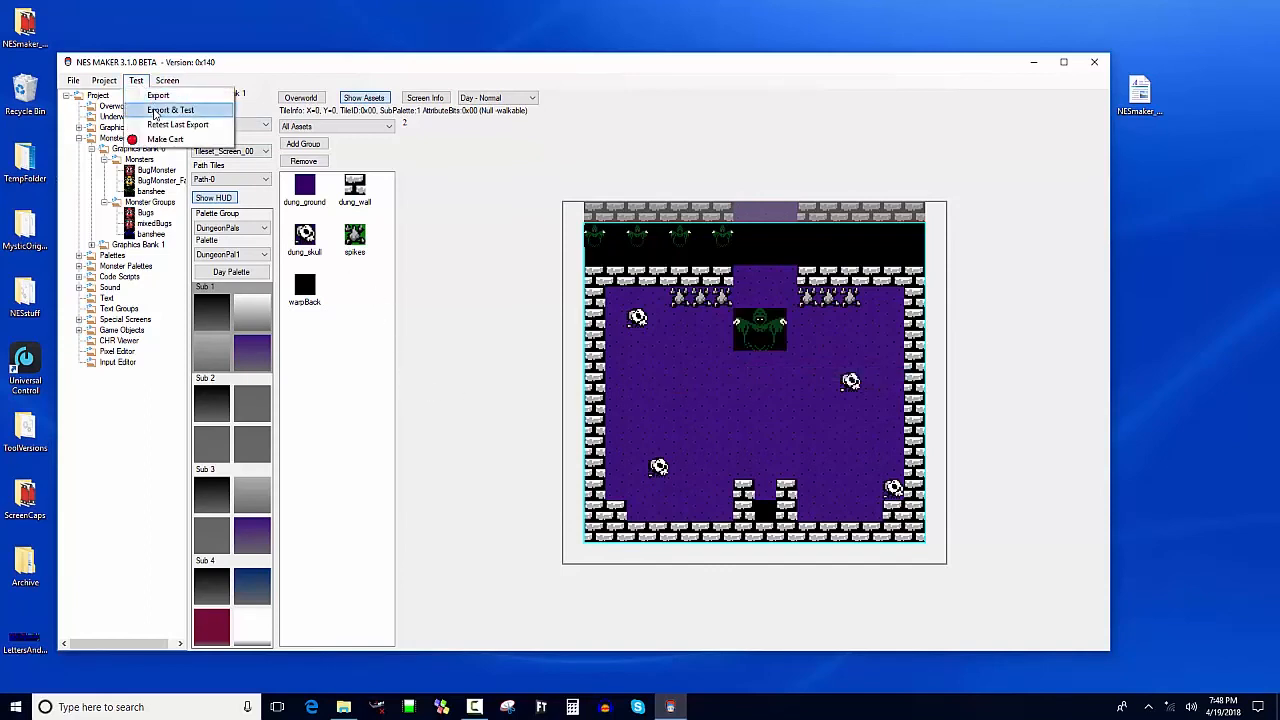
click(170, 110)
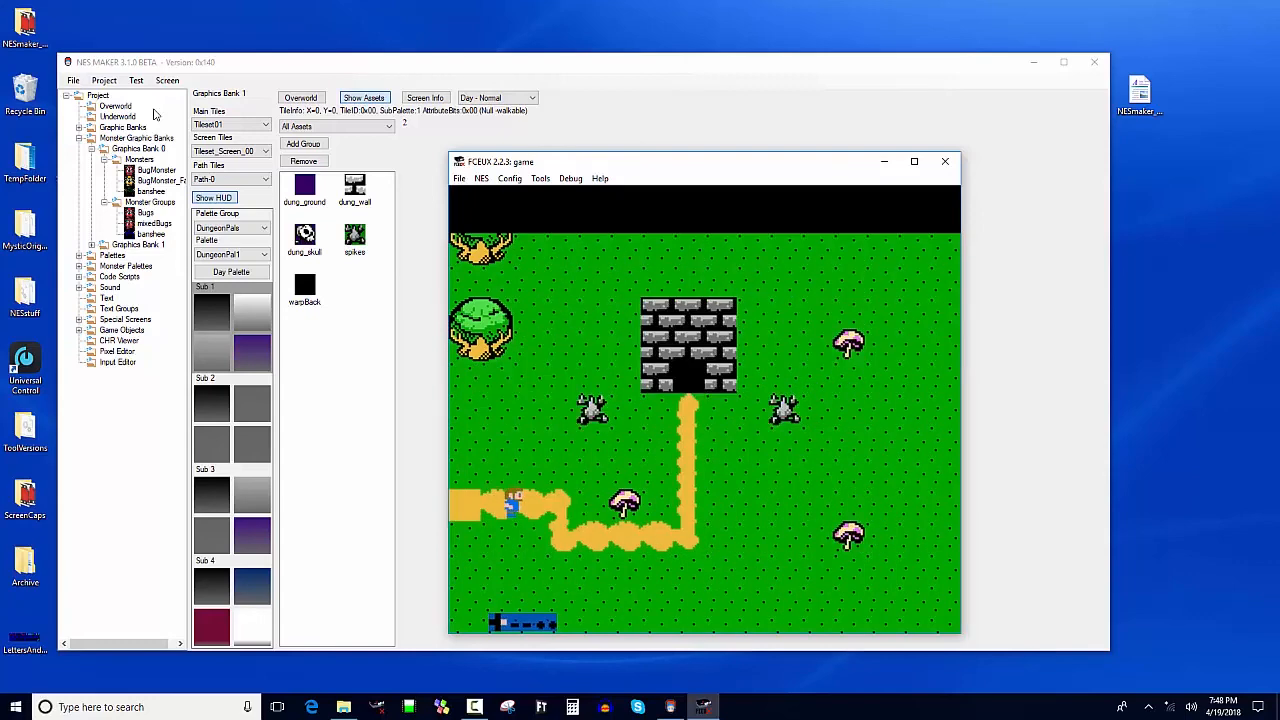
Step: Move up in the running game to play-test the banshee screen in FCEUX
key(up)
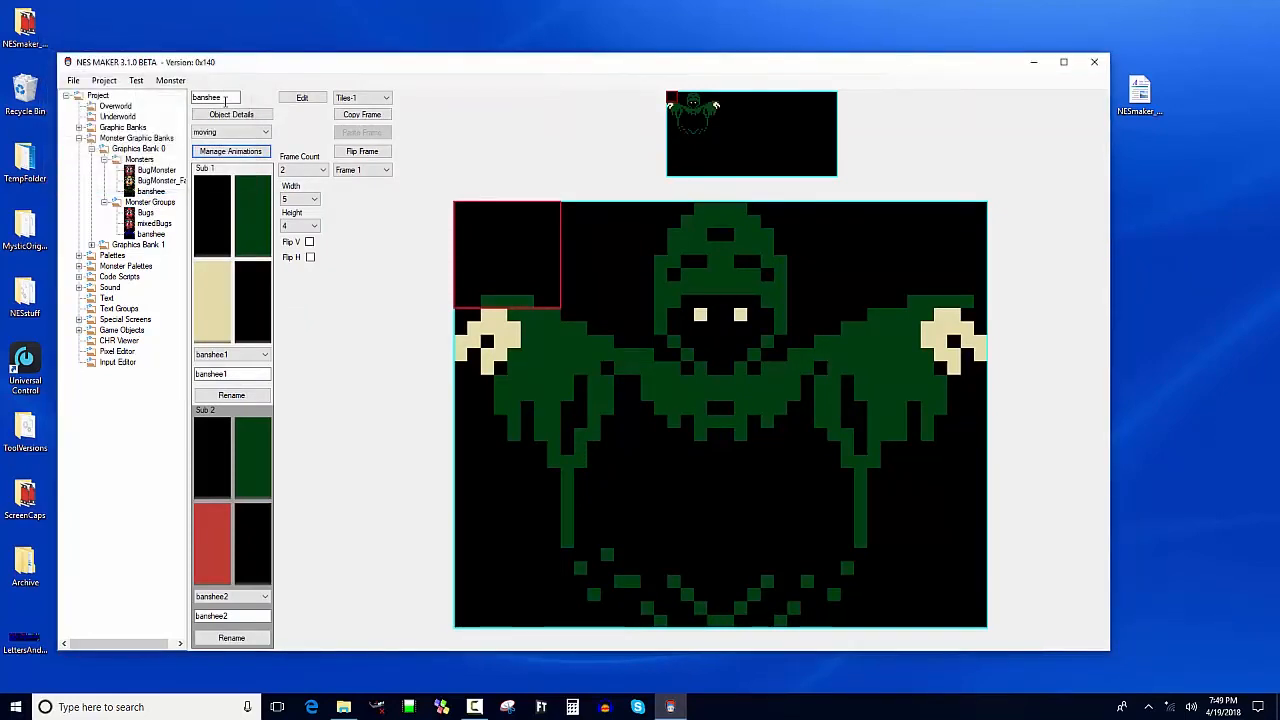
Step: In the banshee's Object Details, raise Acceleration Speed from 2 to 27
click(230, 152)
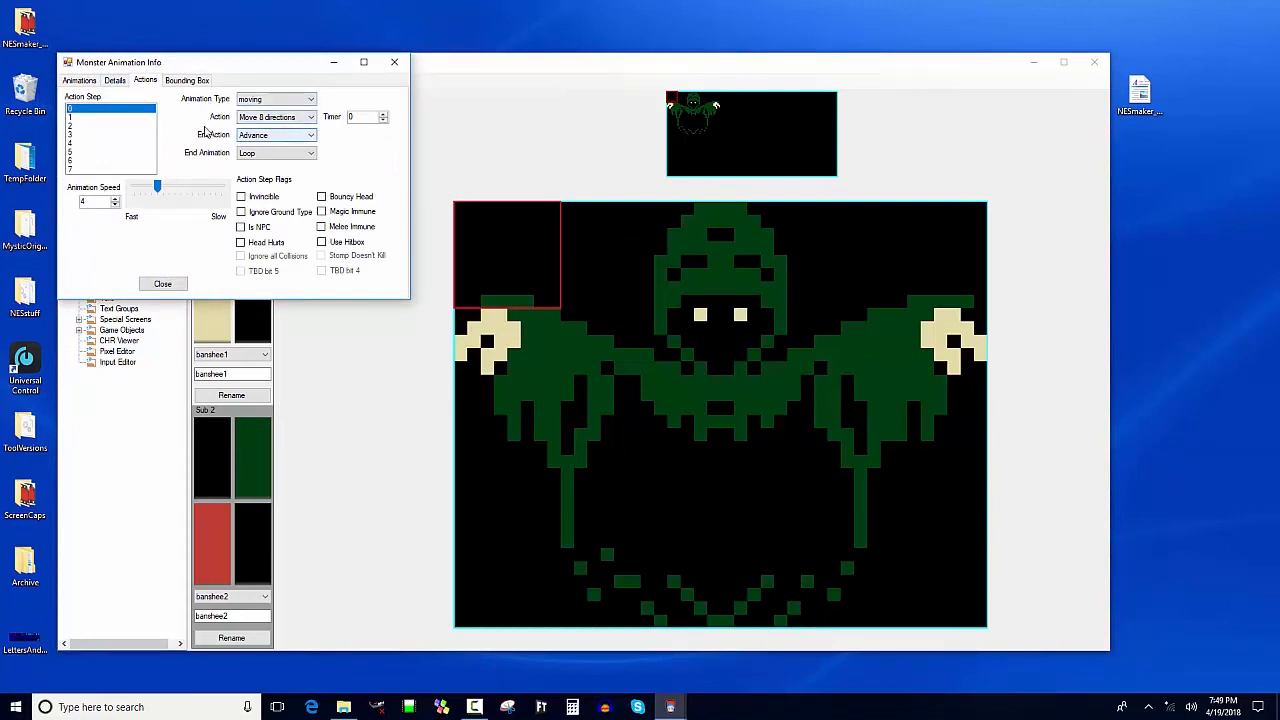
click(114, 80)
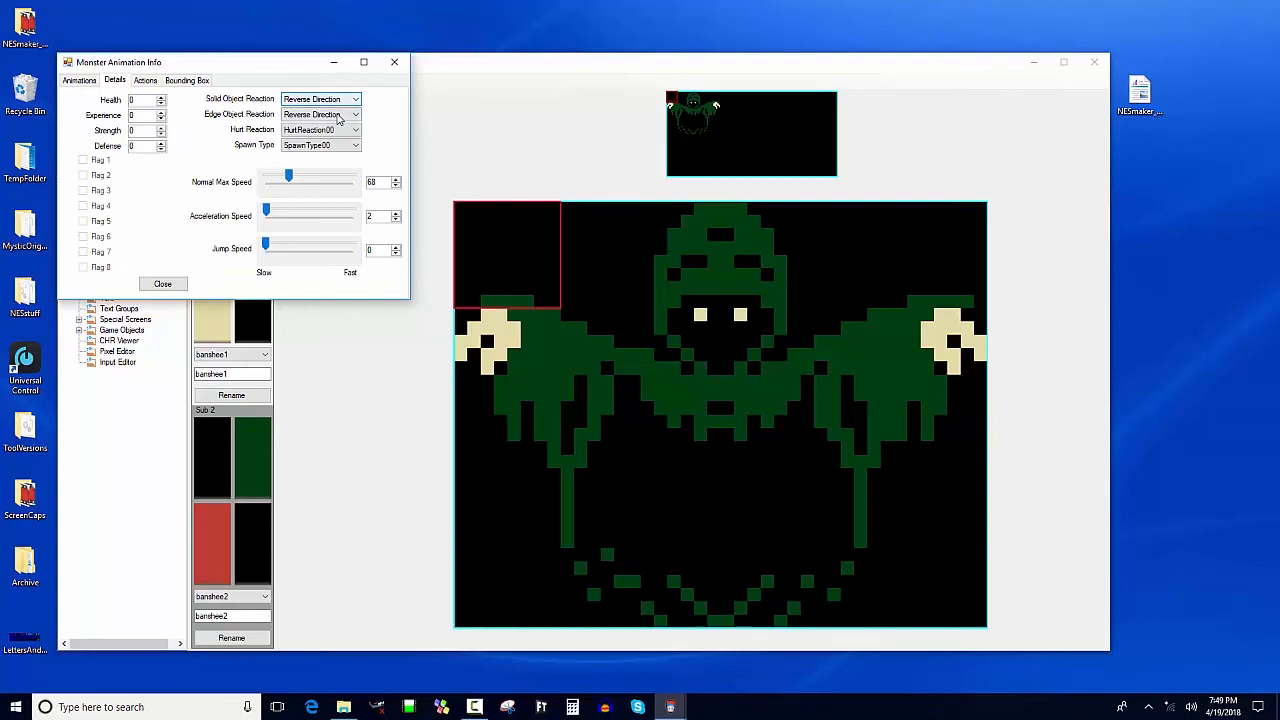
click(144, 80)
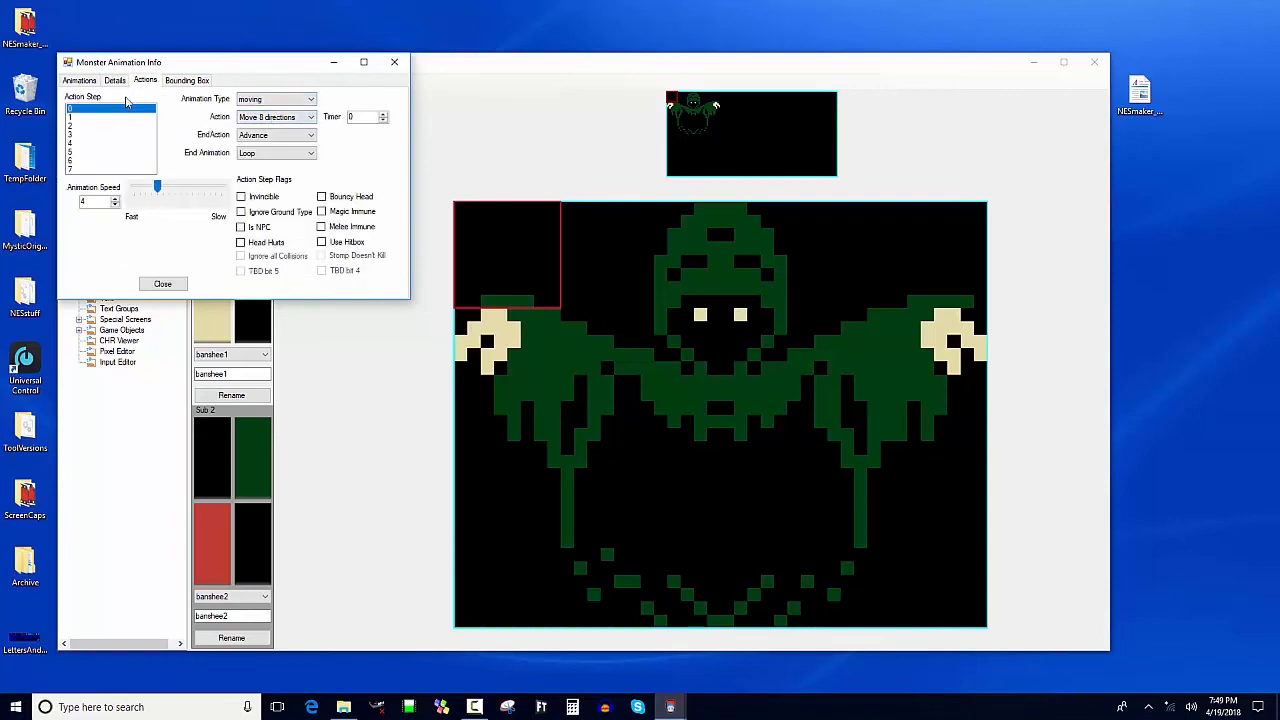
click(114, 80)
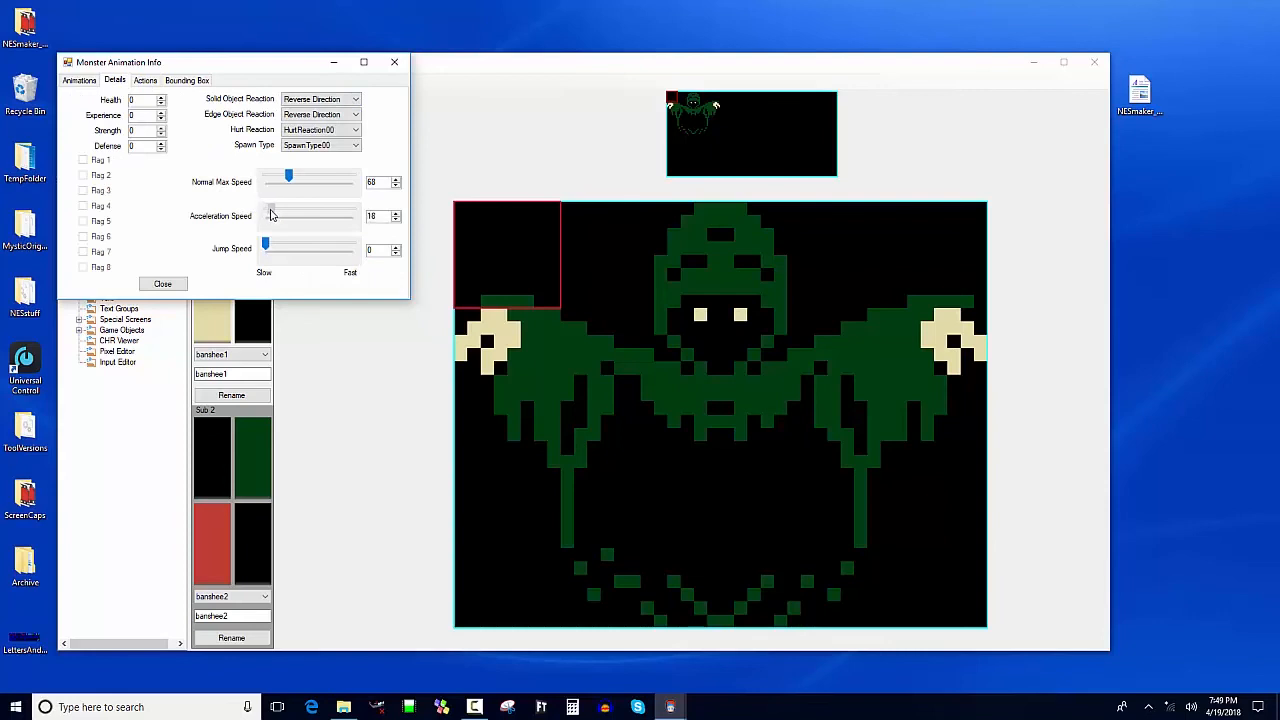
drag(270, 216, 290, 216)
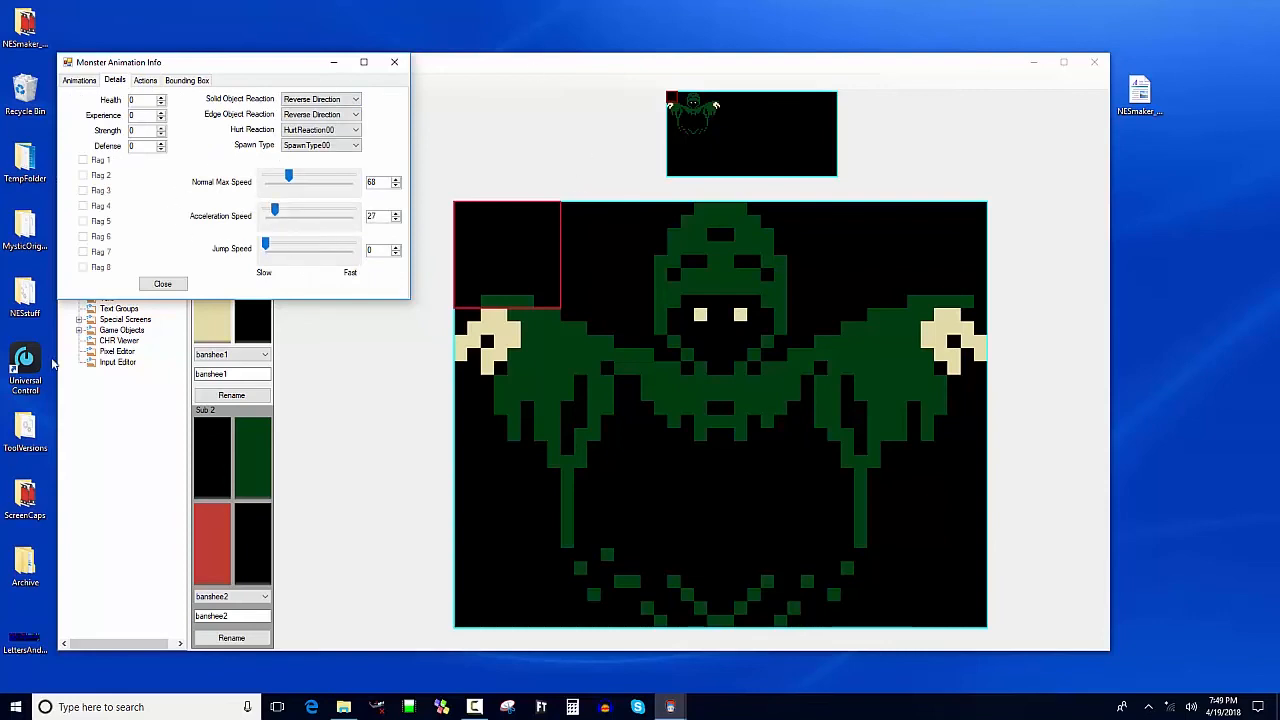
Step: Review the action step settings and close the monster settings window
click(144, 80)
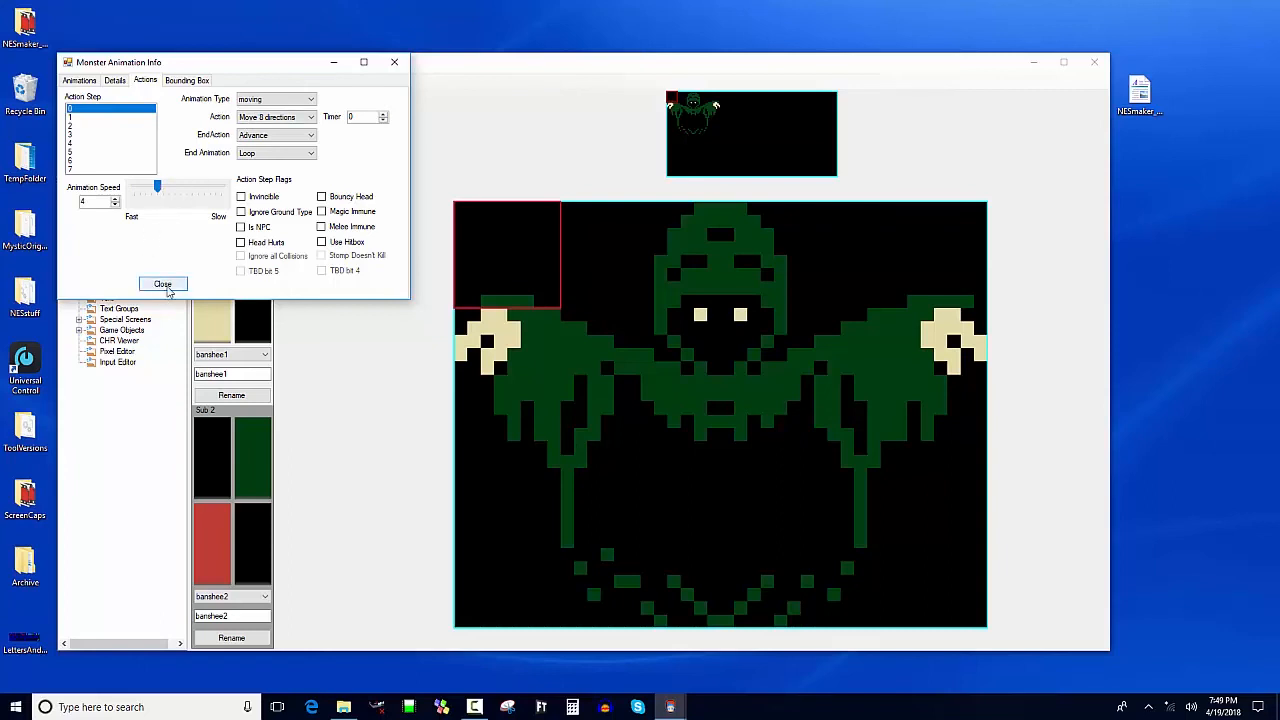
click(162, 284)
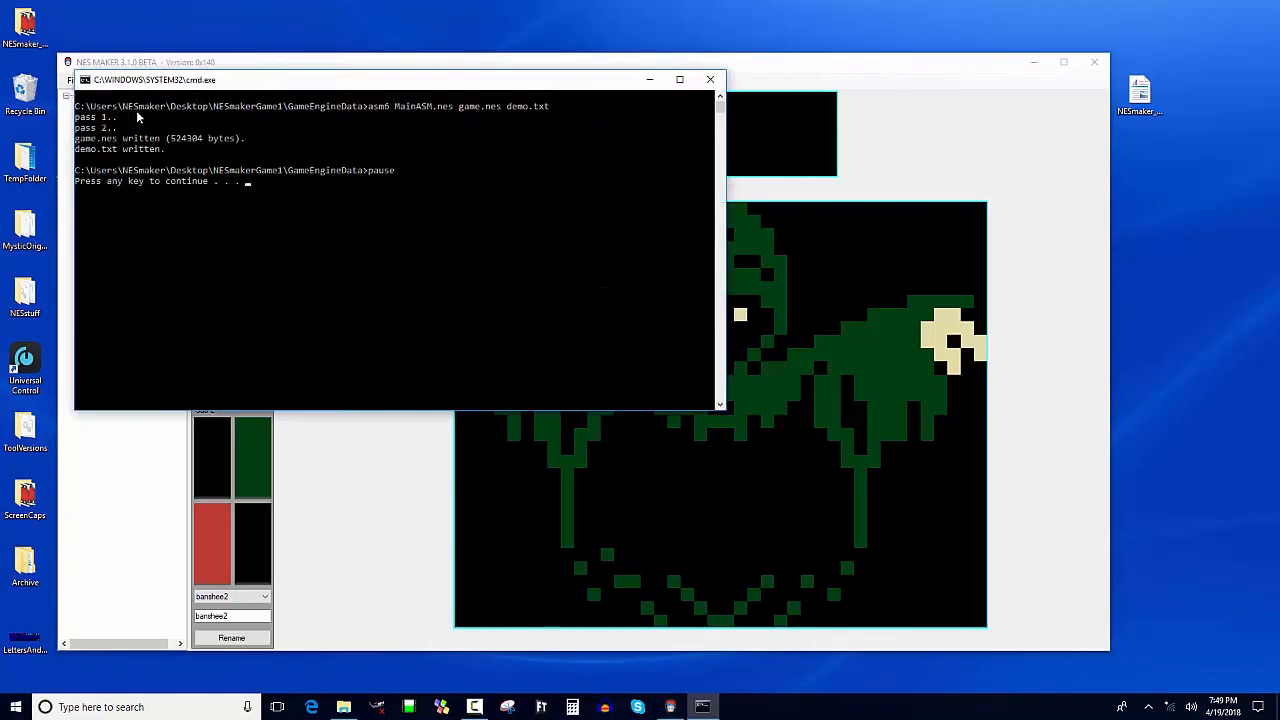
Step: Continue past the build summary, run the game in FCEUX, then close the emulator
key(enter)
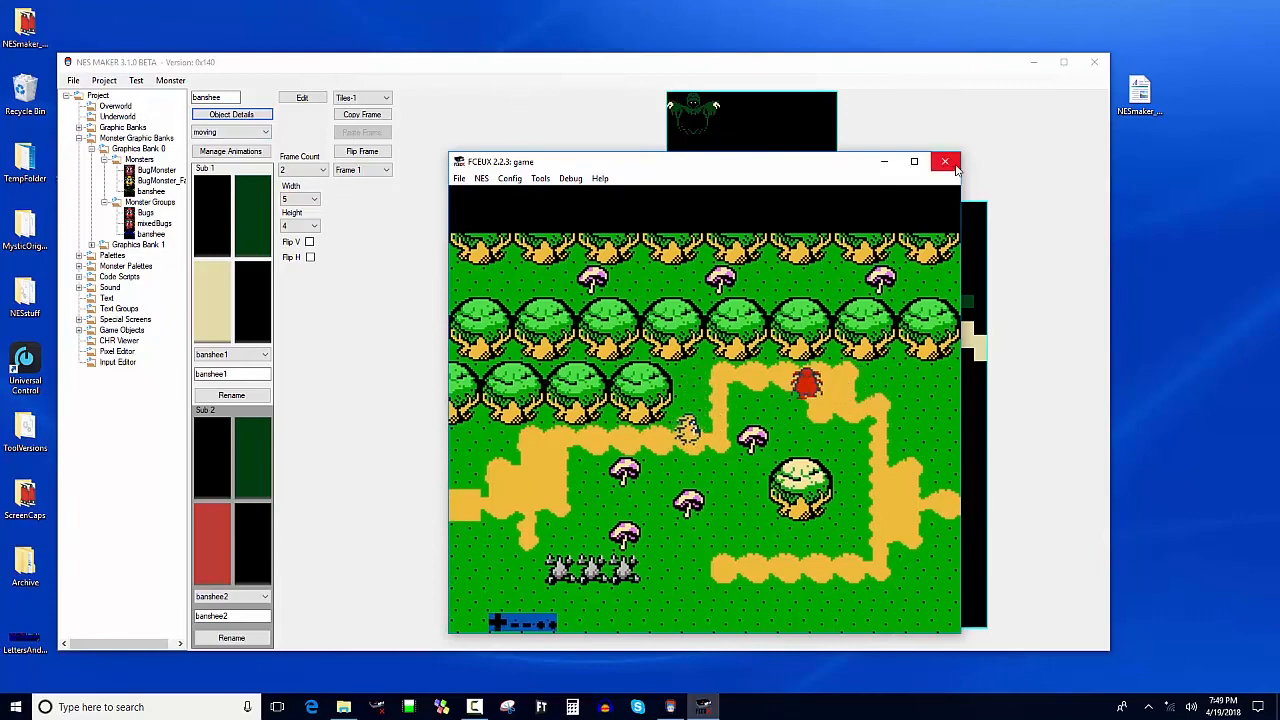
click(944, 160)
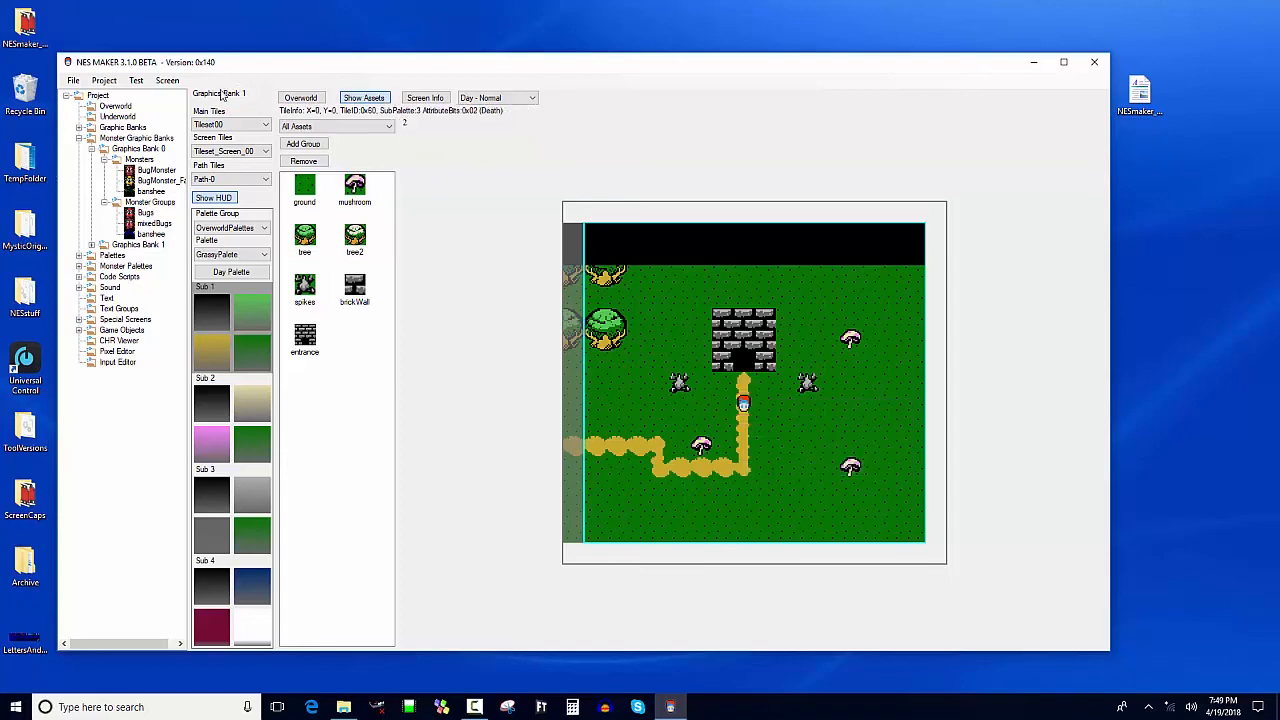
mouse_move(148, 116)
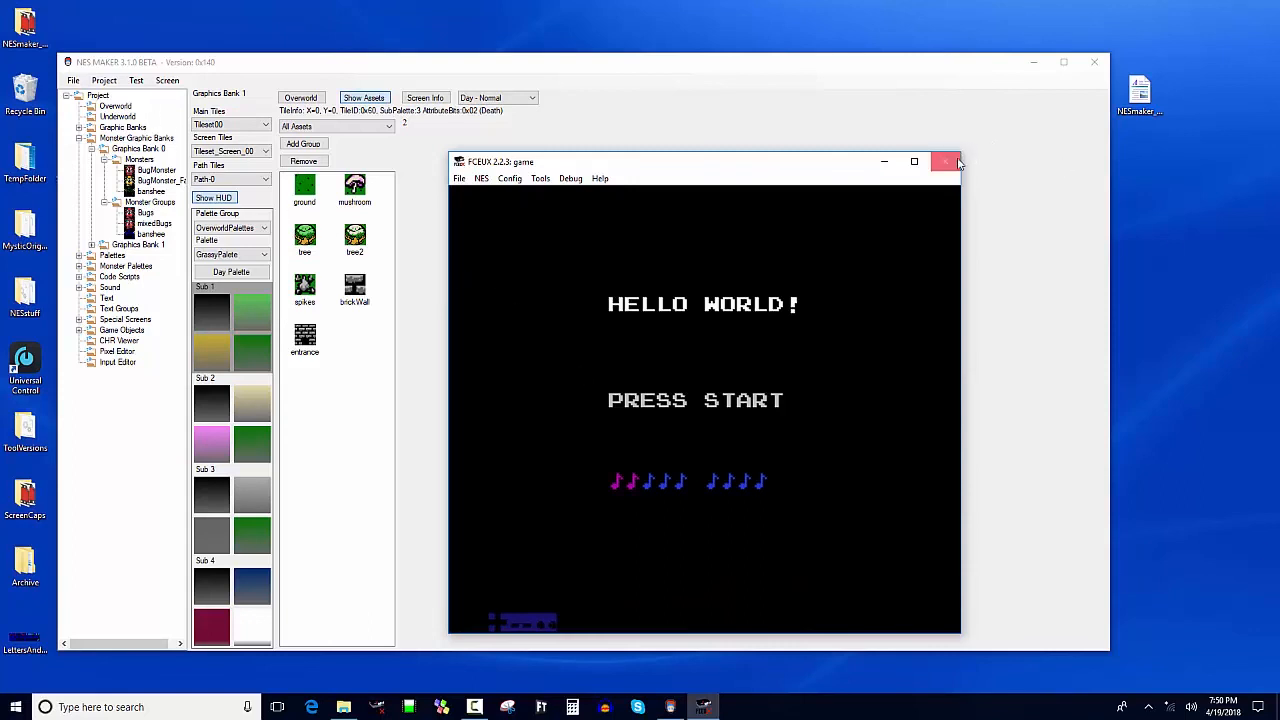
click(946, 160)
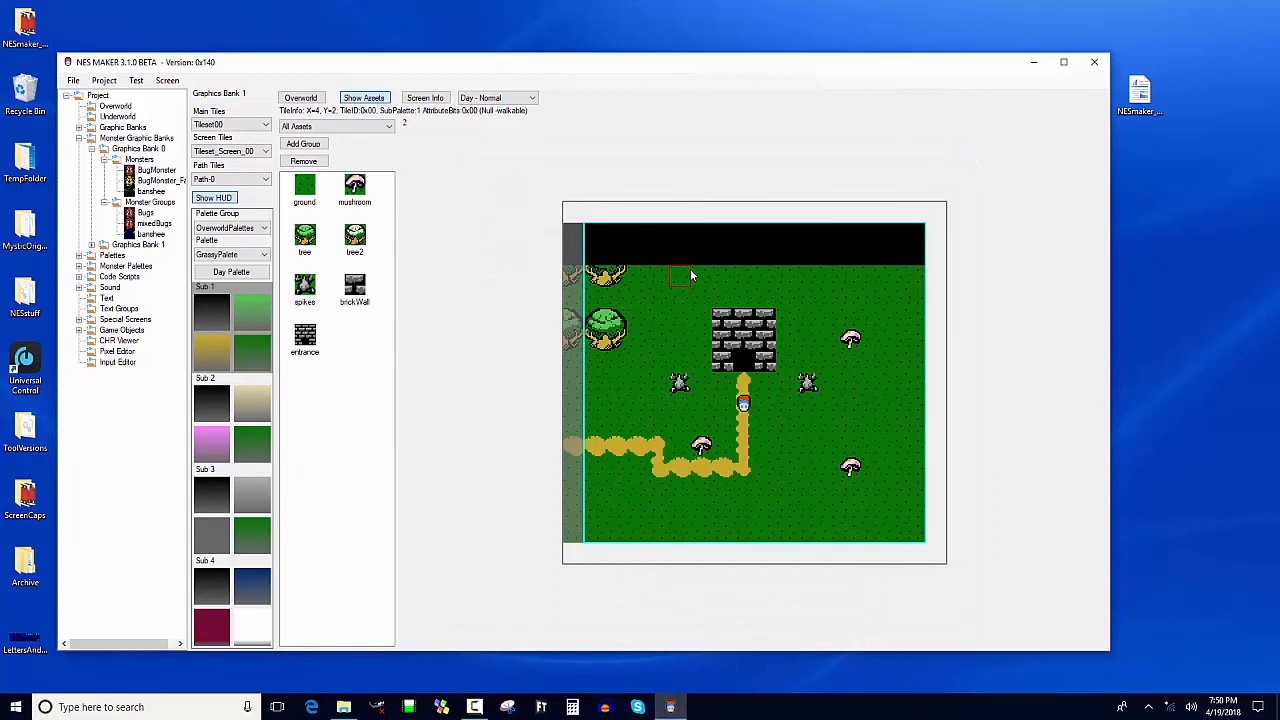
click(680, 276)
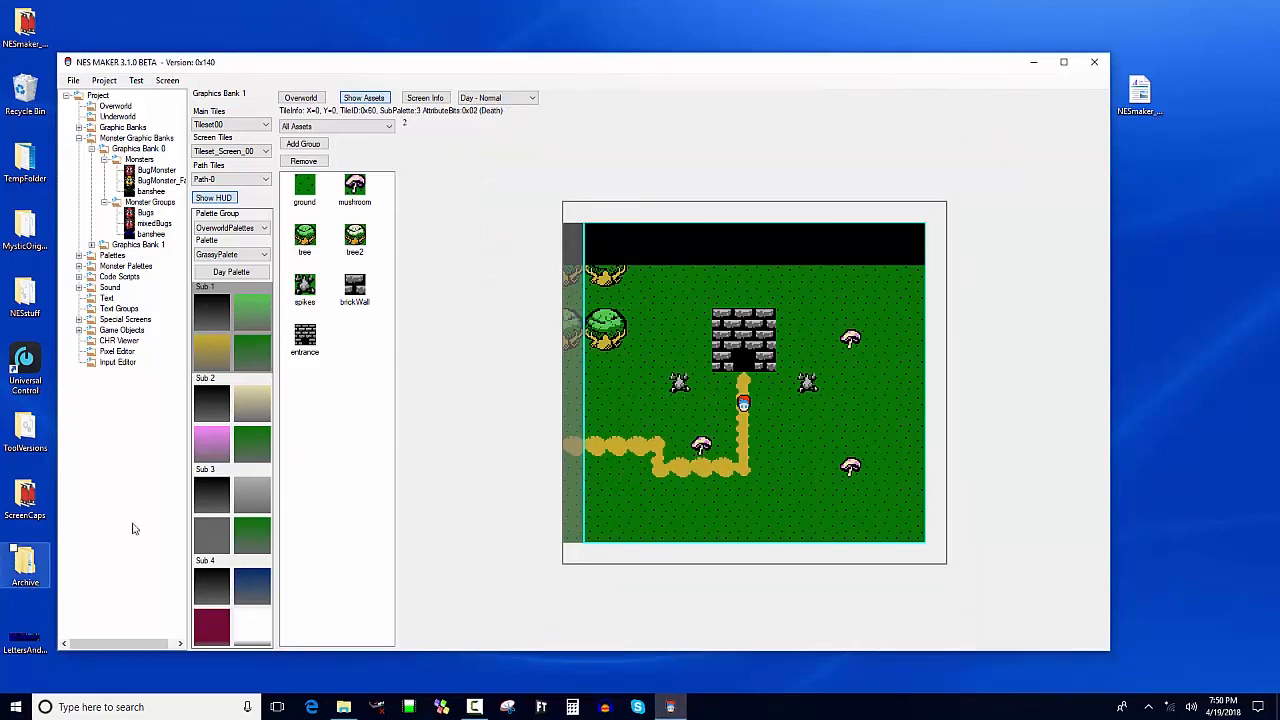
click(612, 470)
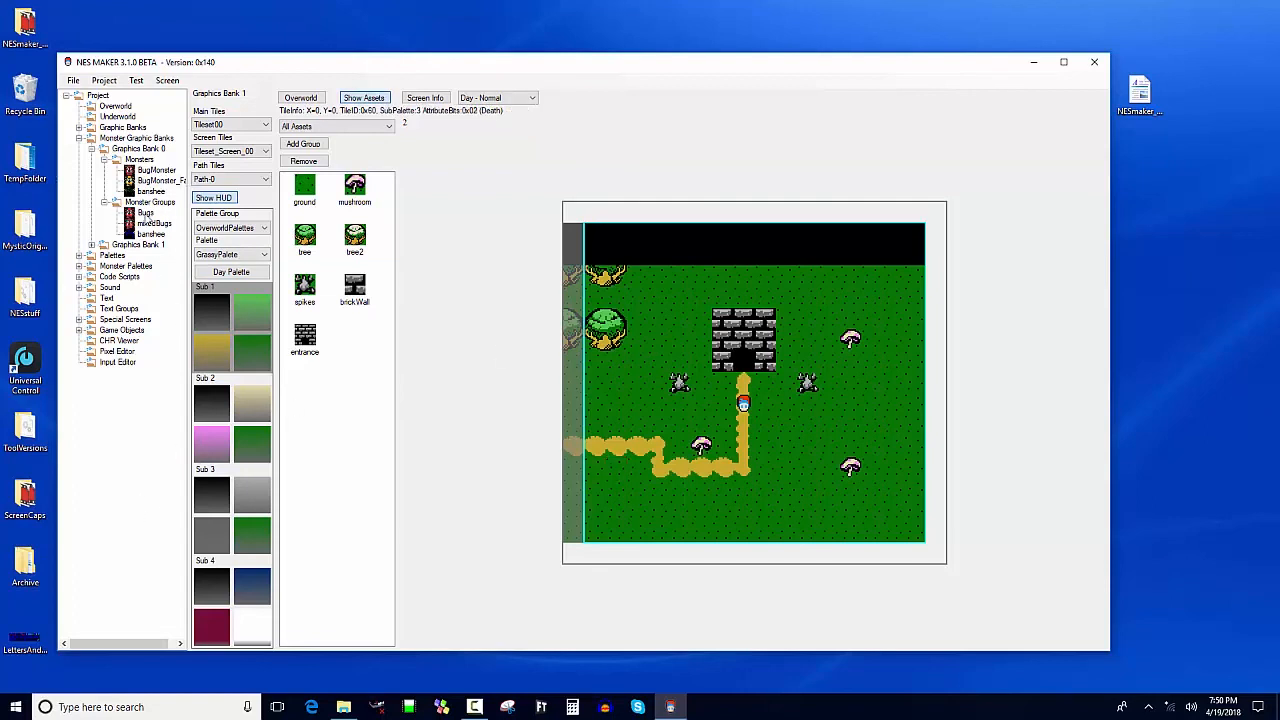
Step: Step through the banshee's Action Steps 0–7 checking behaviours and Timer values, then close the settings
double_click(152, 192)
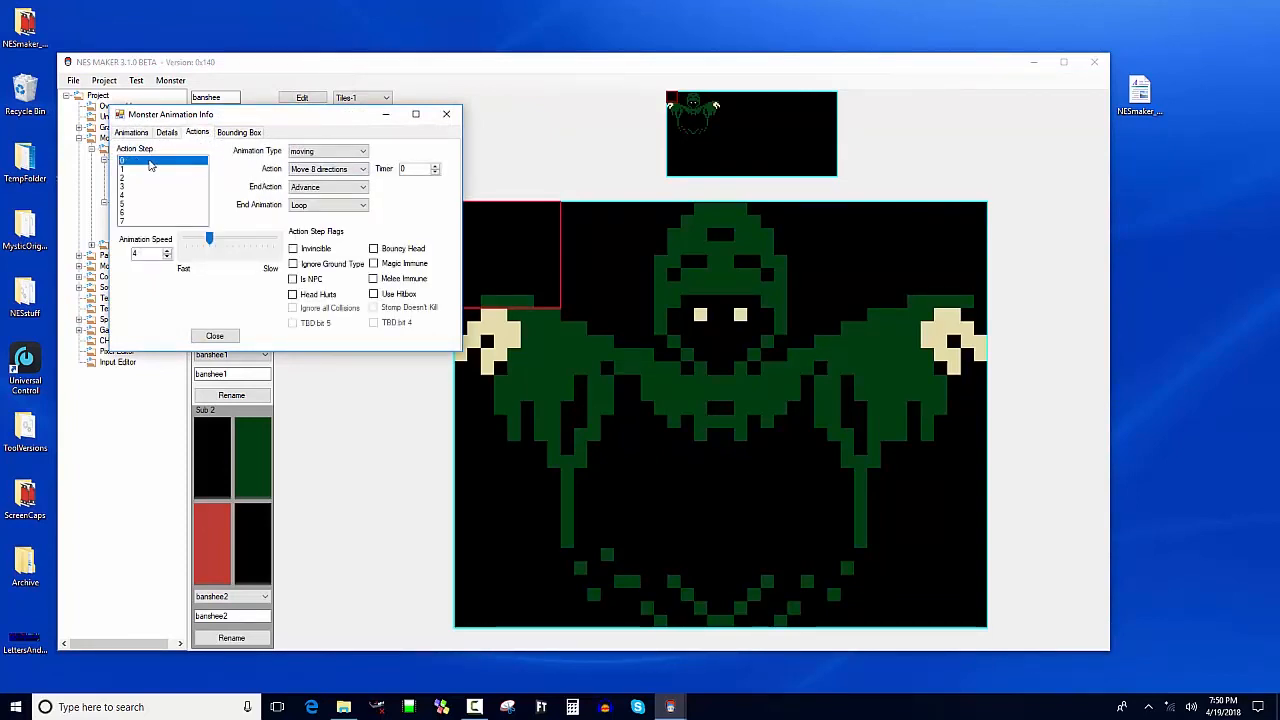
click(160, 170)
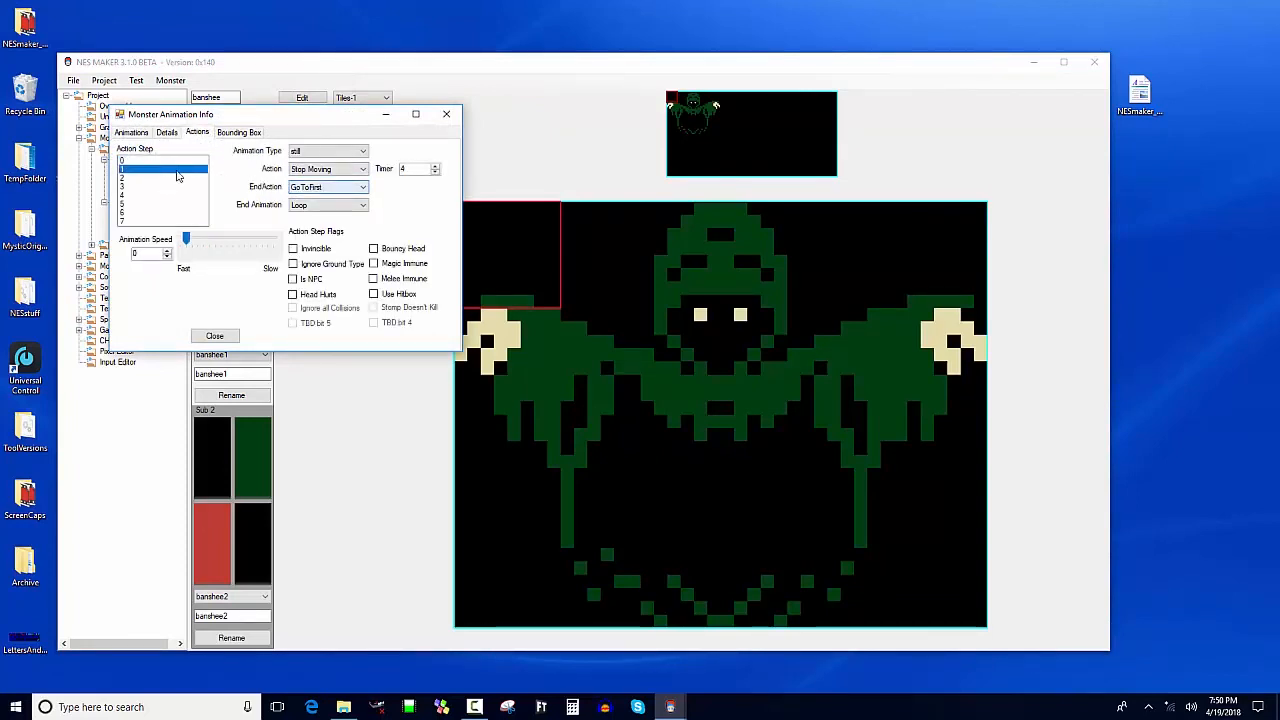
click(160, 168)
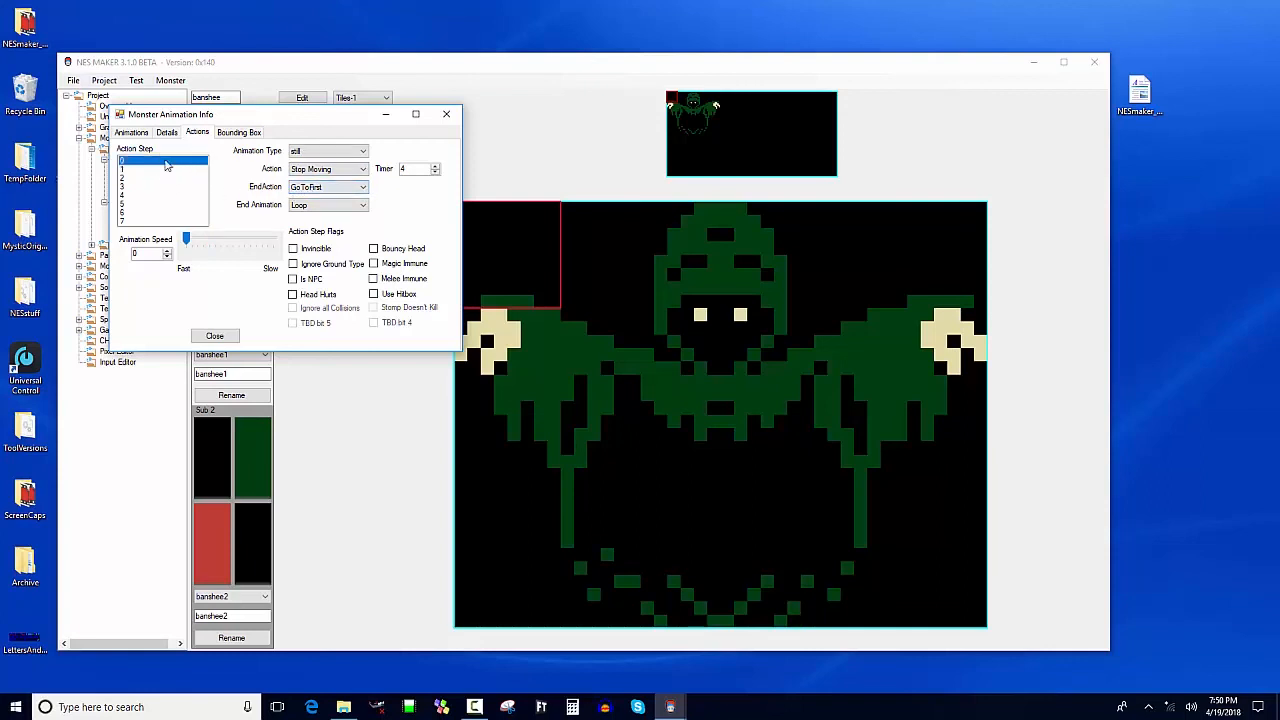
click(160, 170)
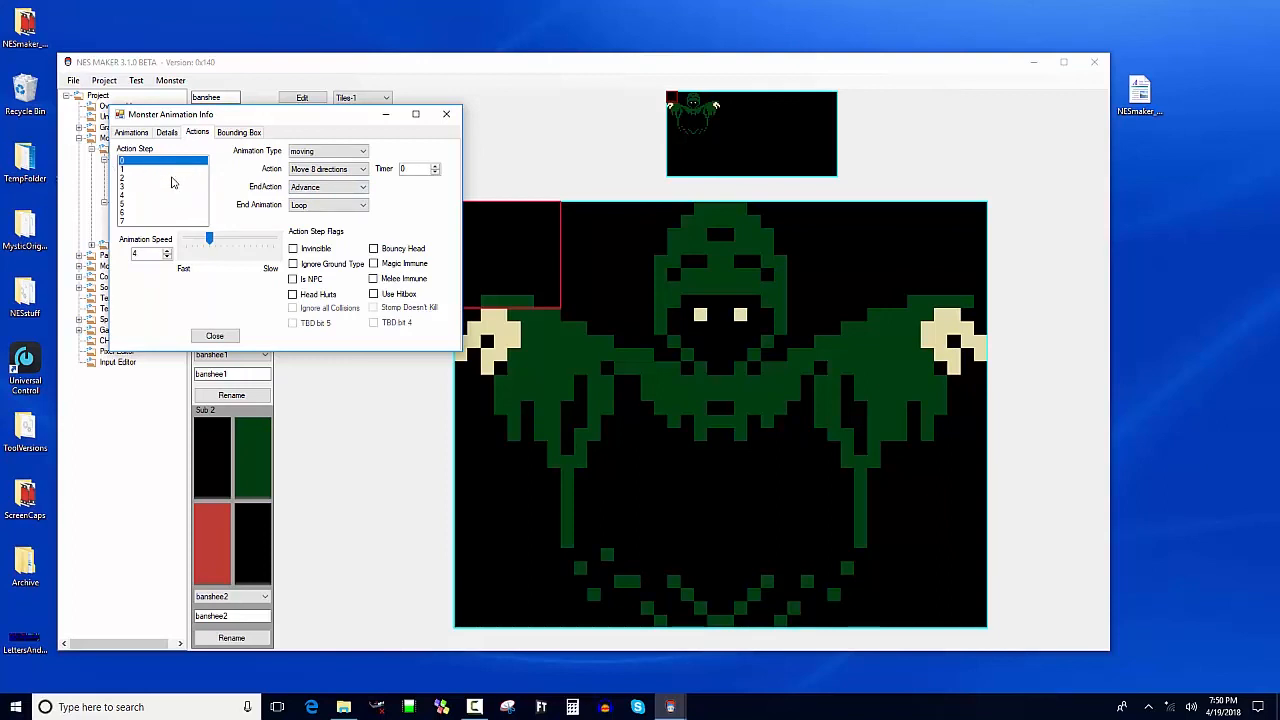
click(160, 204)
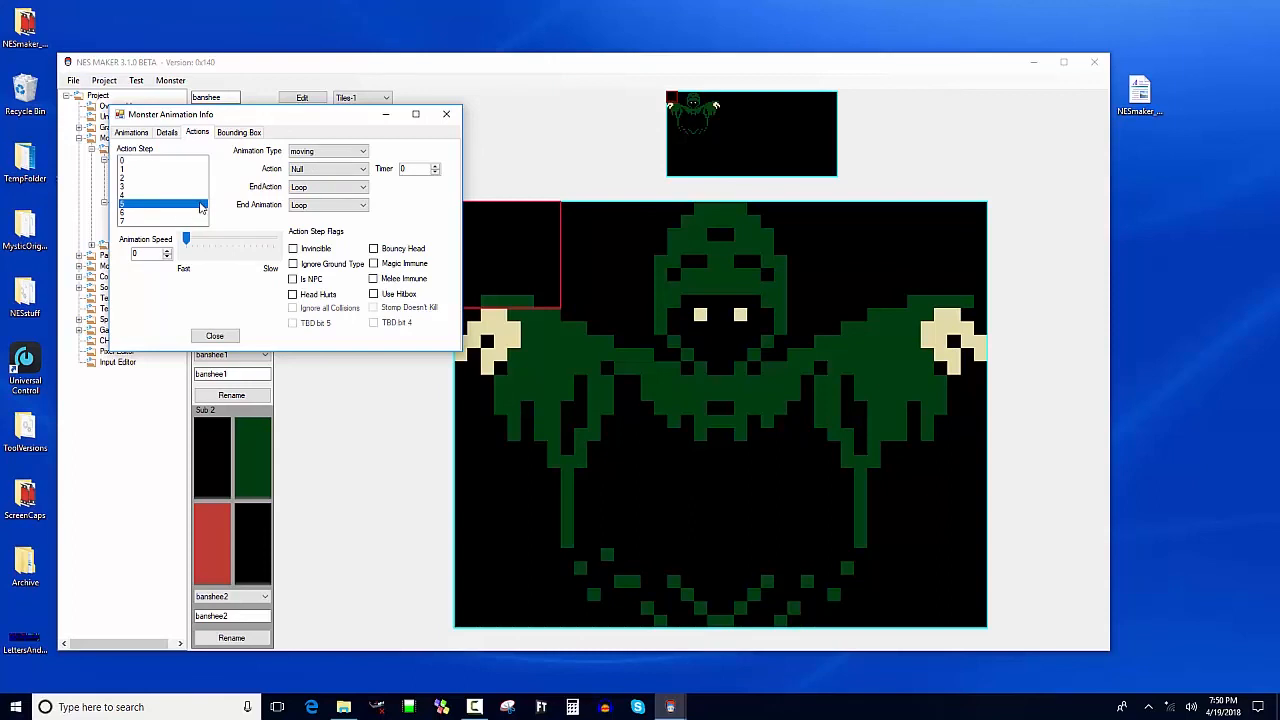
click(162, 216)
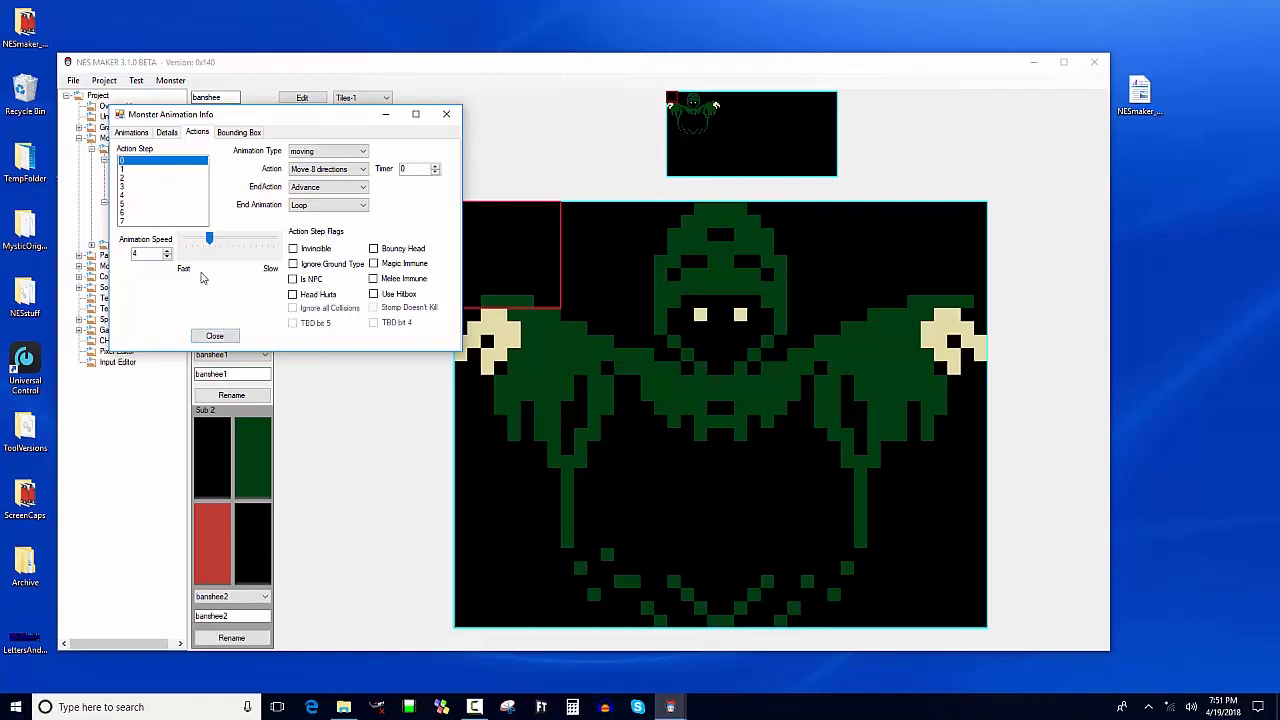
click(214, 336)
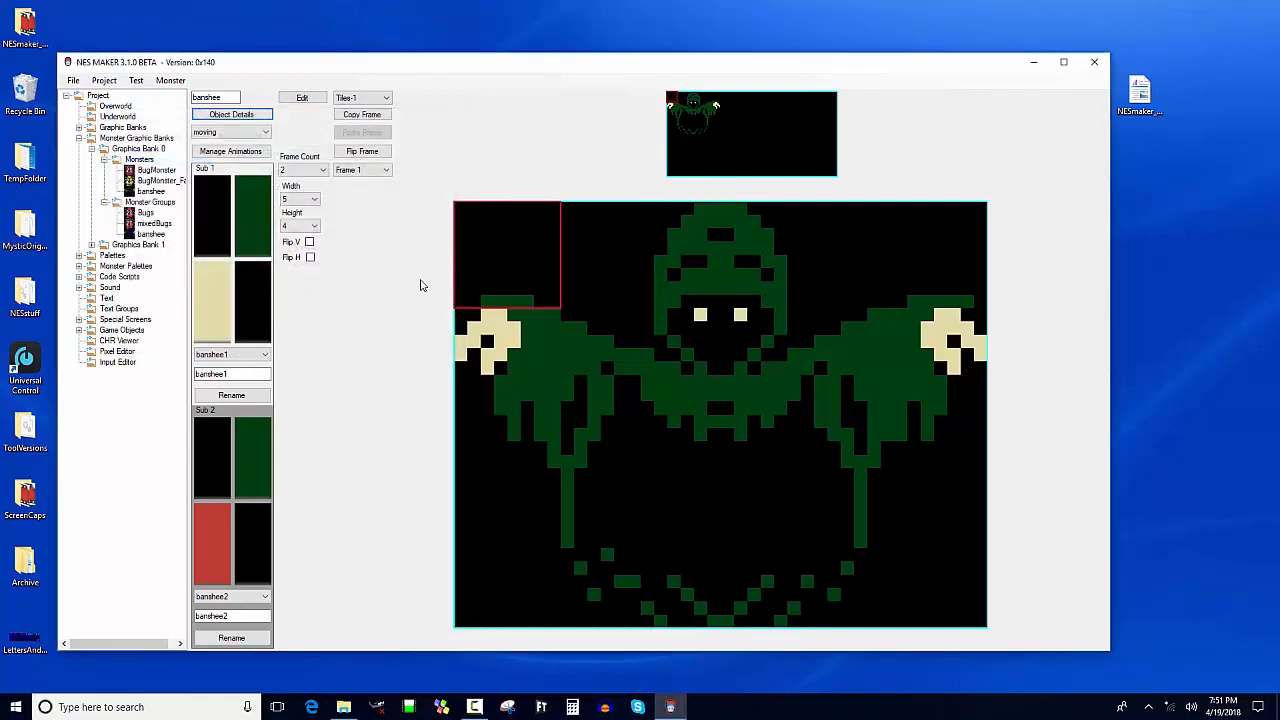
mouse_move(370, 448)
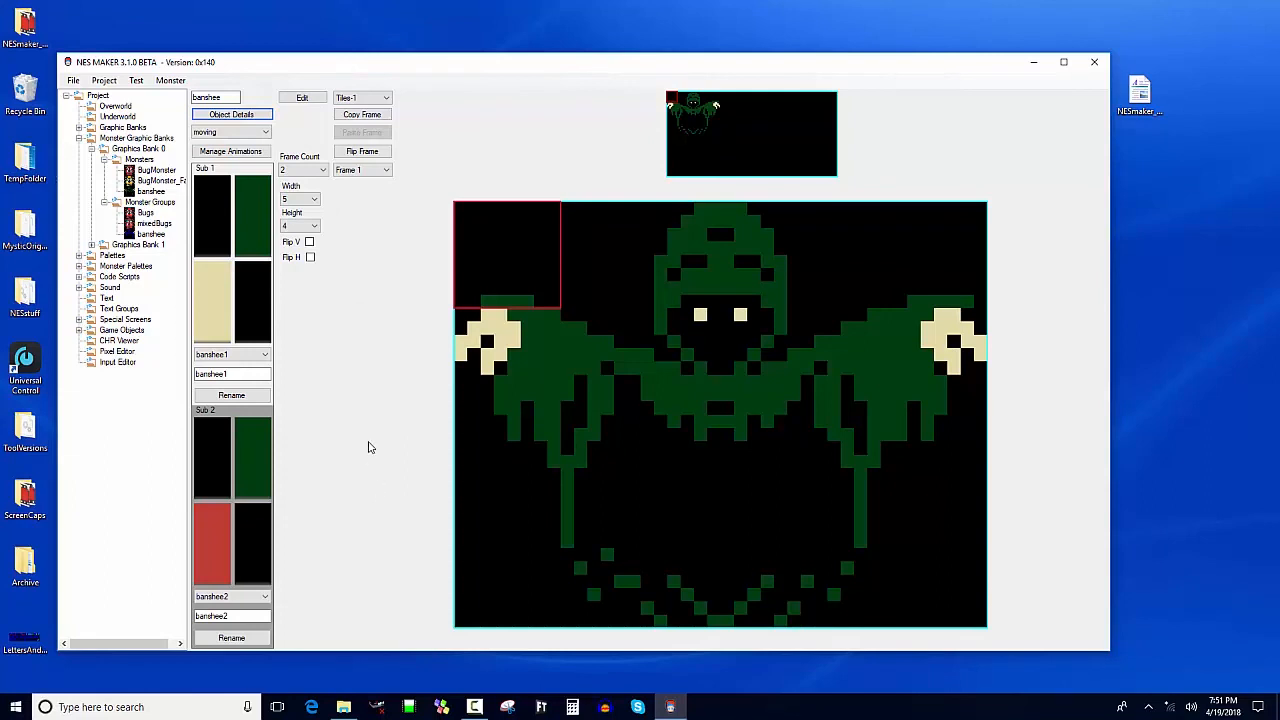